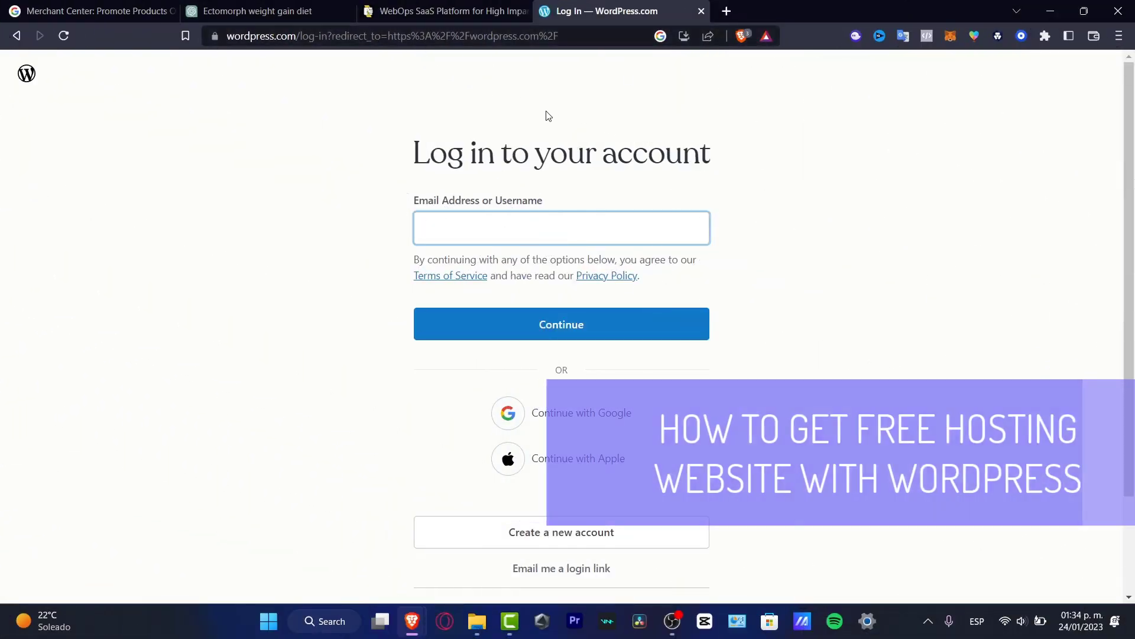
left_click(561, 227)
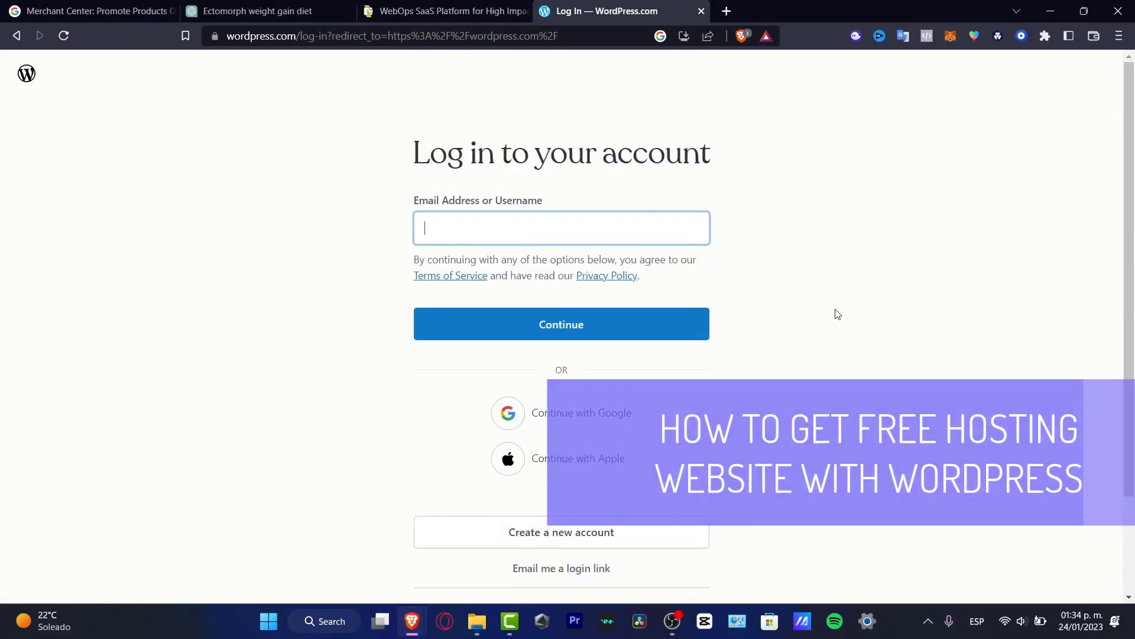
left_click(391, 36)
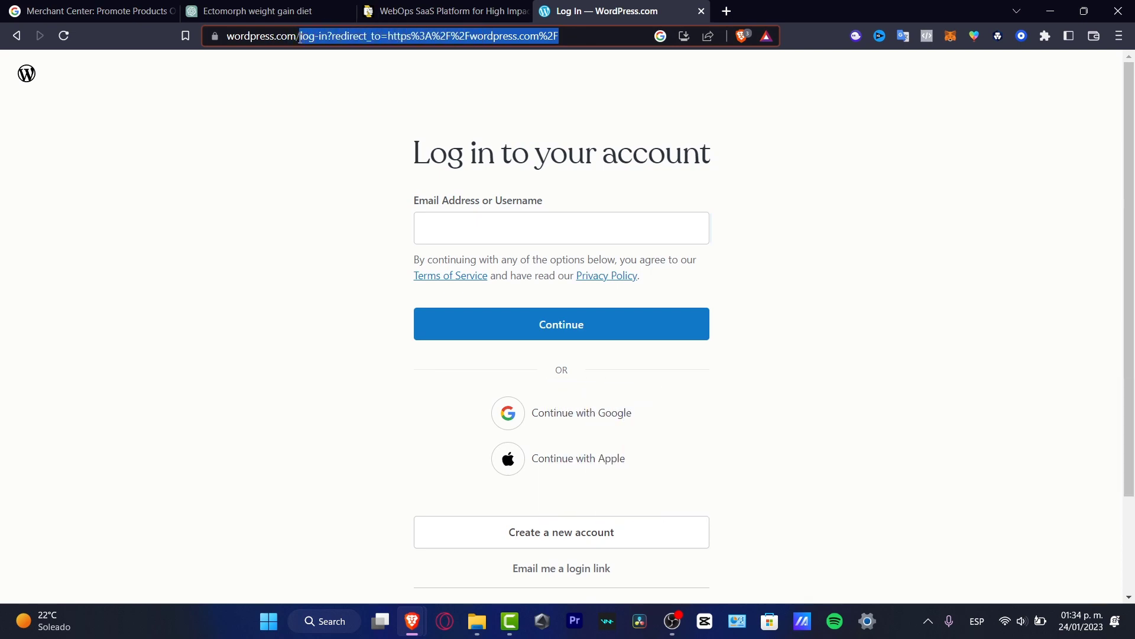
type("https://wordpress.co")
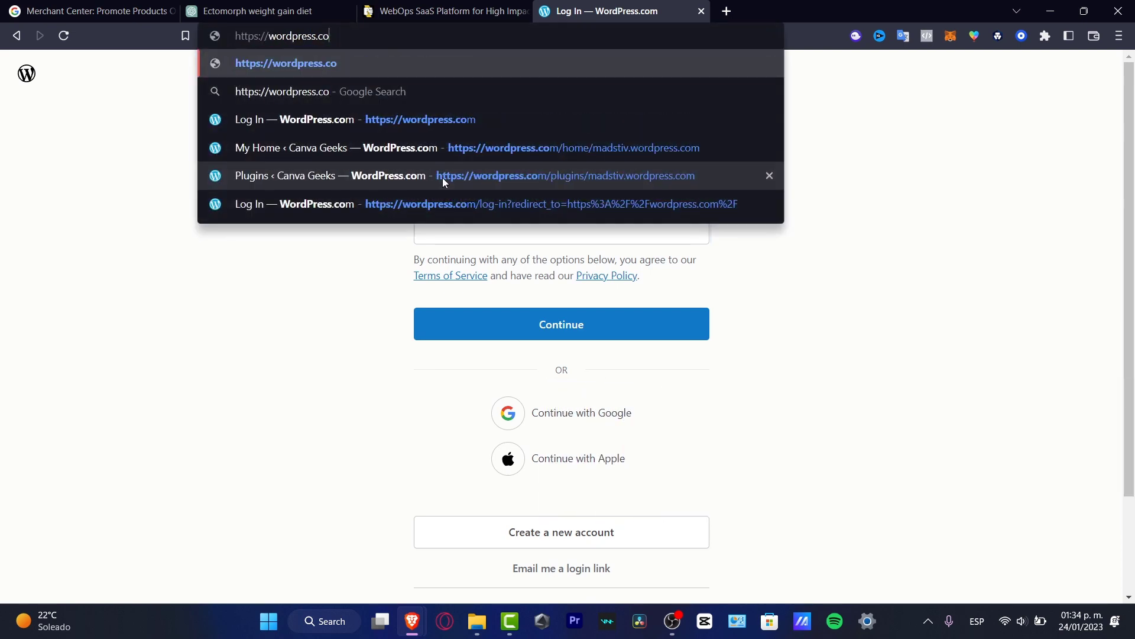
type("m")
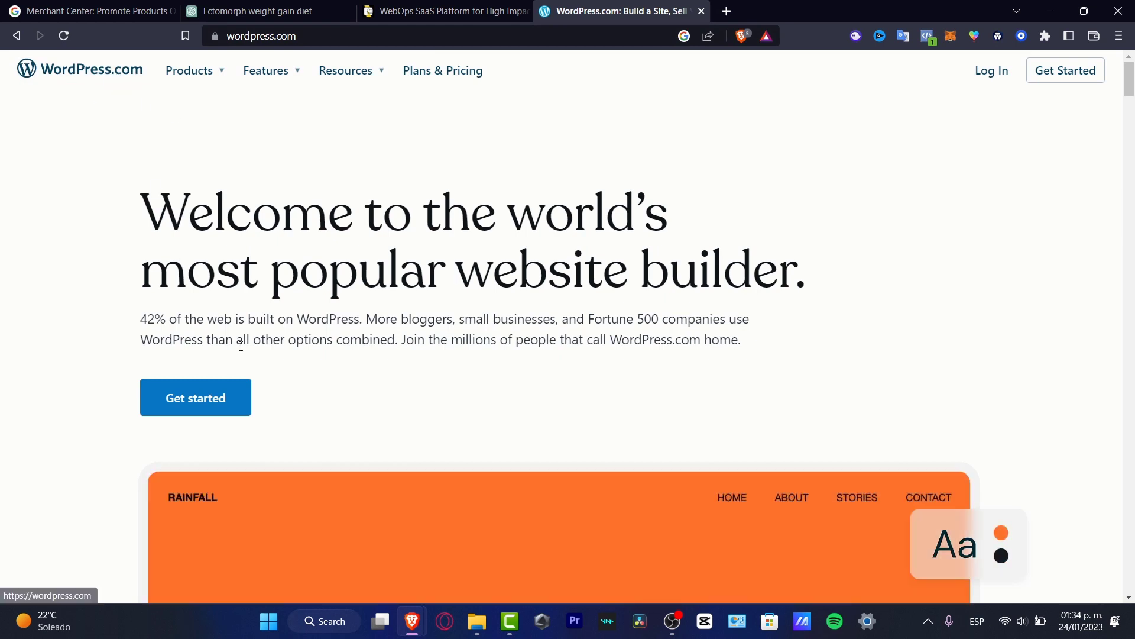
left_click(194, 397)
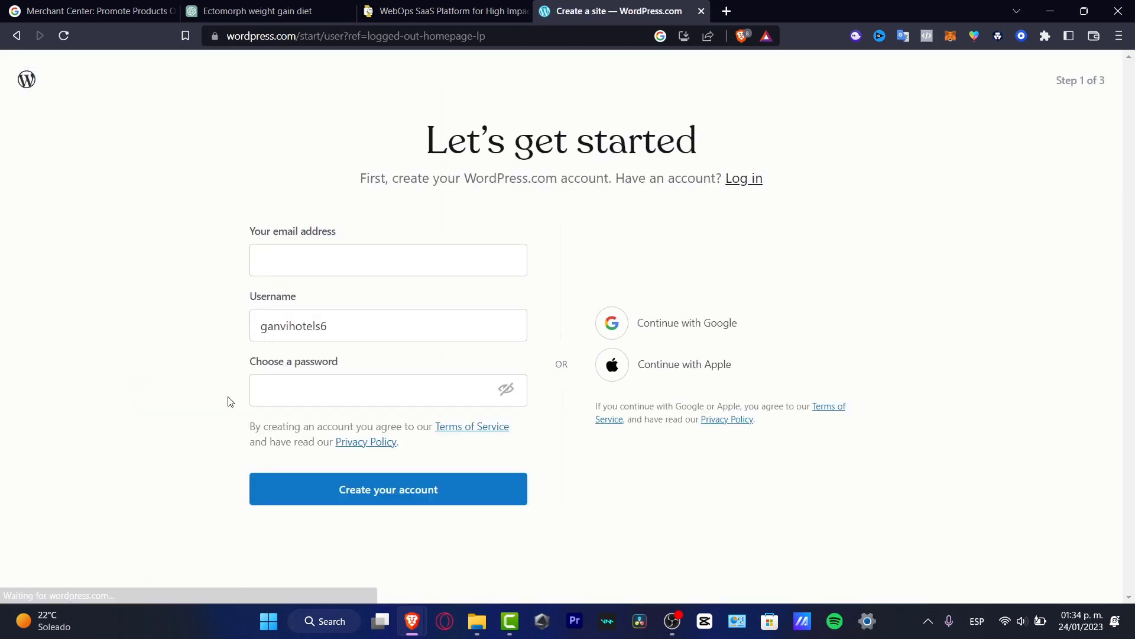
left_click(387, 260)
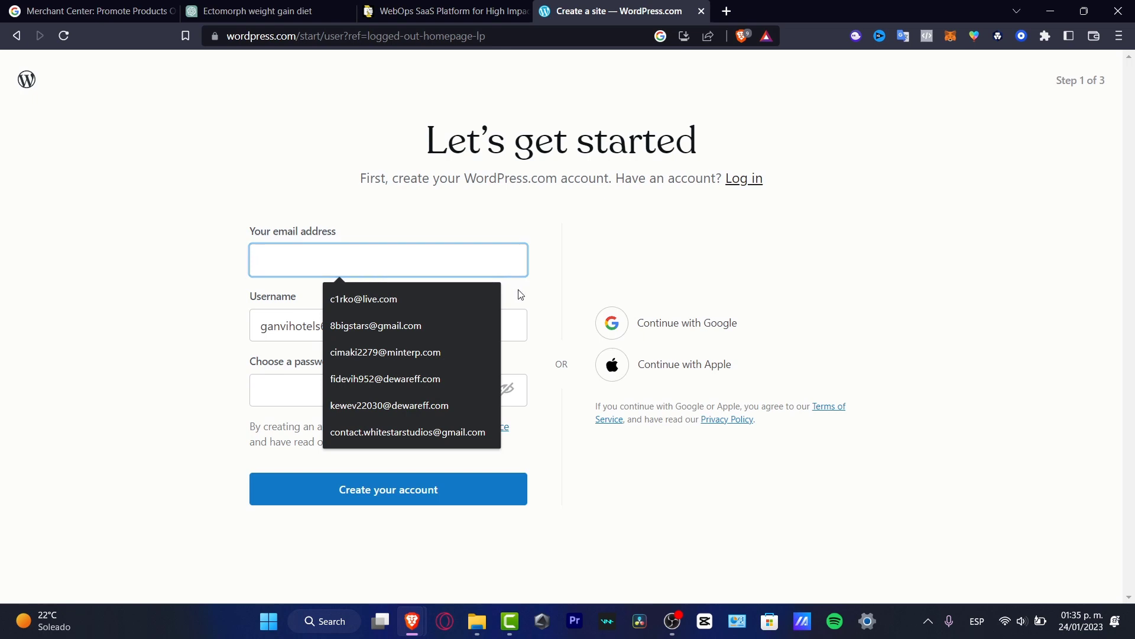
mouse_move(597, 152)
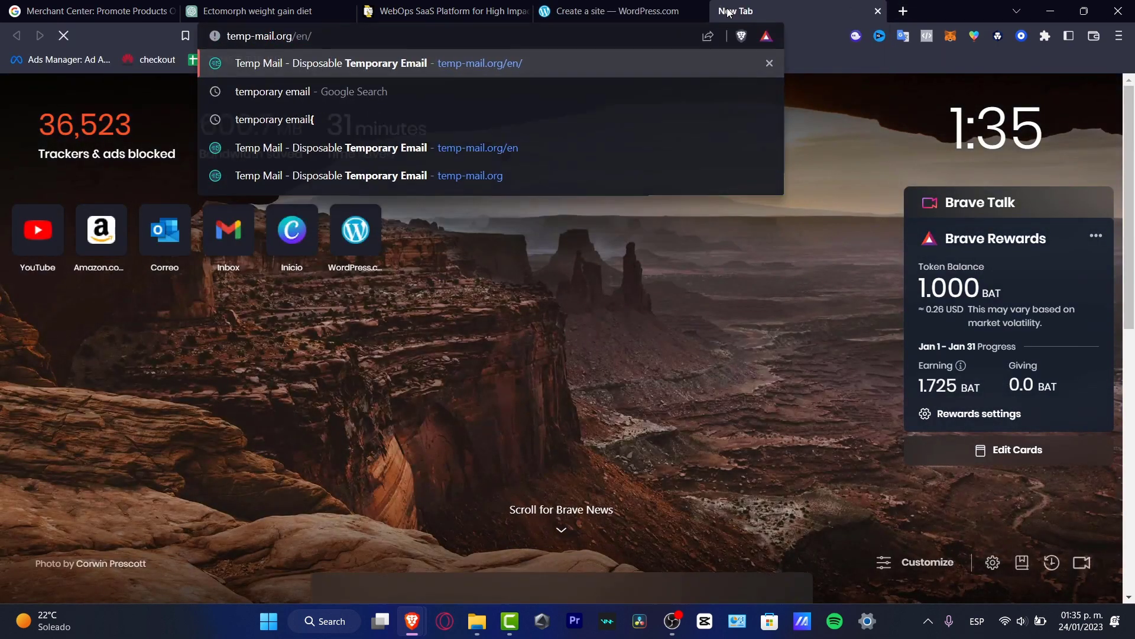
left_click(328, 63)
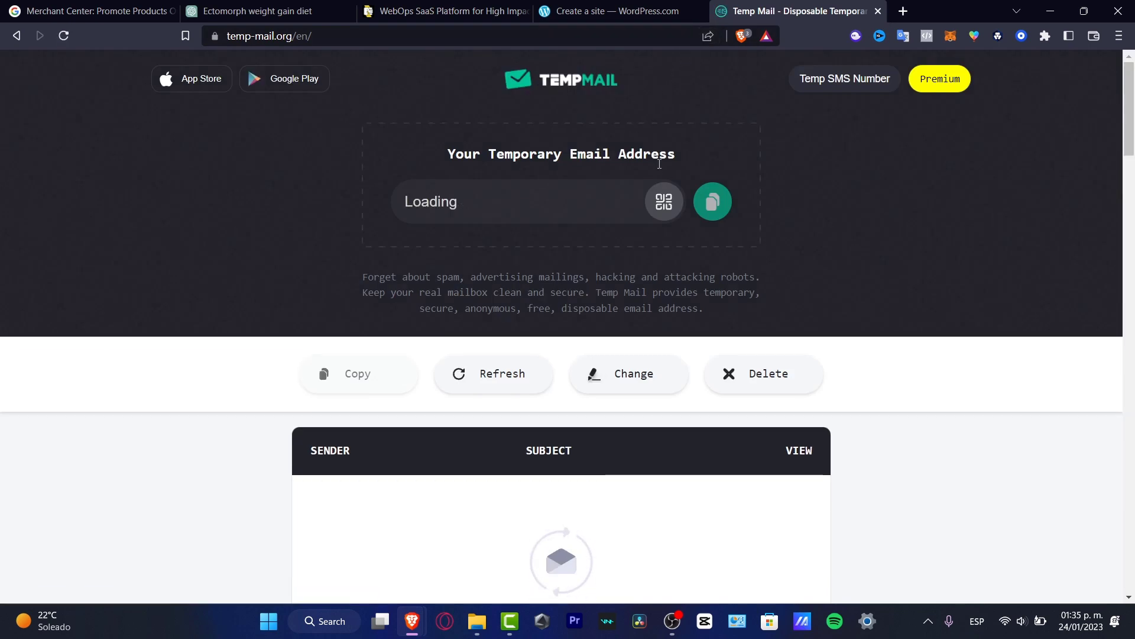
left_click(617, 10)
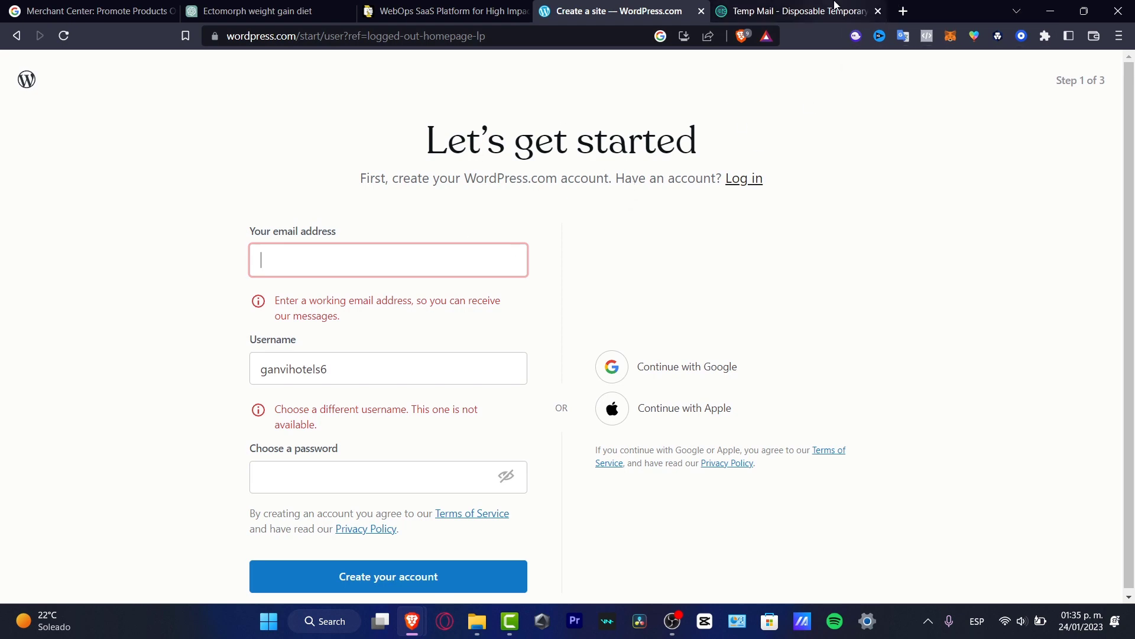
mouse_move(650, 94)
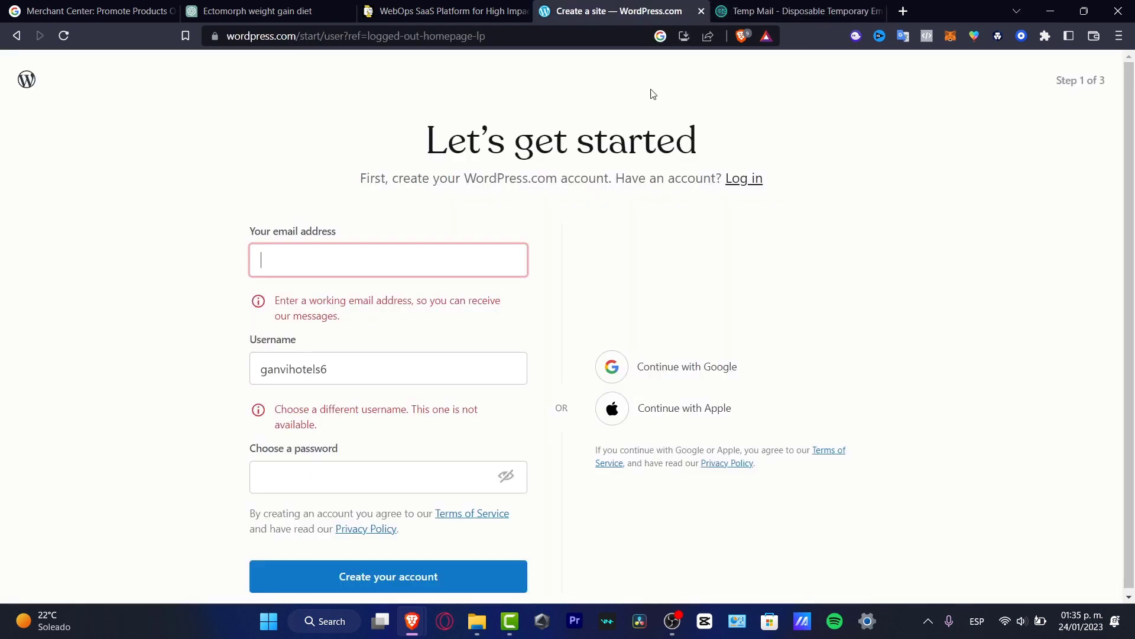
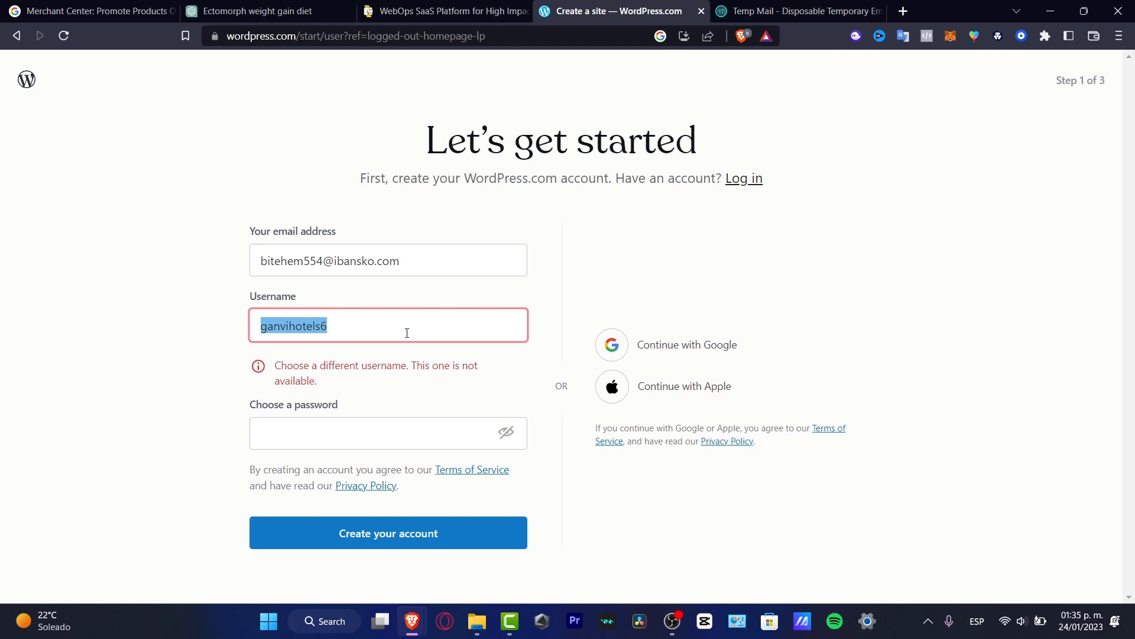
key("Delete")
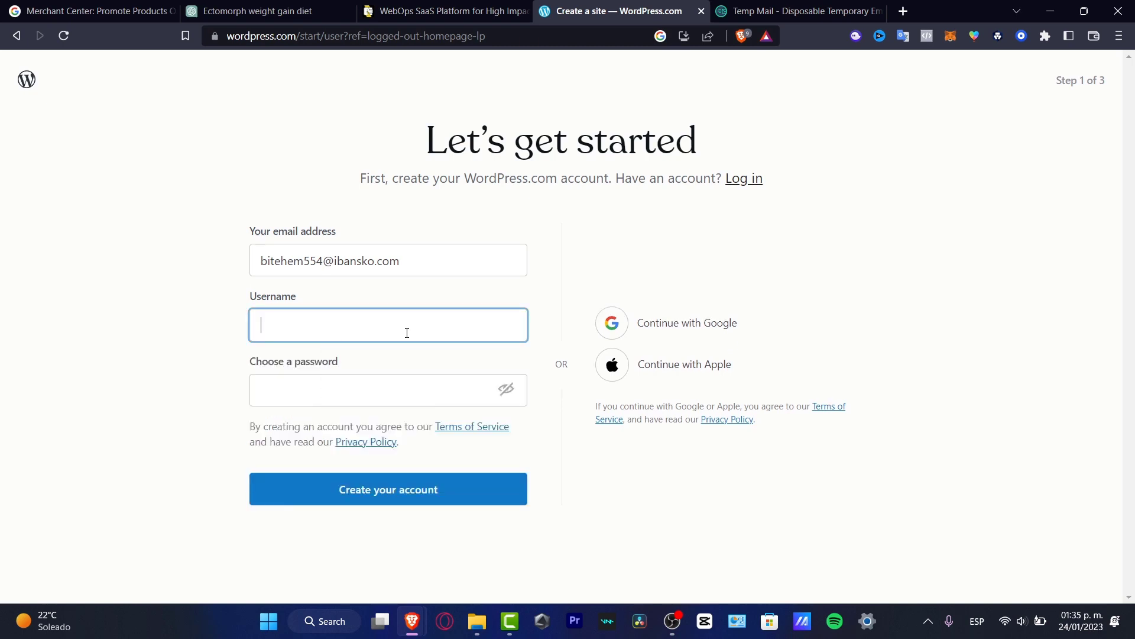
type("canvageekss")
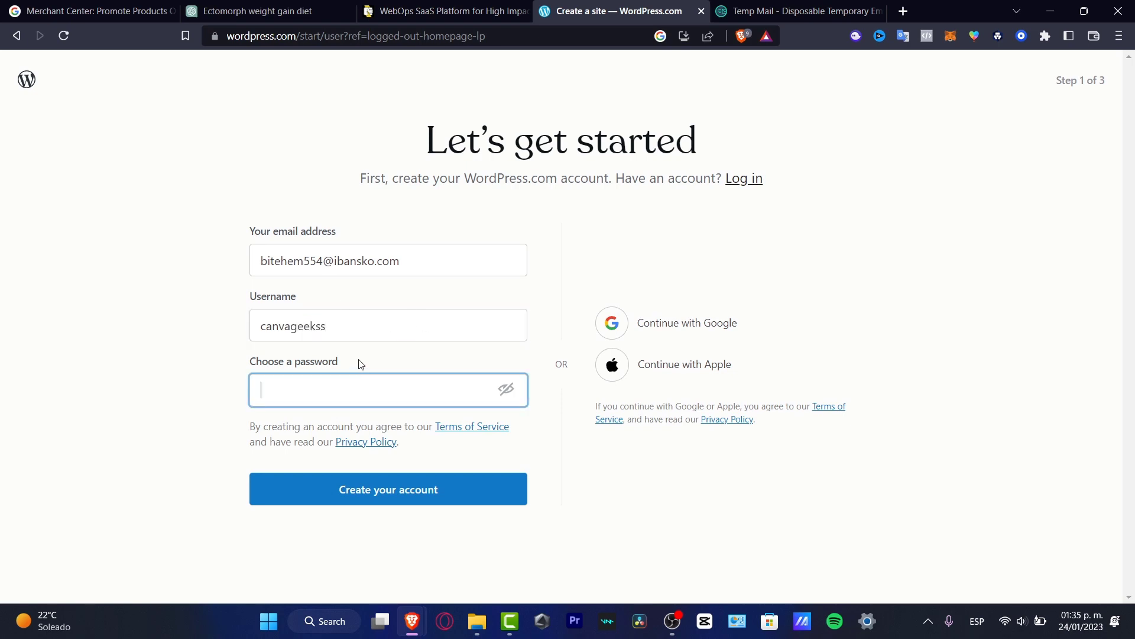
mouse_move(440, 260)
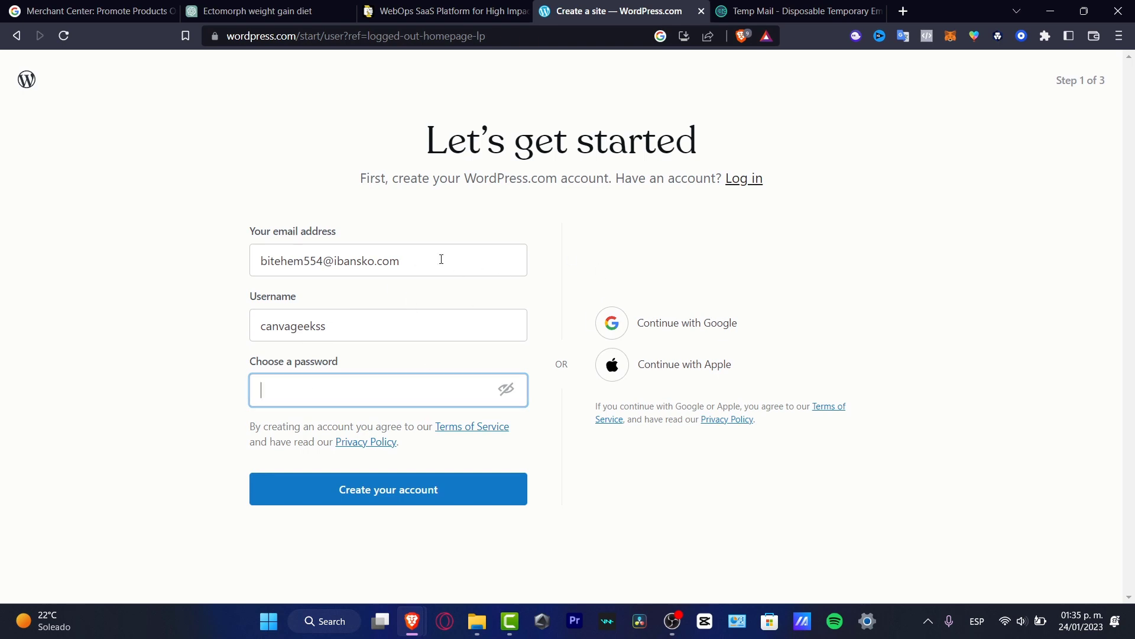
mouse_move(593, 478)
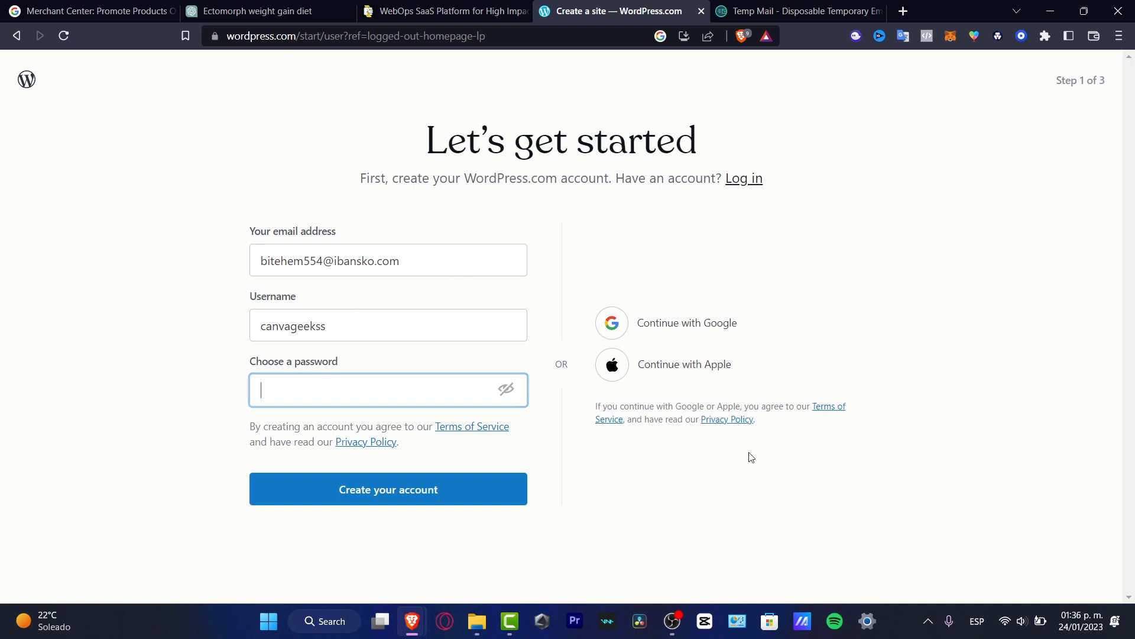
left_click(441, 11)
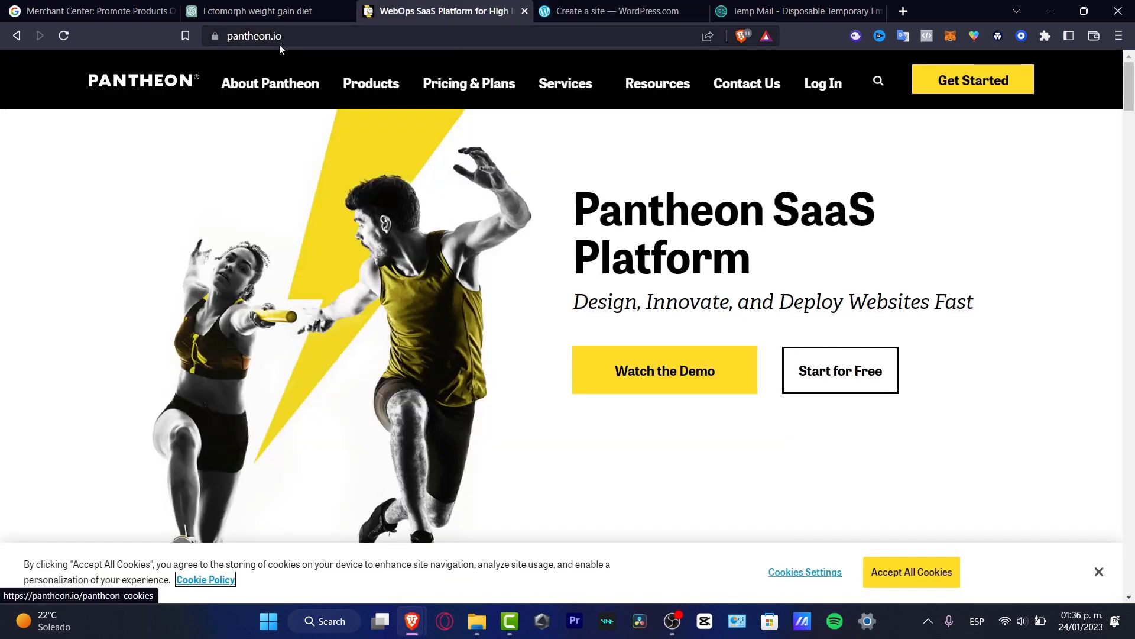
mouse_move(896, 433)
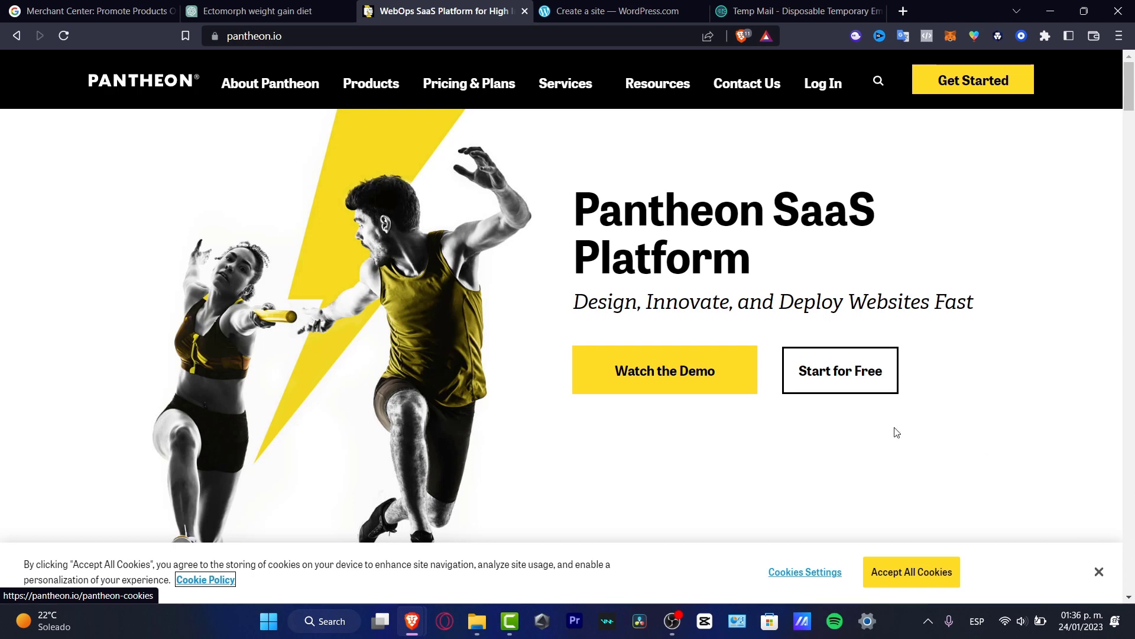
mouse_move(382, 281)
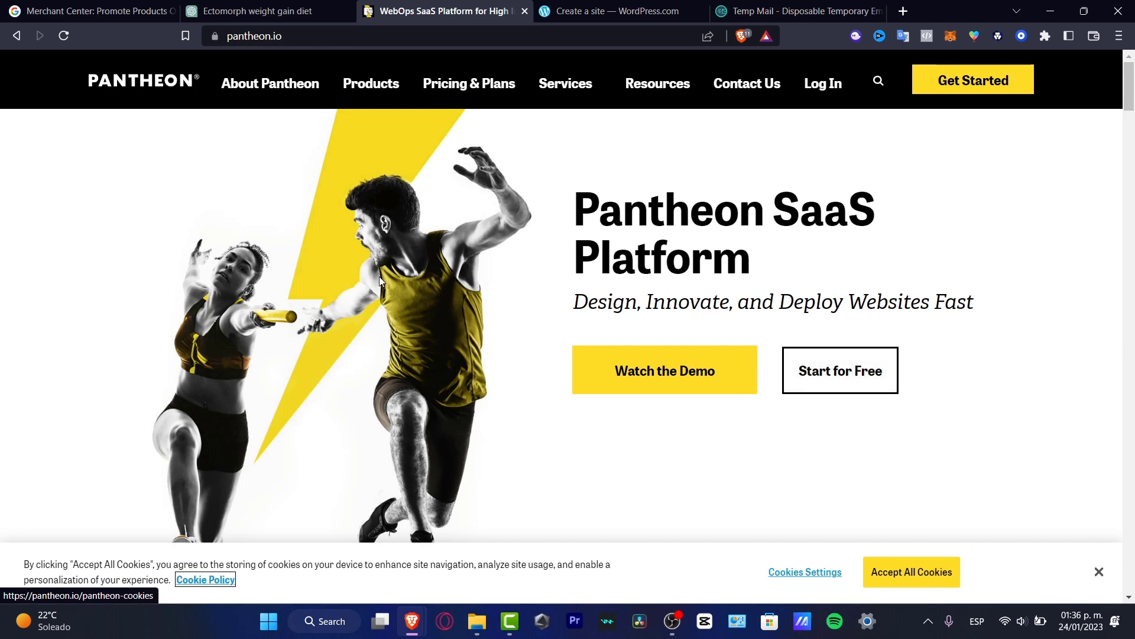
mouse_move(619, 152)
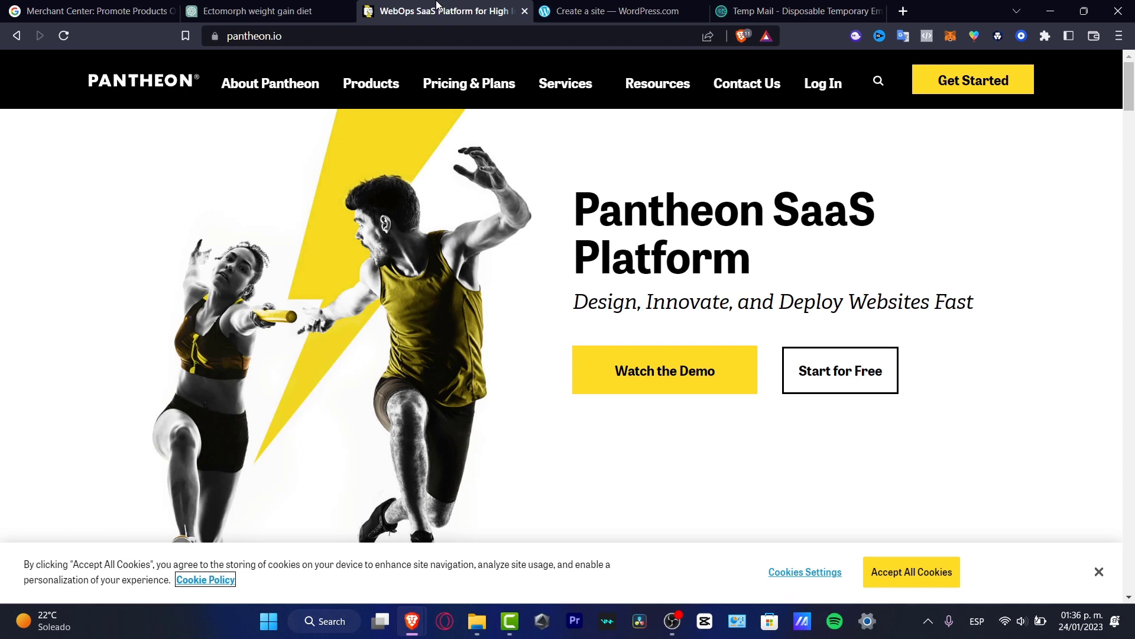
mouse_move(840, 369)
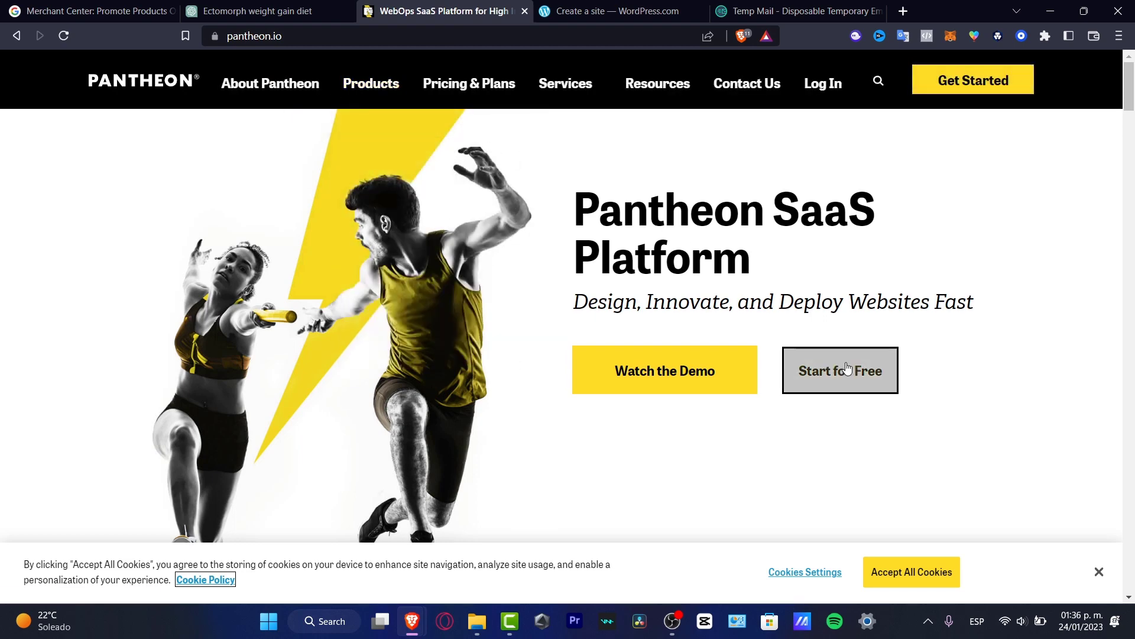
left_click(839, 370)
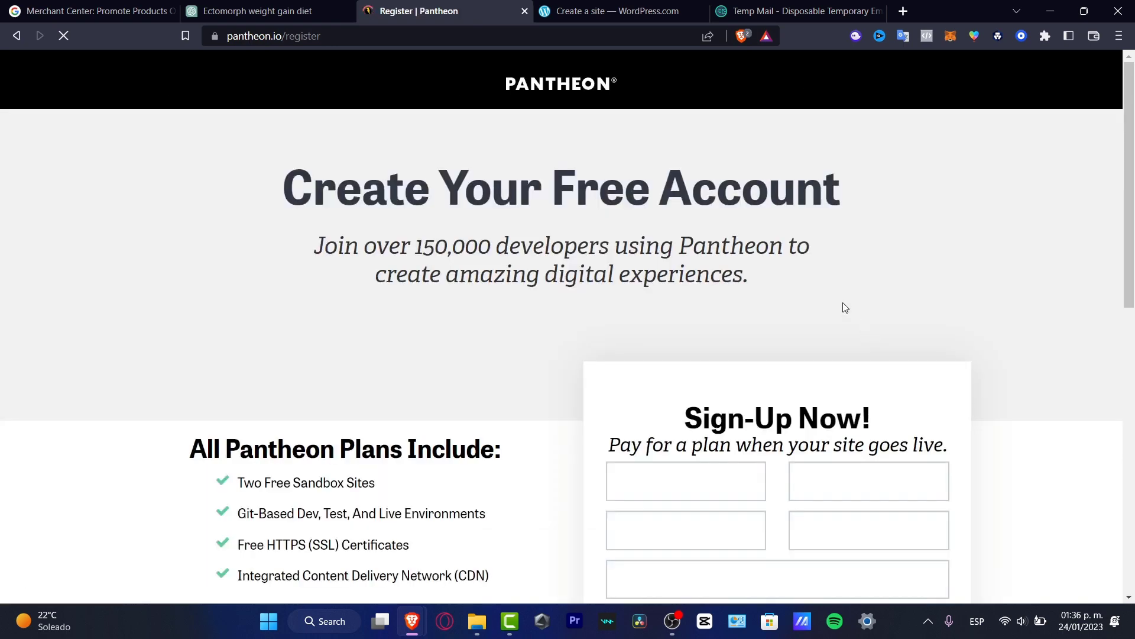
scroll("down", 3)
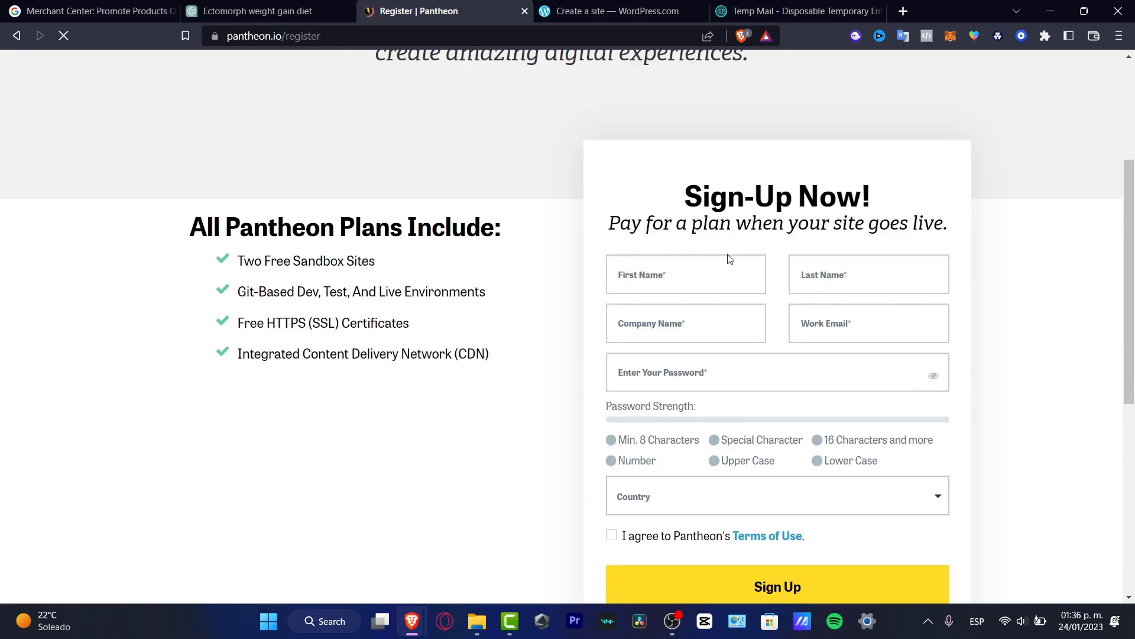
type("Osvaldo")
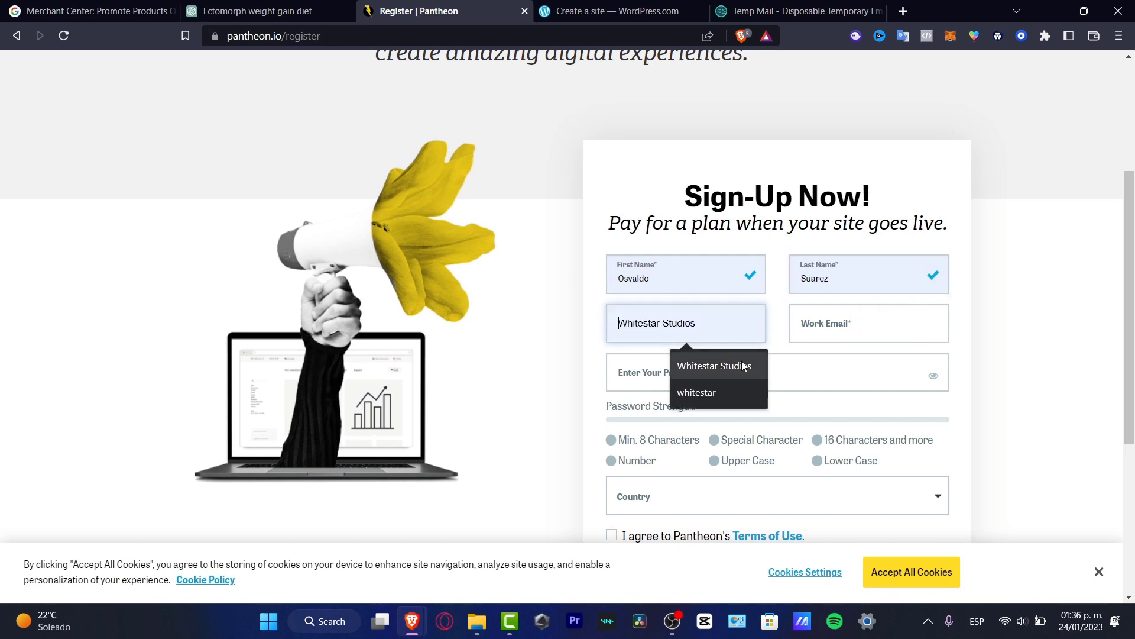
left_click(868, 322)
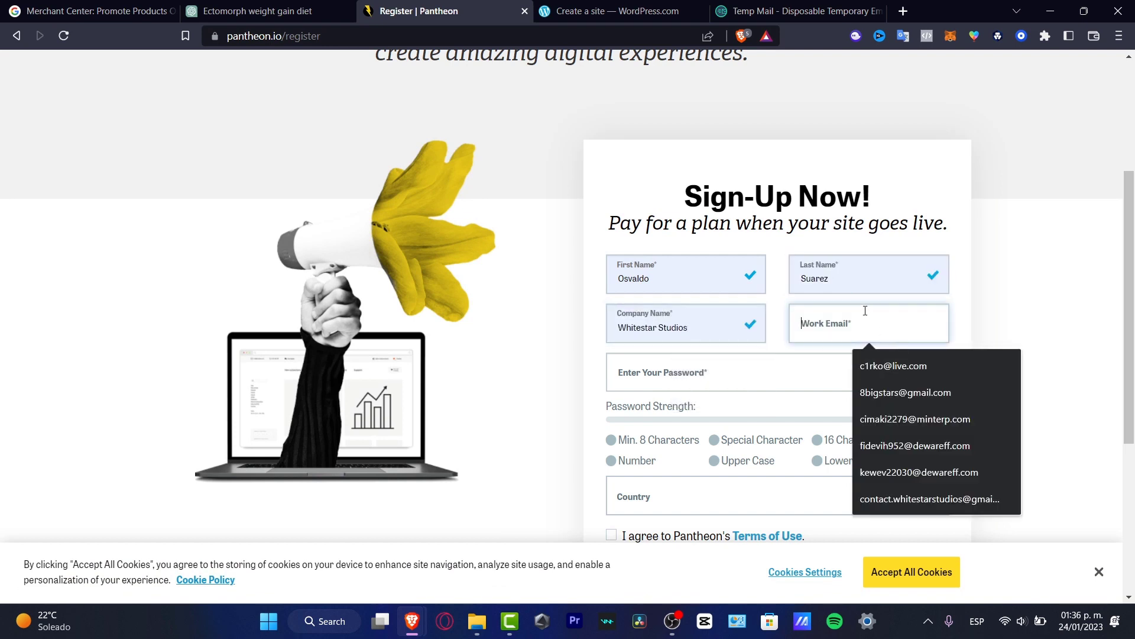
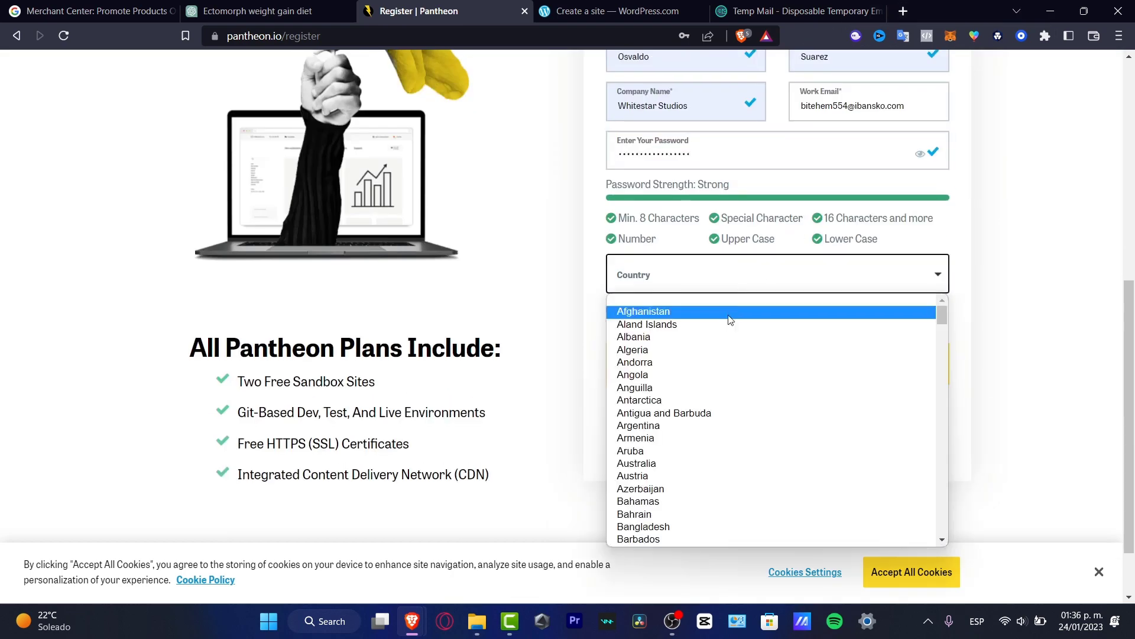
Set the country to Mexico, accept the Terms of Use, and submit.
scroll("down", 3)
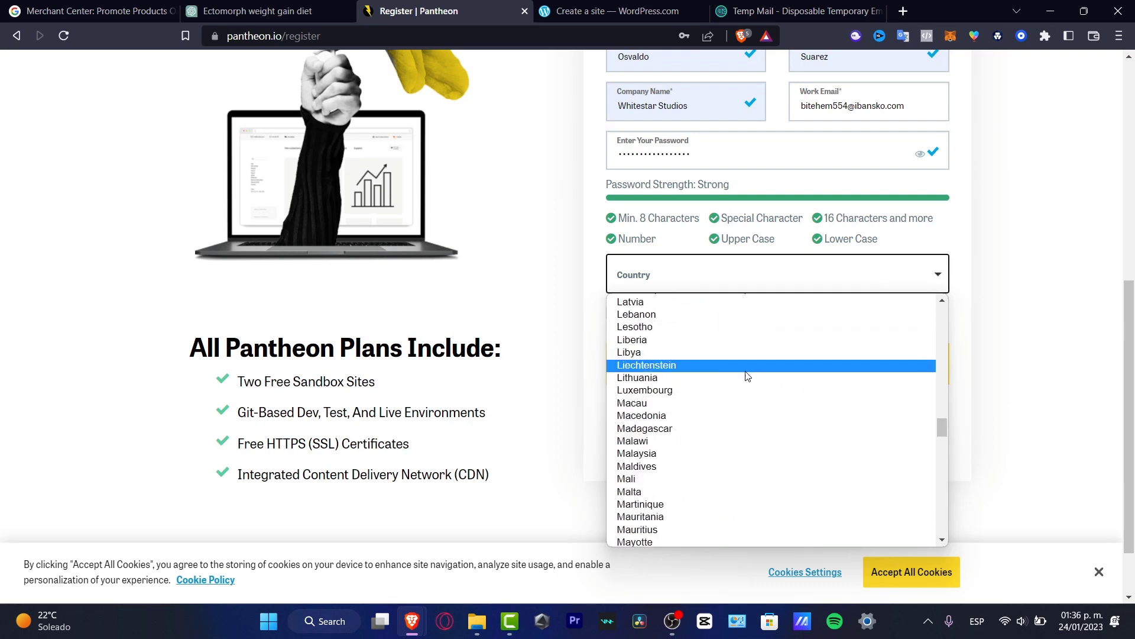
scroll("down", 3)
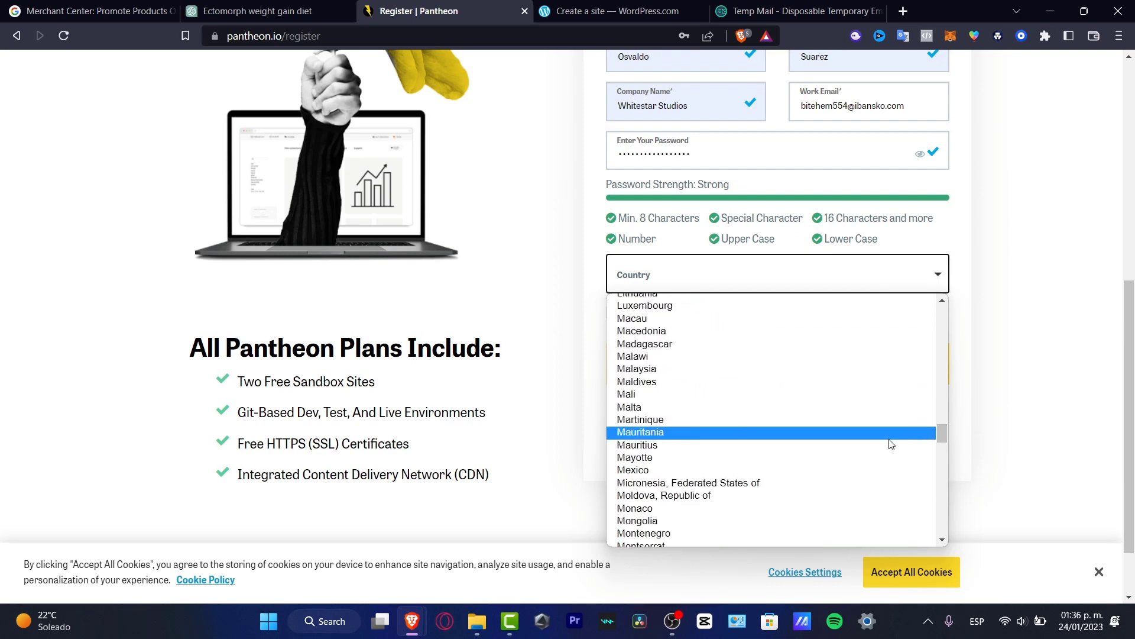
left_click(633, 469)
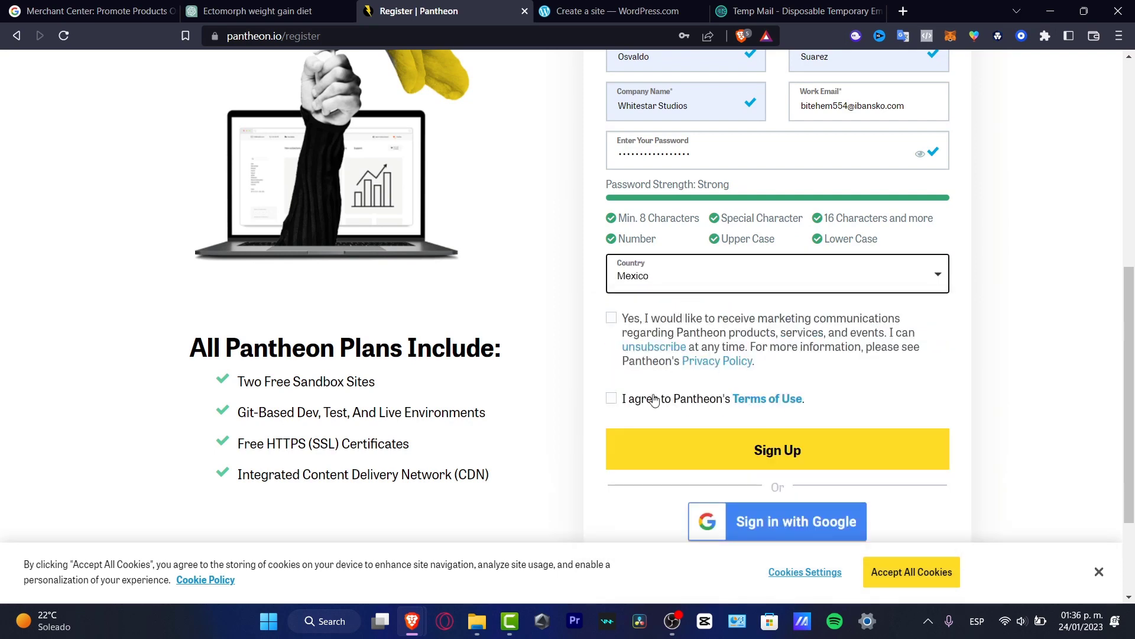
left_click(611, 398)
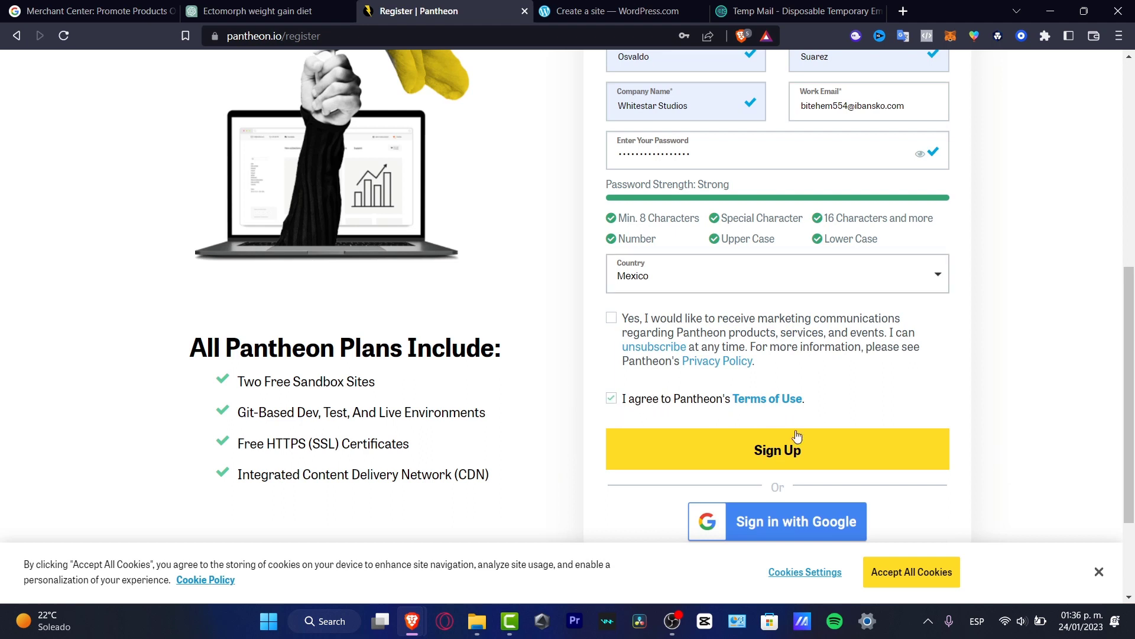
left_click(777, 449)
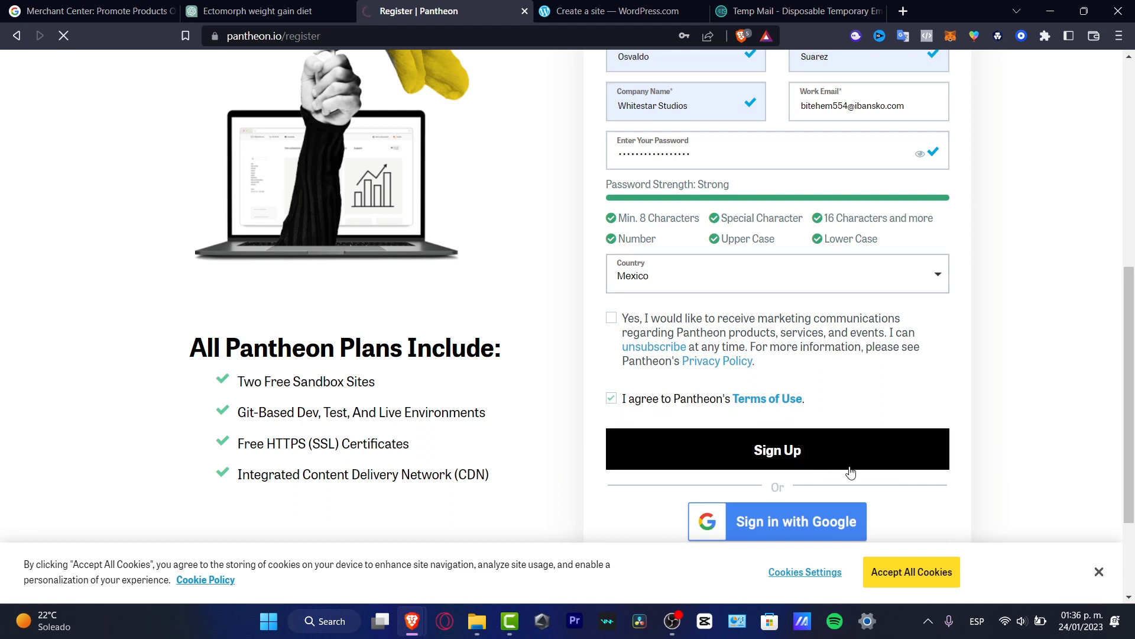
left_click(777, 449)
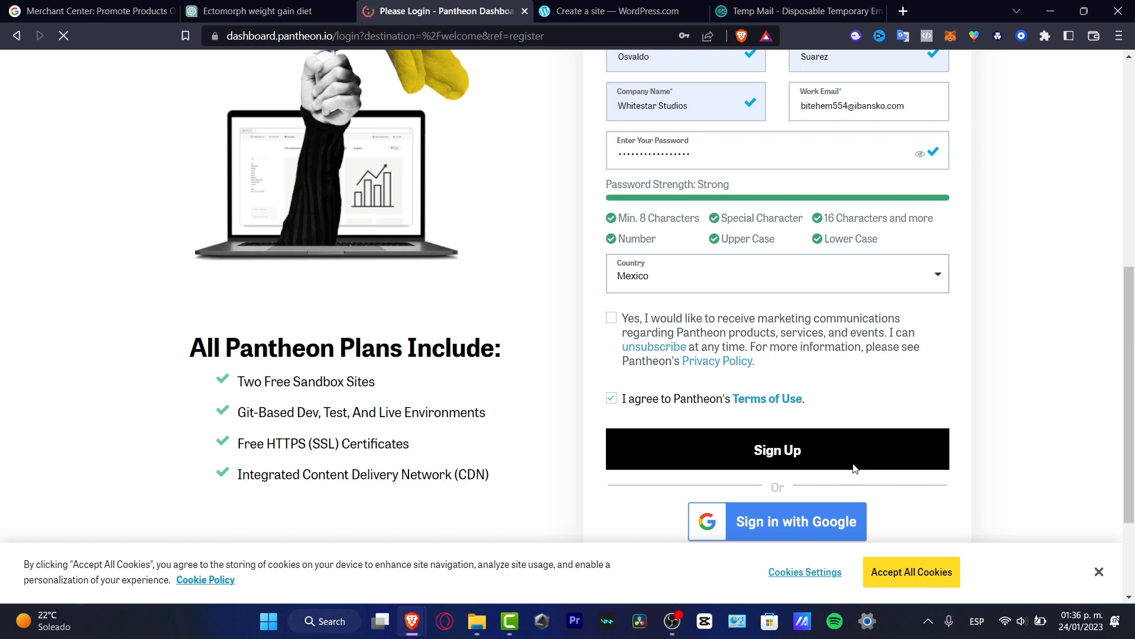
left_click(776, 449)
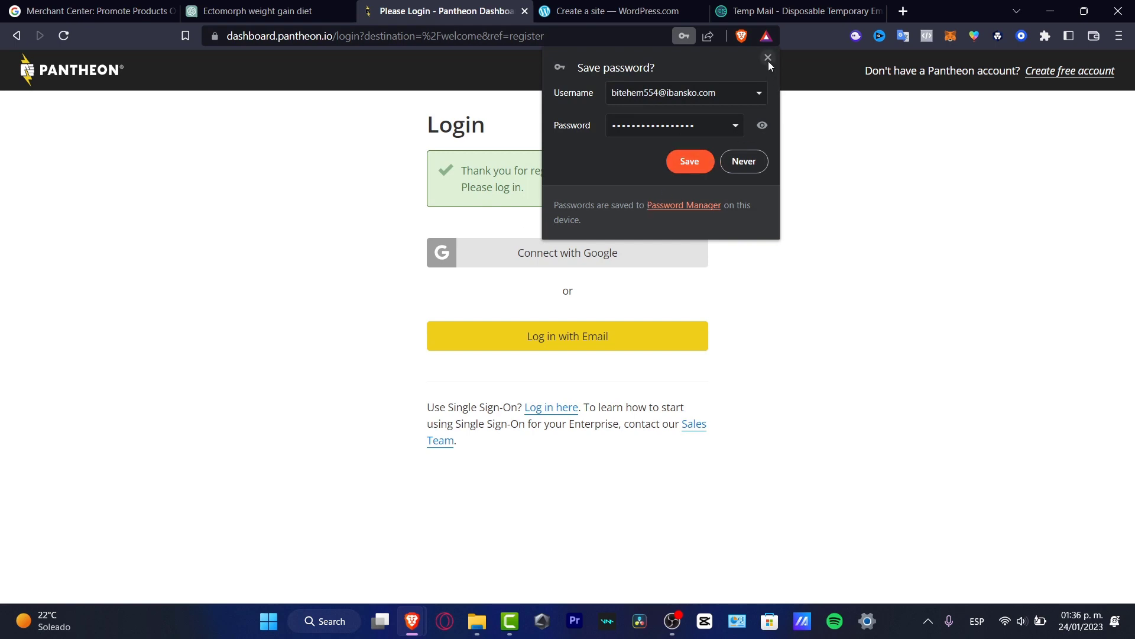
left_click(567, 335)
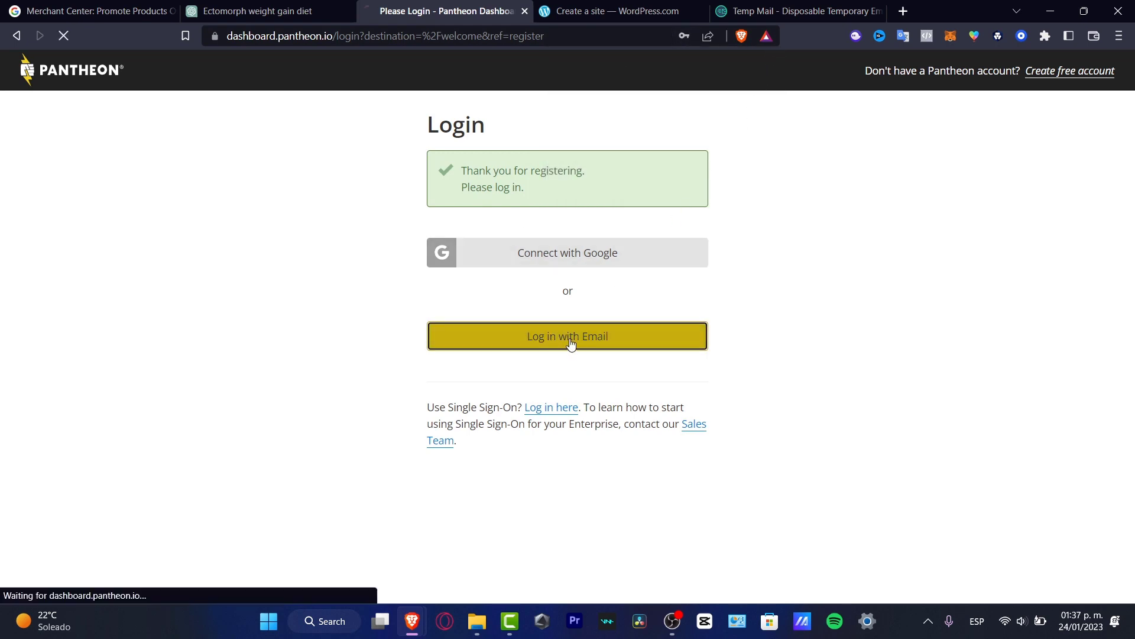
left_click(567, 336)
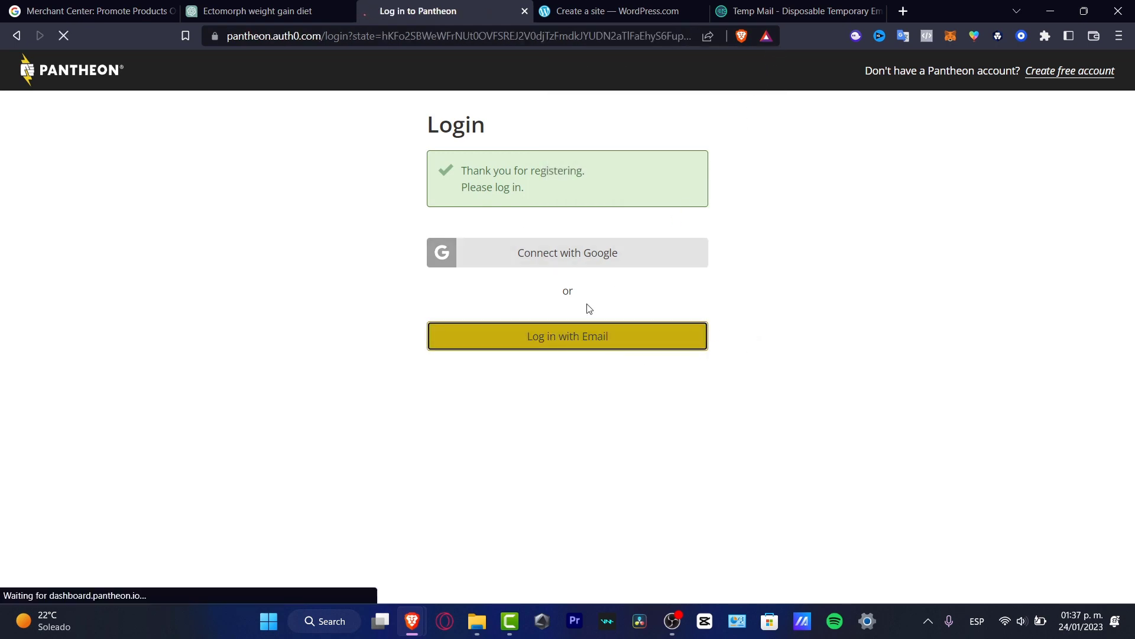
left_click(567, 335)
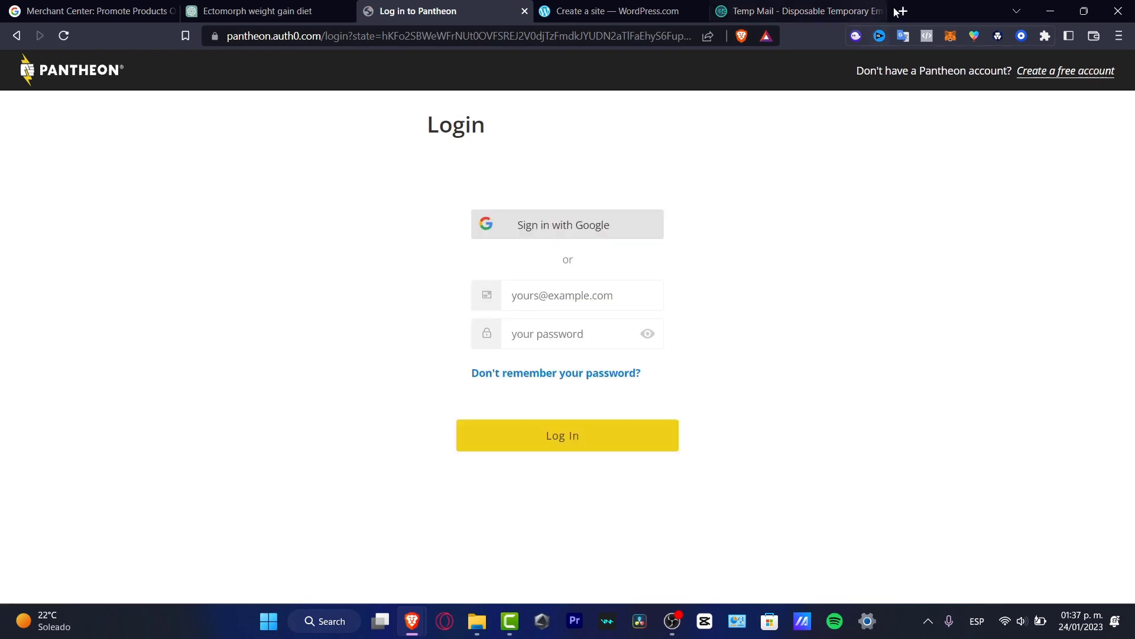
left_click(901, 11)
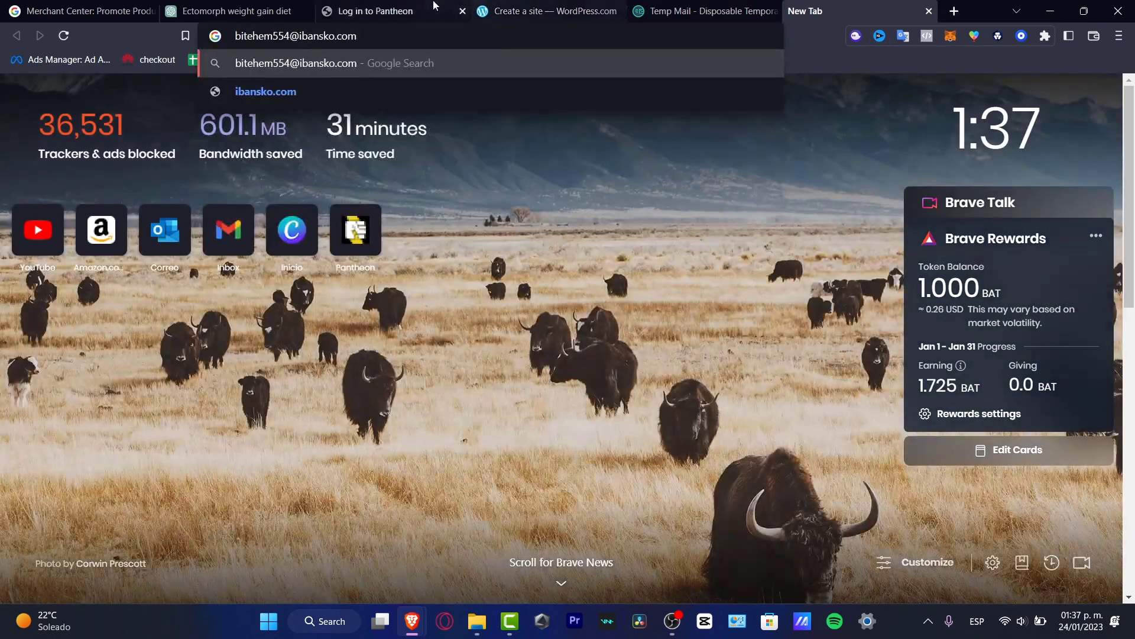
left_click(377, 11)
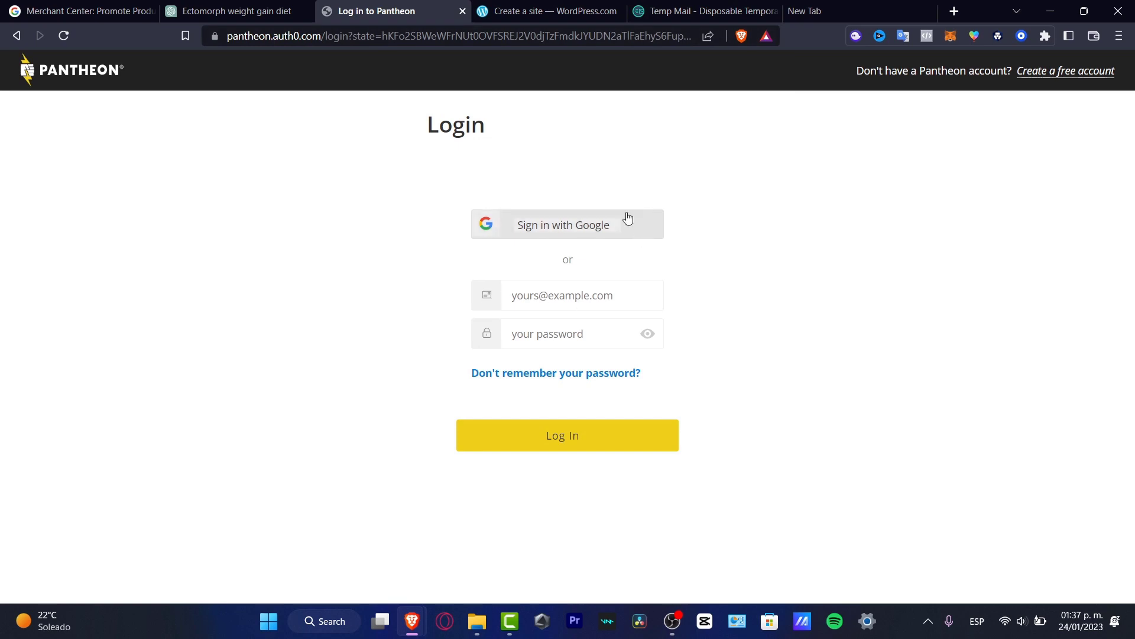
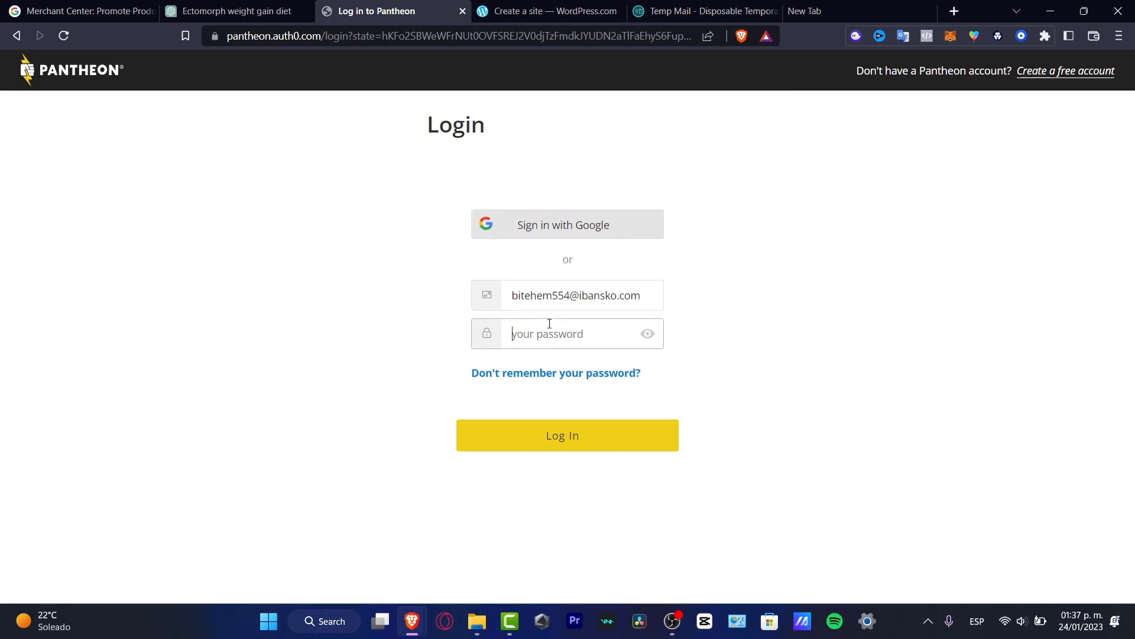
type("password")
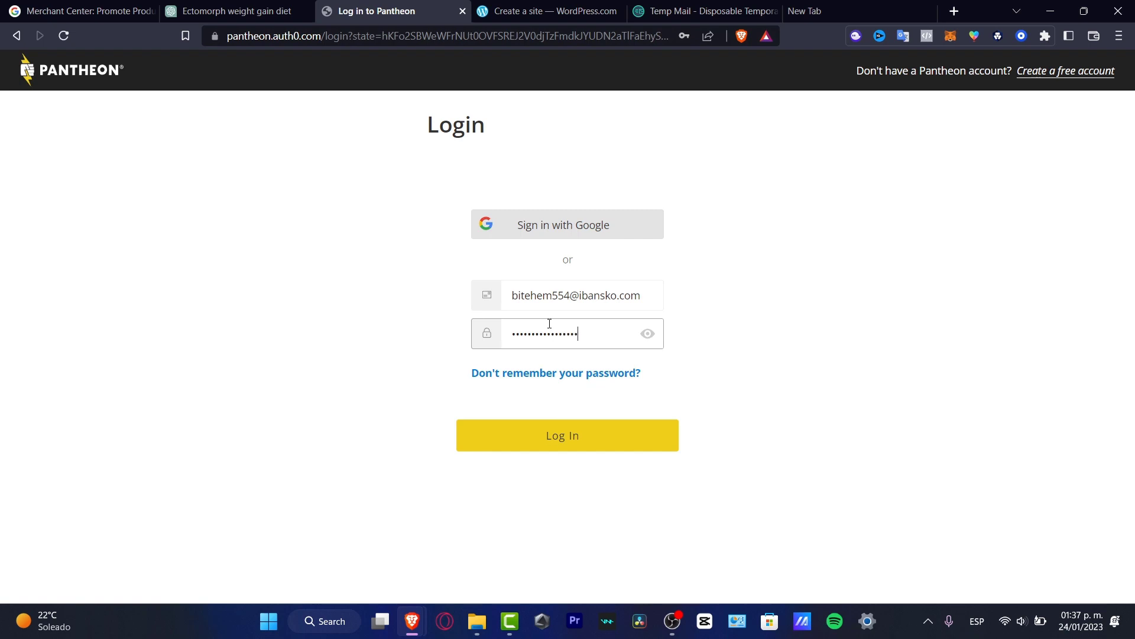
left_click(567, 435)
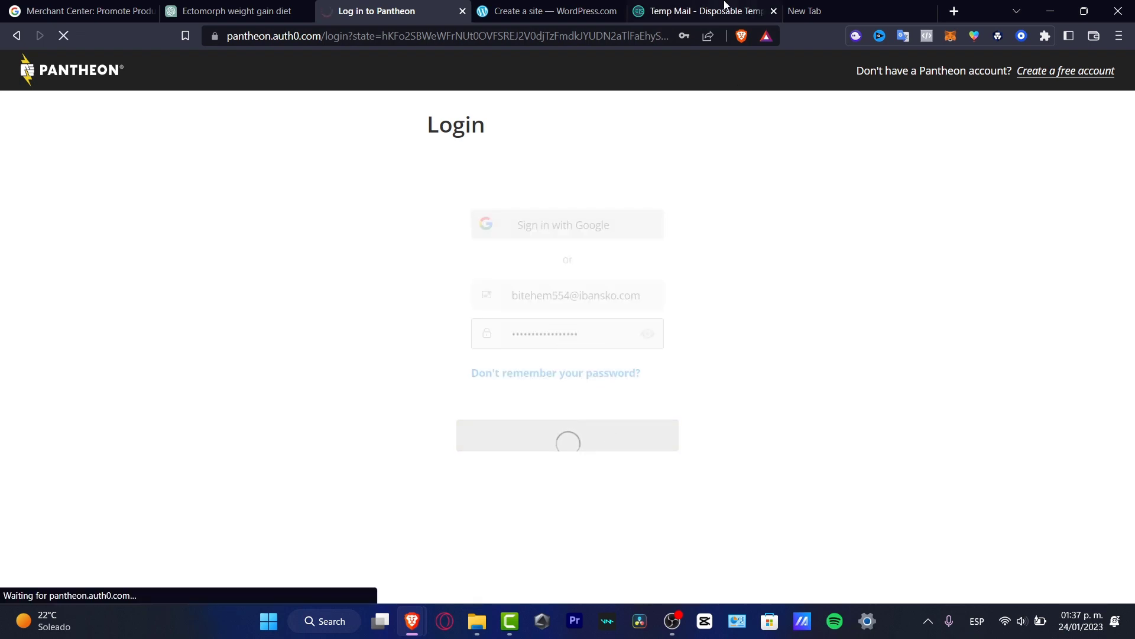
Check the Temp Mail inbox twice for confirmation, returning to the Pantheon dashboard.
left_click(699, 11)
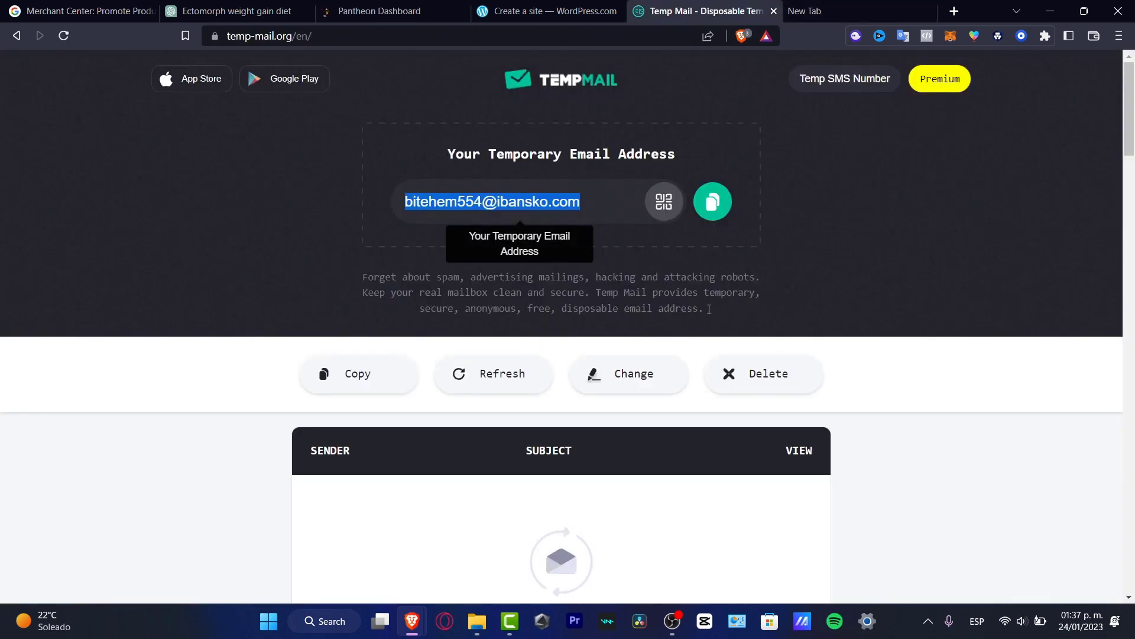
scroll("down", 3)
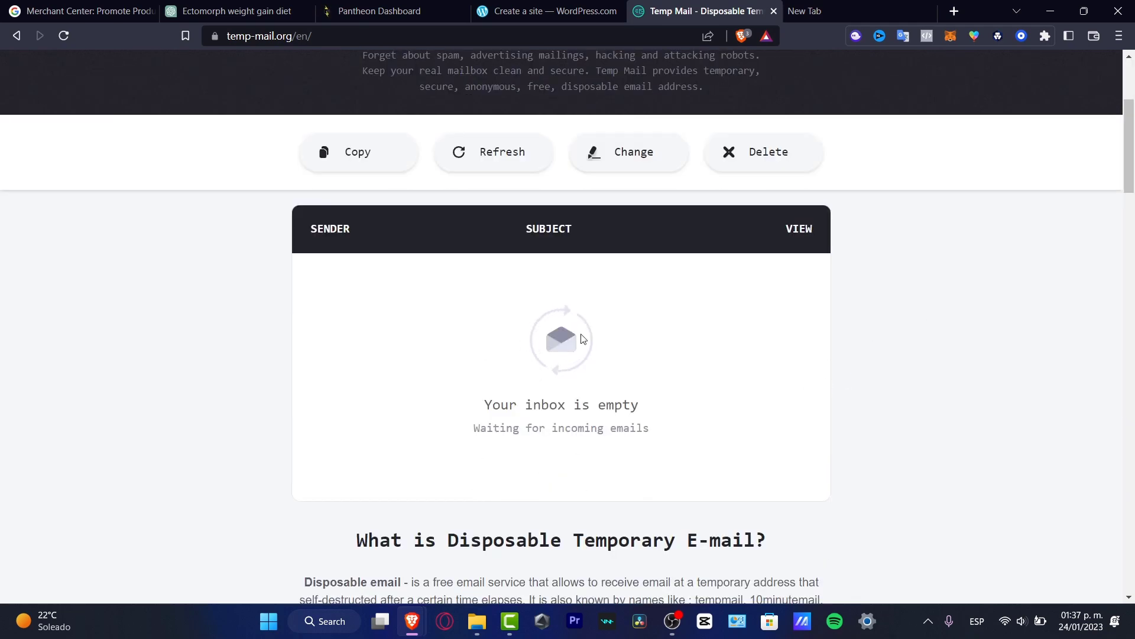
mouse_move(450, 333)
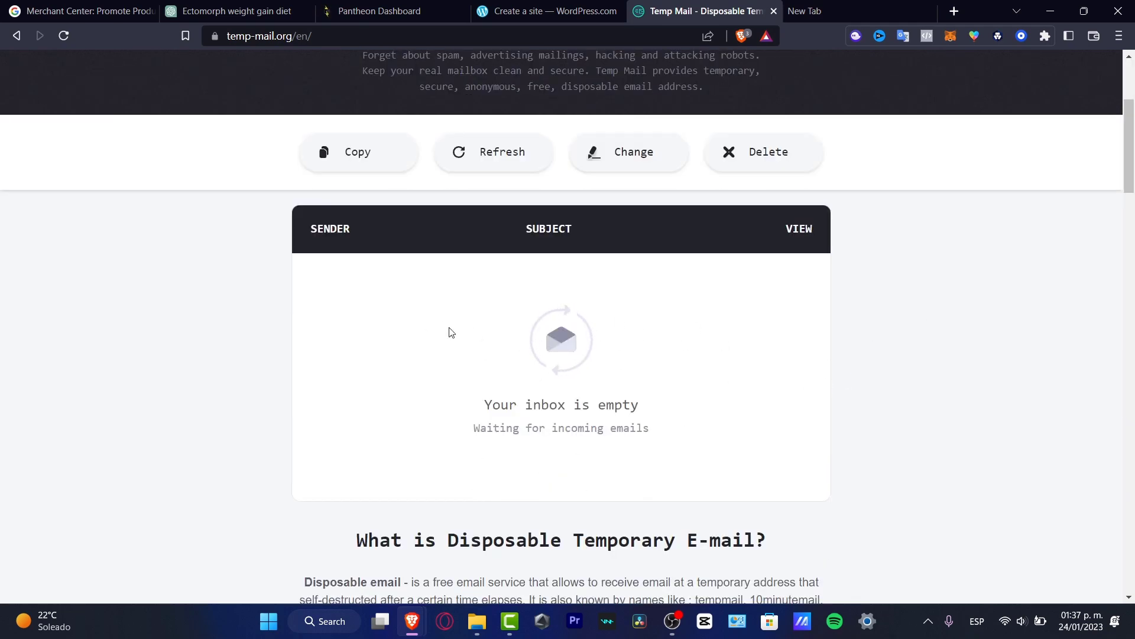
left_click(378, 11)
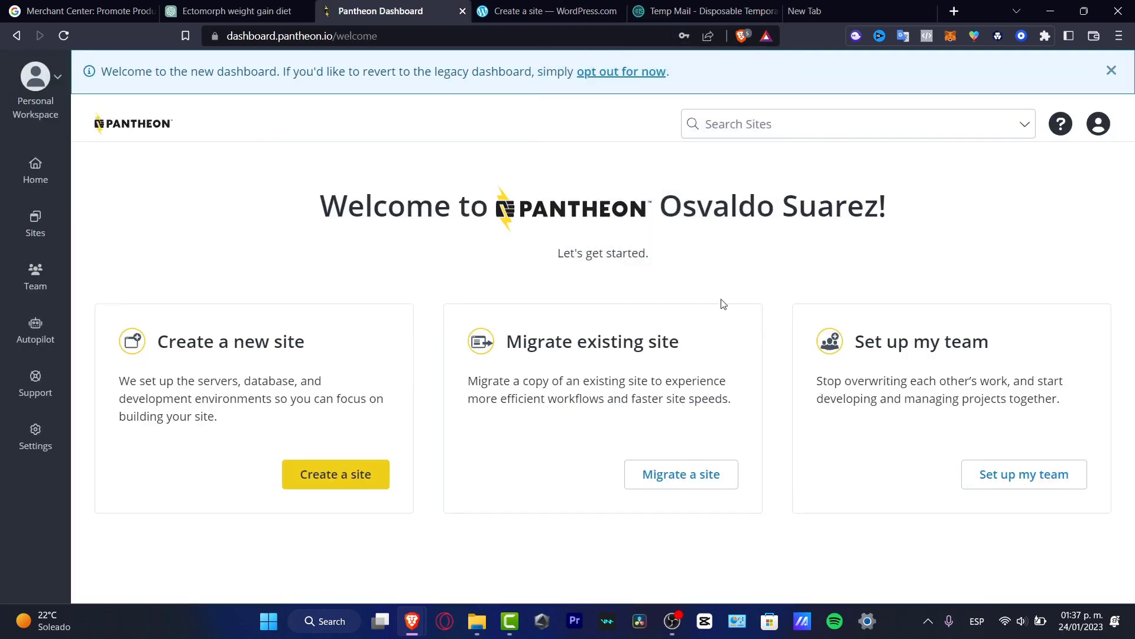
mouse_move(464, 447)
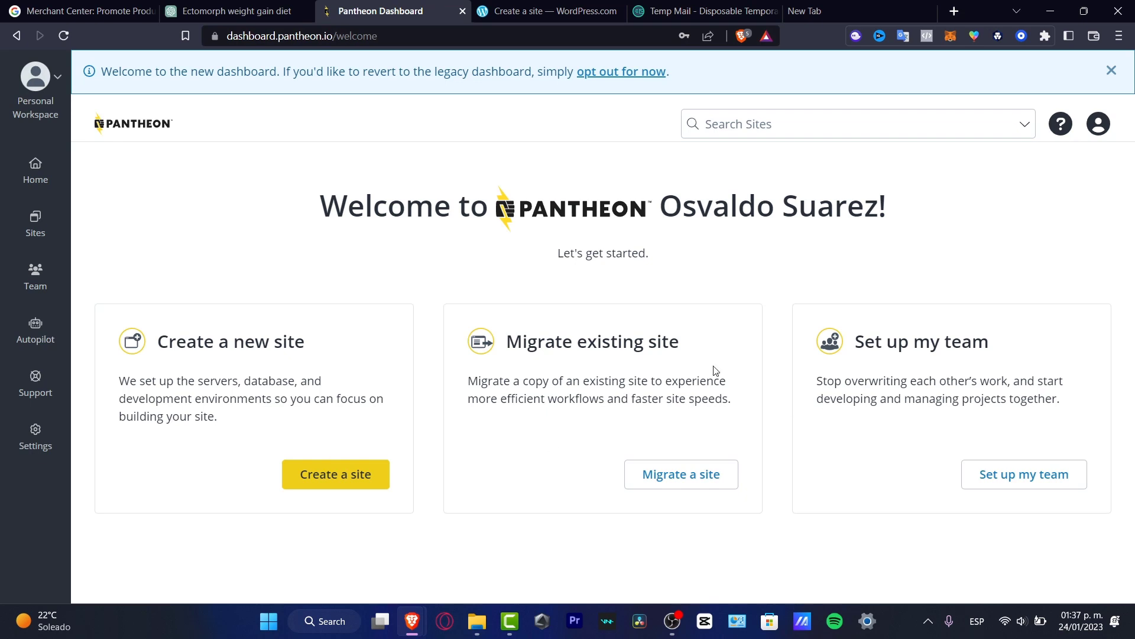
mouse_move(695, 348)
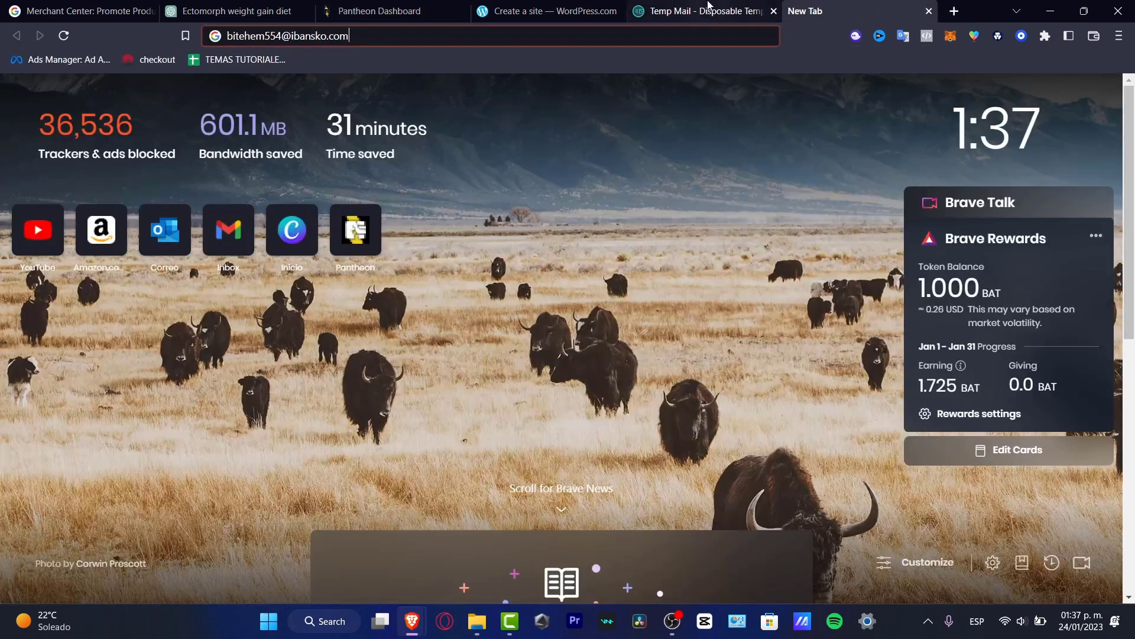
left_click(698, 11)
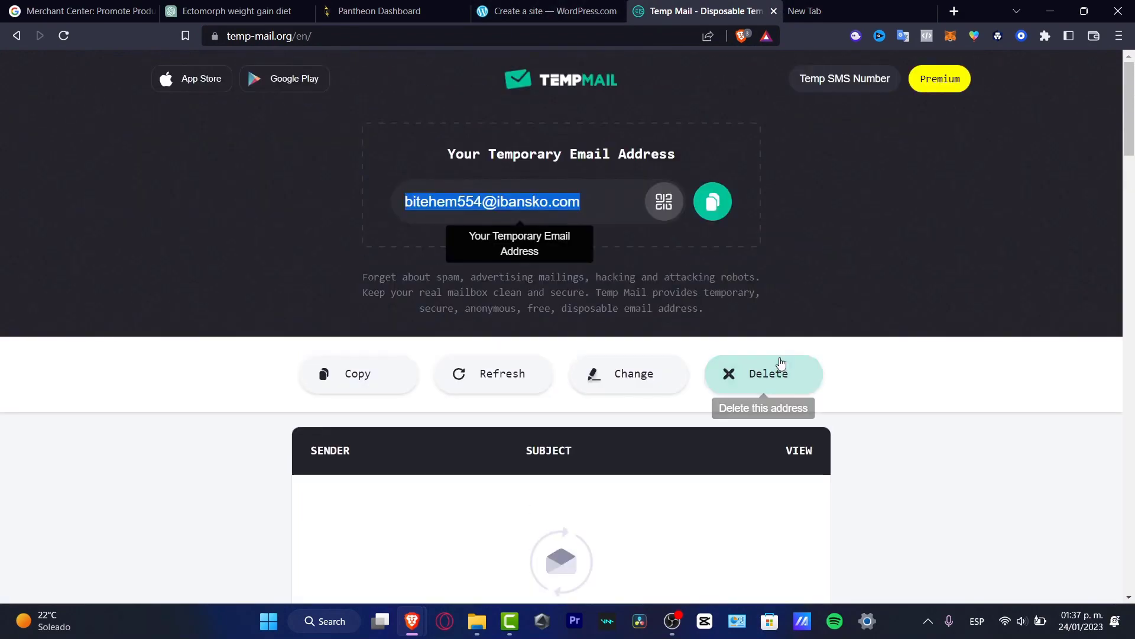
left_click(381, 10)
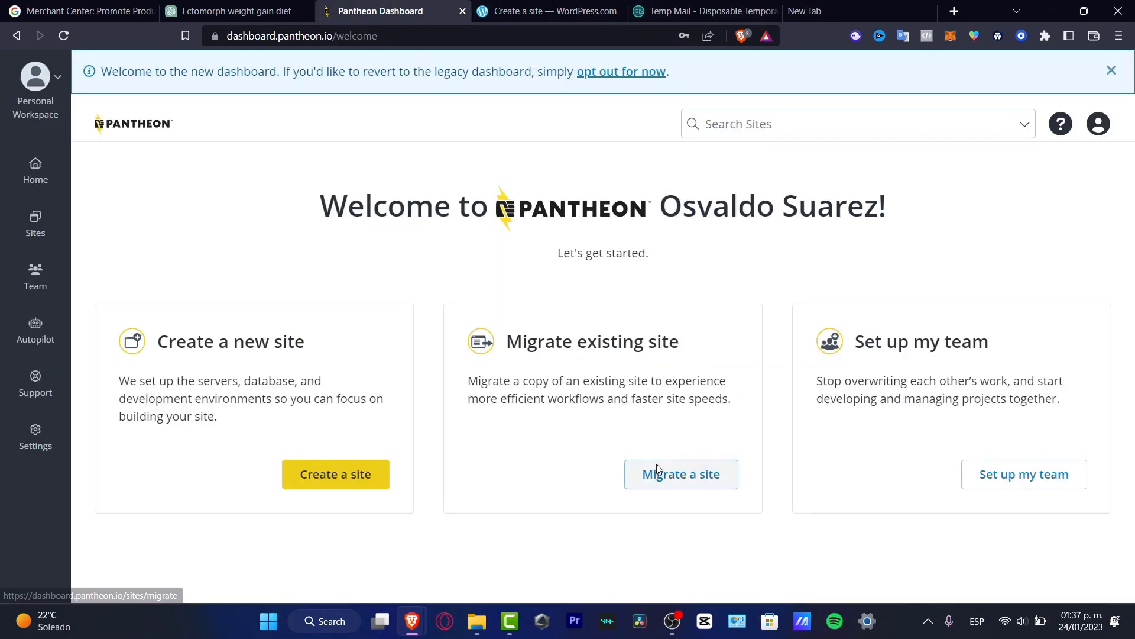
mouse_move(652, 458)
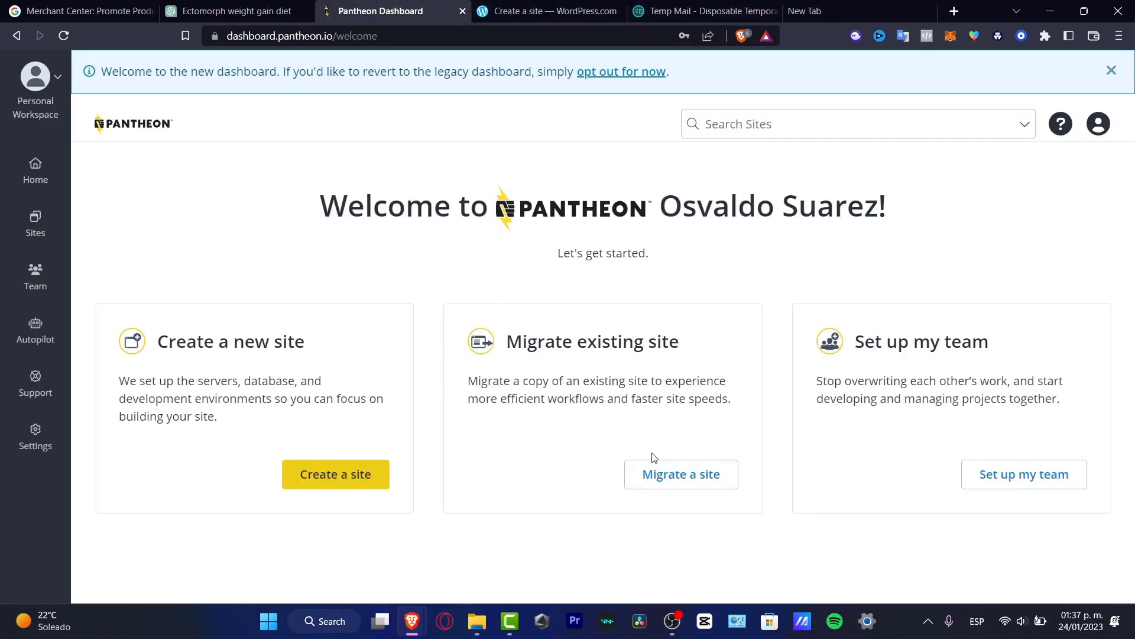
Start a new site, close the WordPress.com tab, and pick the WordPress CMS card.
left_click(334, 474)
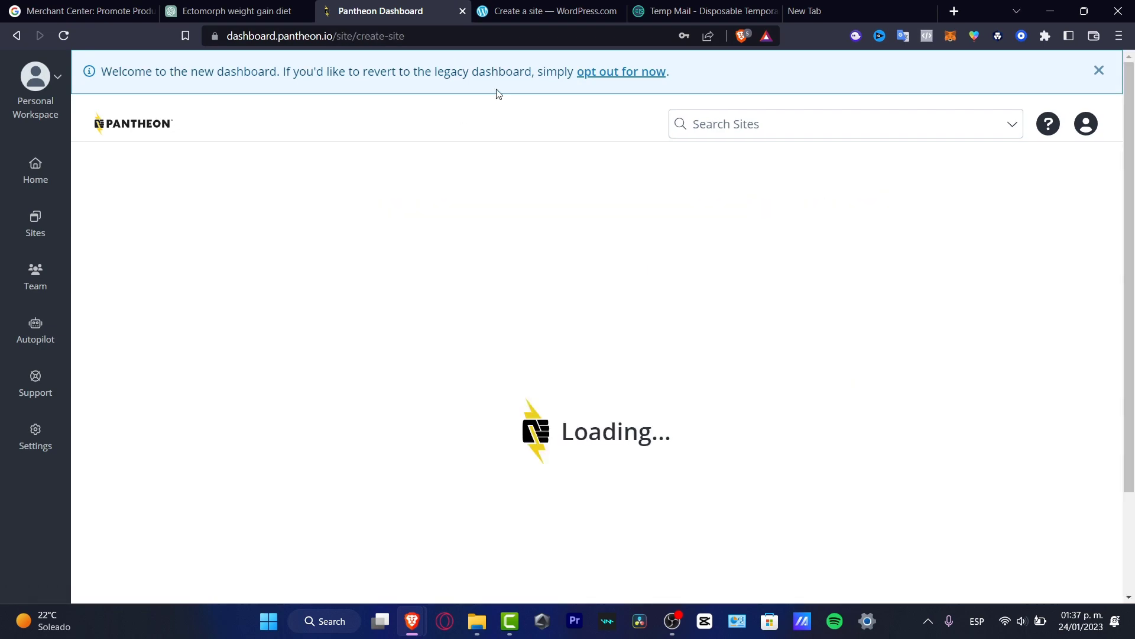
left_click(548, 11)
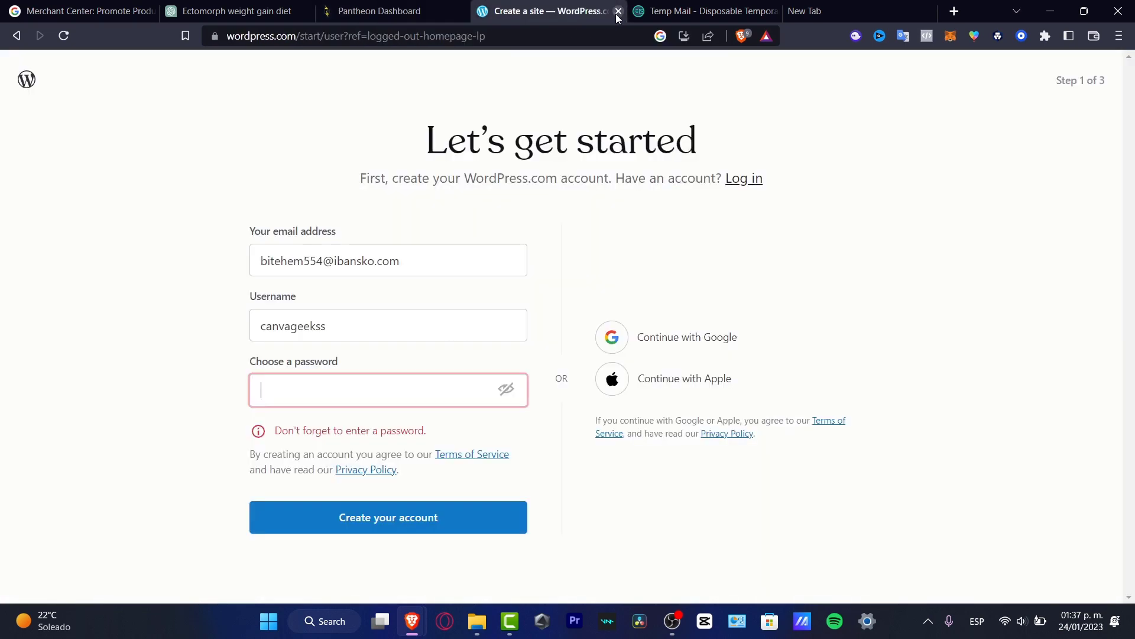
left_click(617, 11)
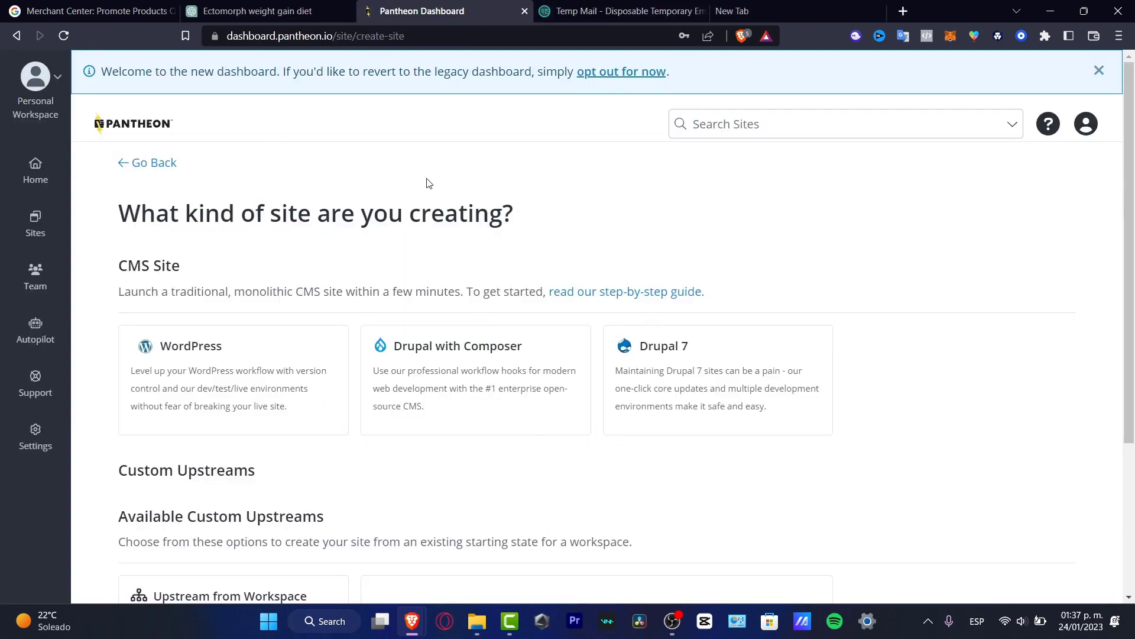
double_click(148, 265)
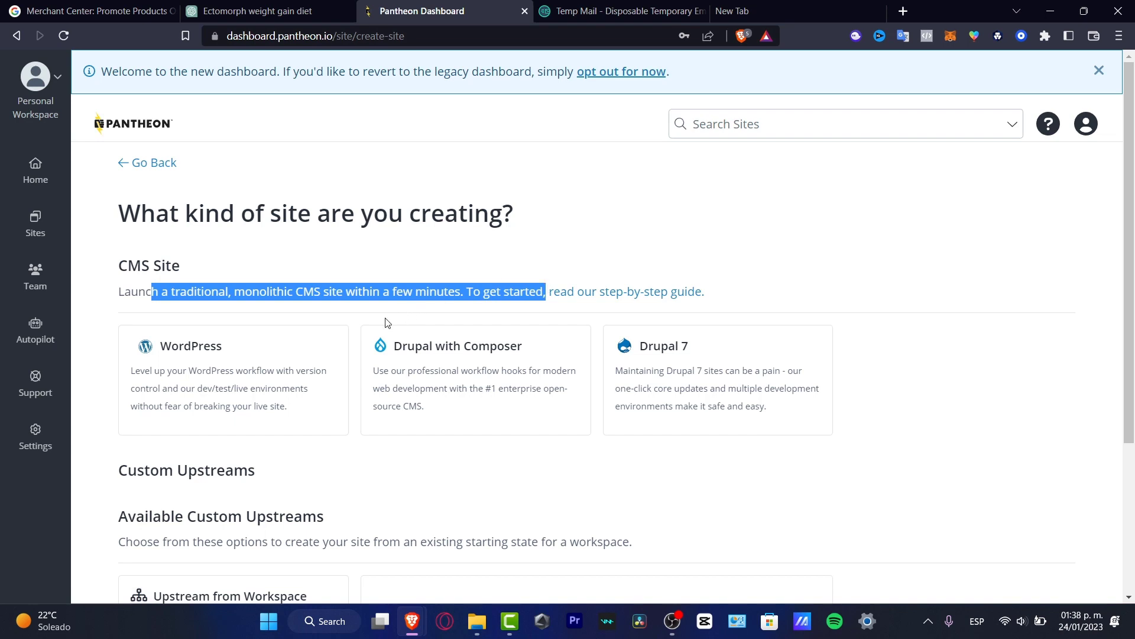
left_click(233, 380)
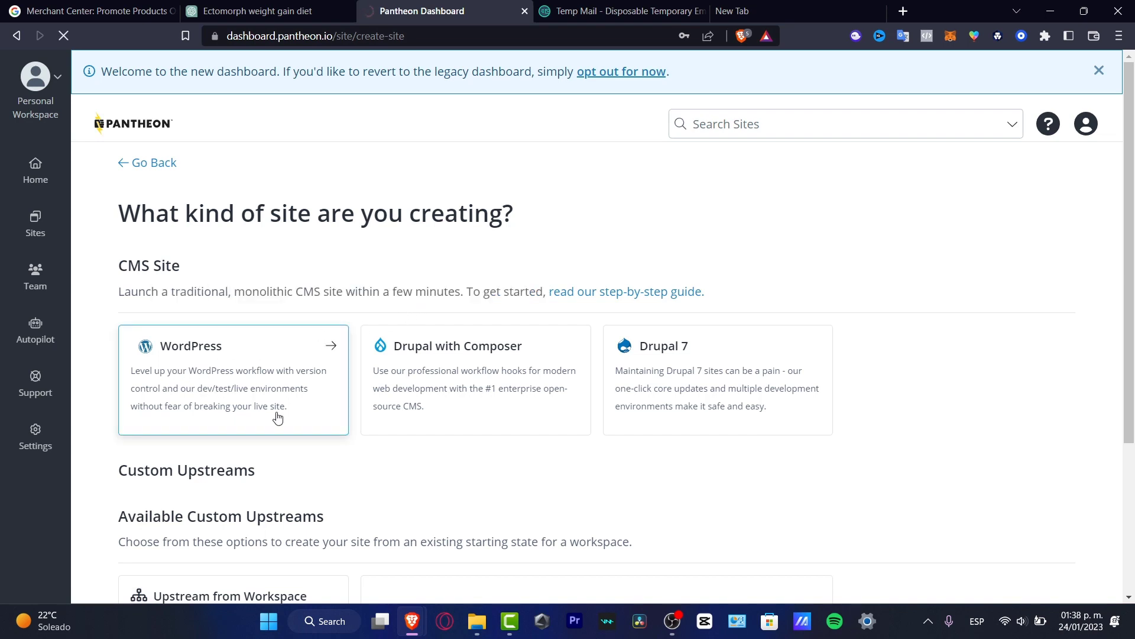
Name the WordPress site canvageekss, keep the United States region, and continue.
left_click(233, 379)
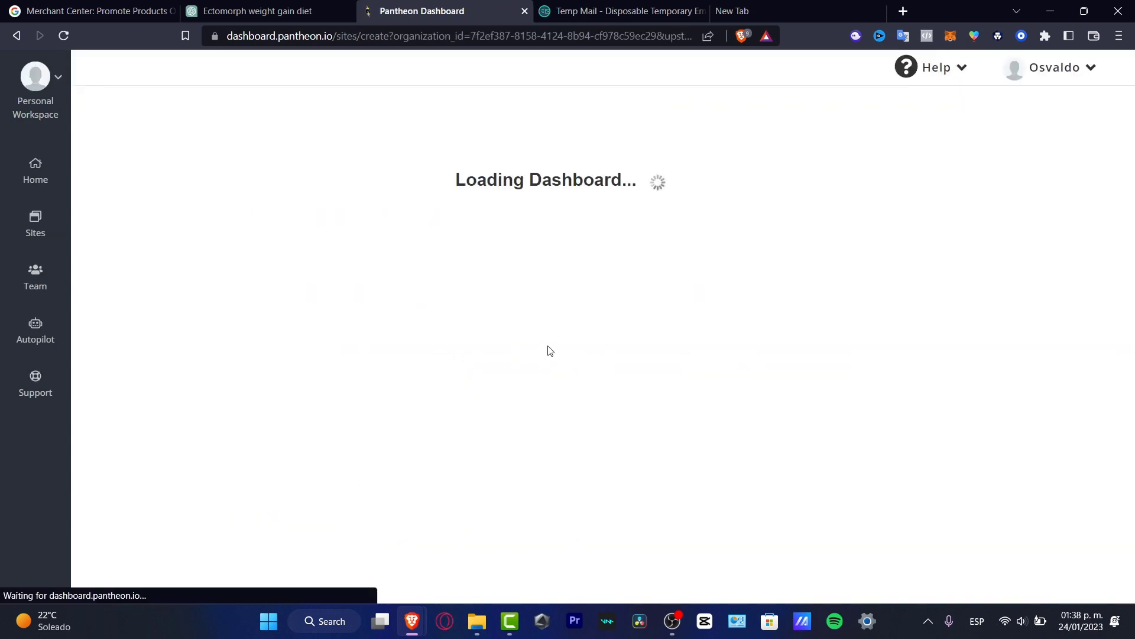
mouse_move(686, 192)
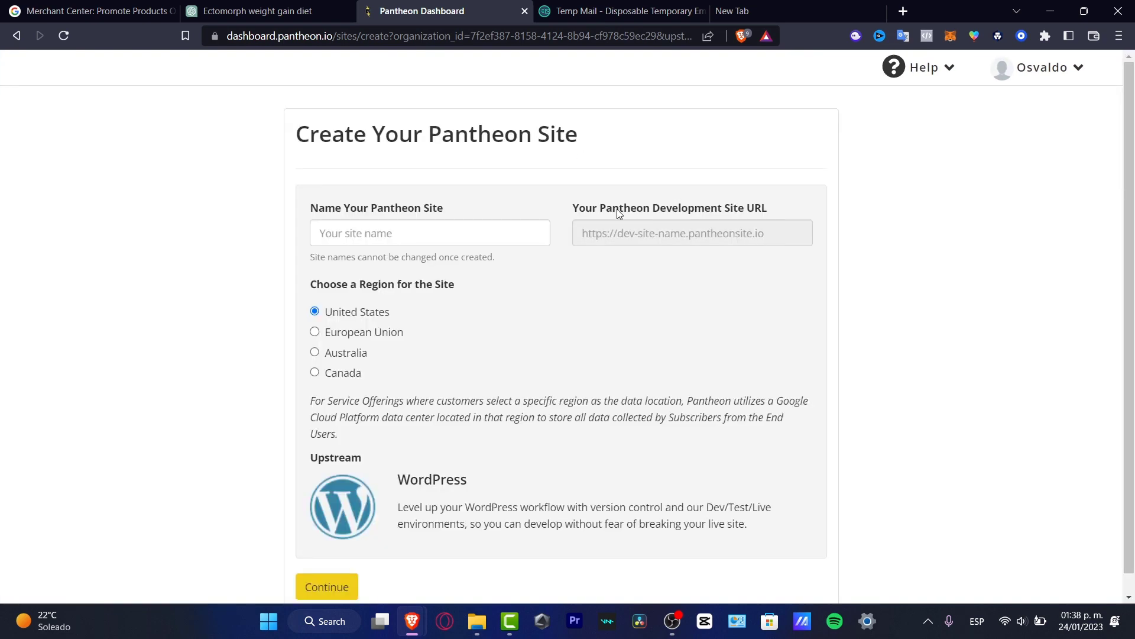
left_click(429, 232)
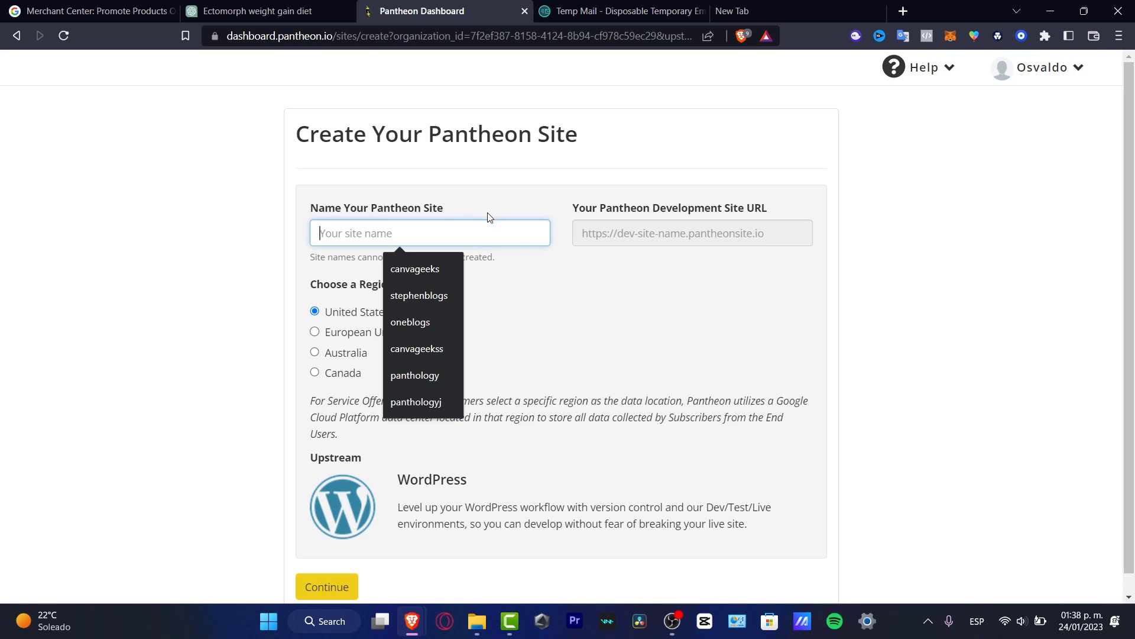
mouse_move(466, 241)
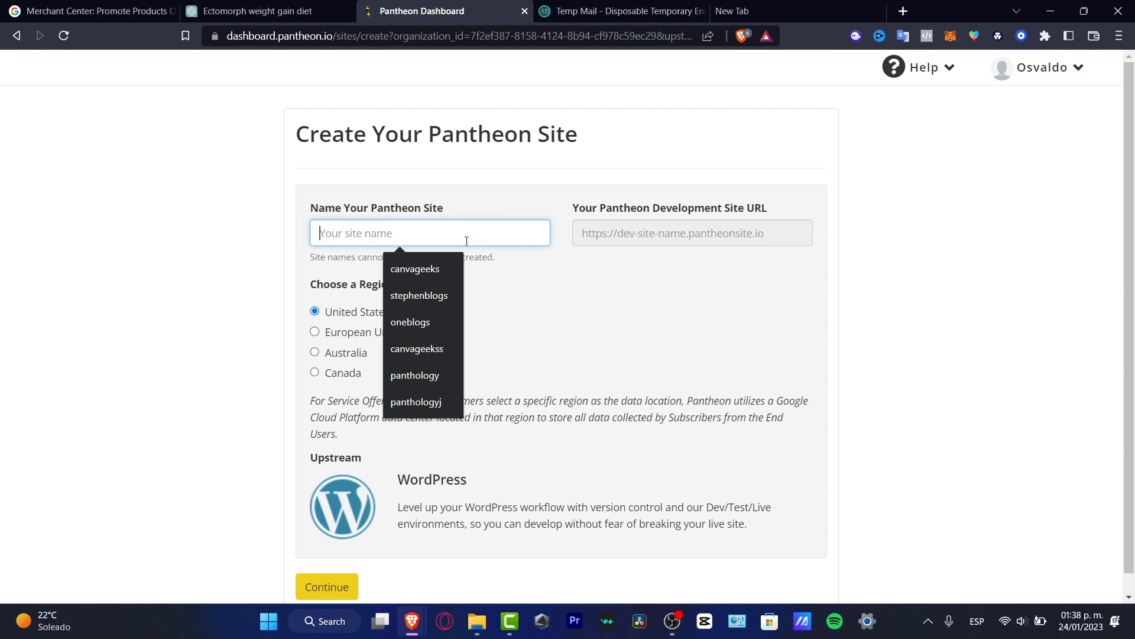
left_click(417, 348)
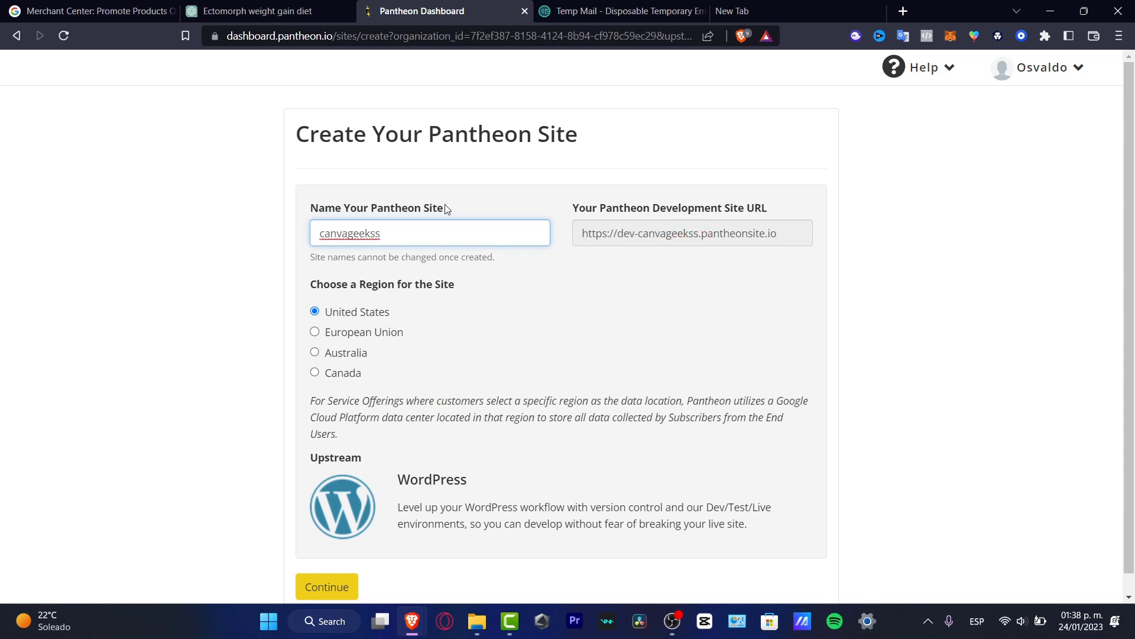
mouse_move(427, 288)
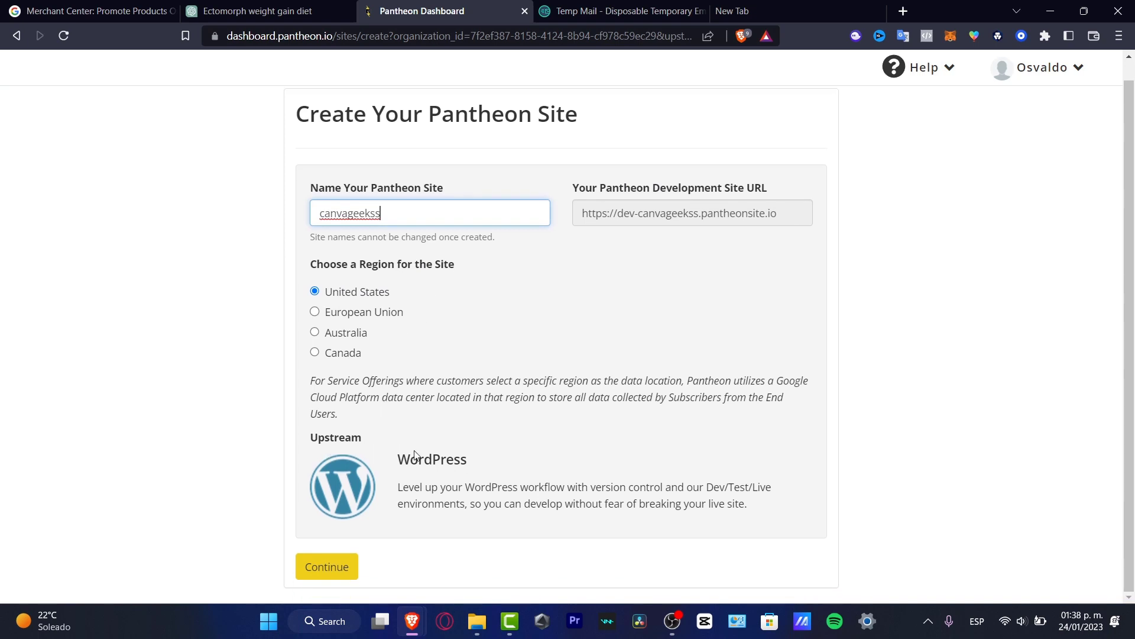
mouse_move(325, 546)
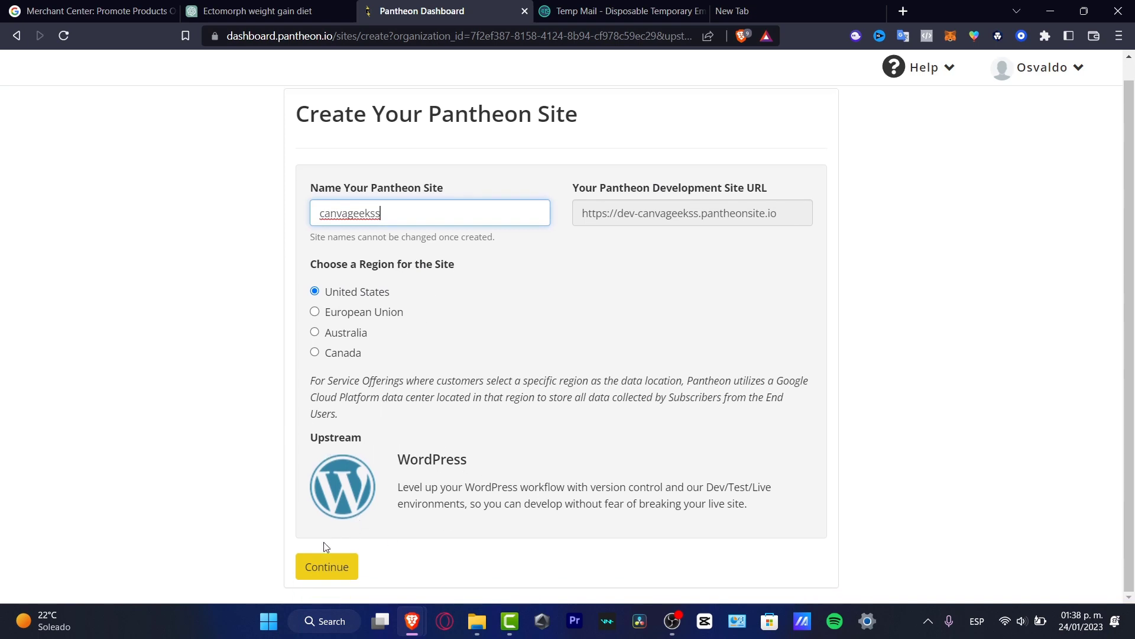
left_click(325, 567)
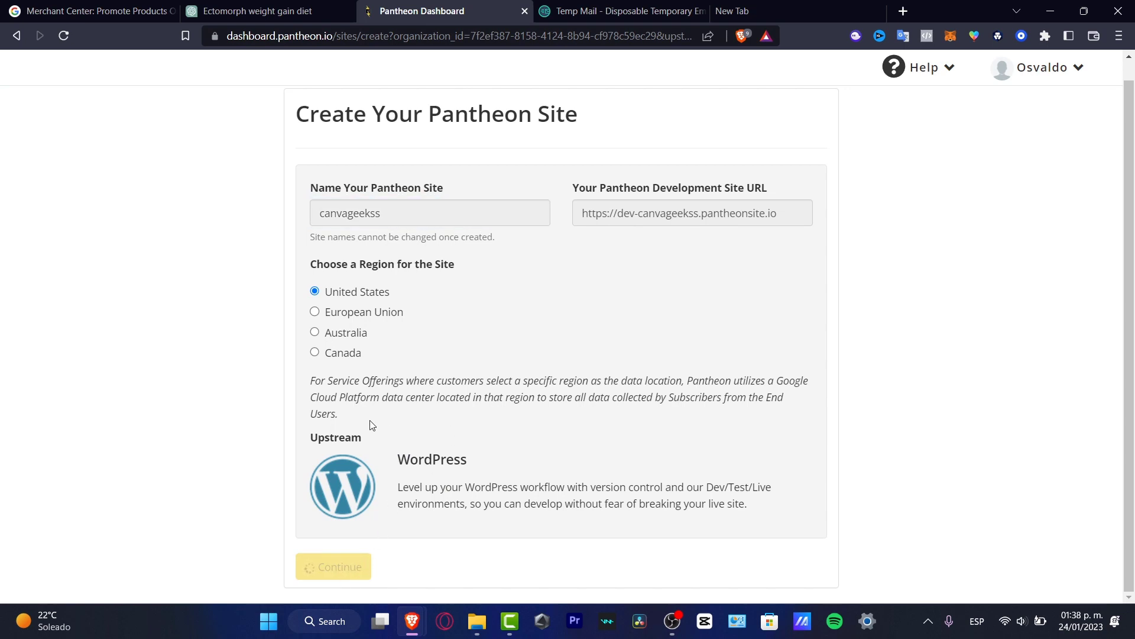
mouse_move(375, 306)
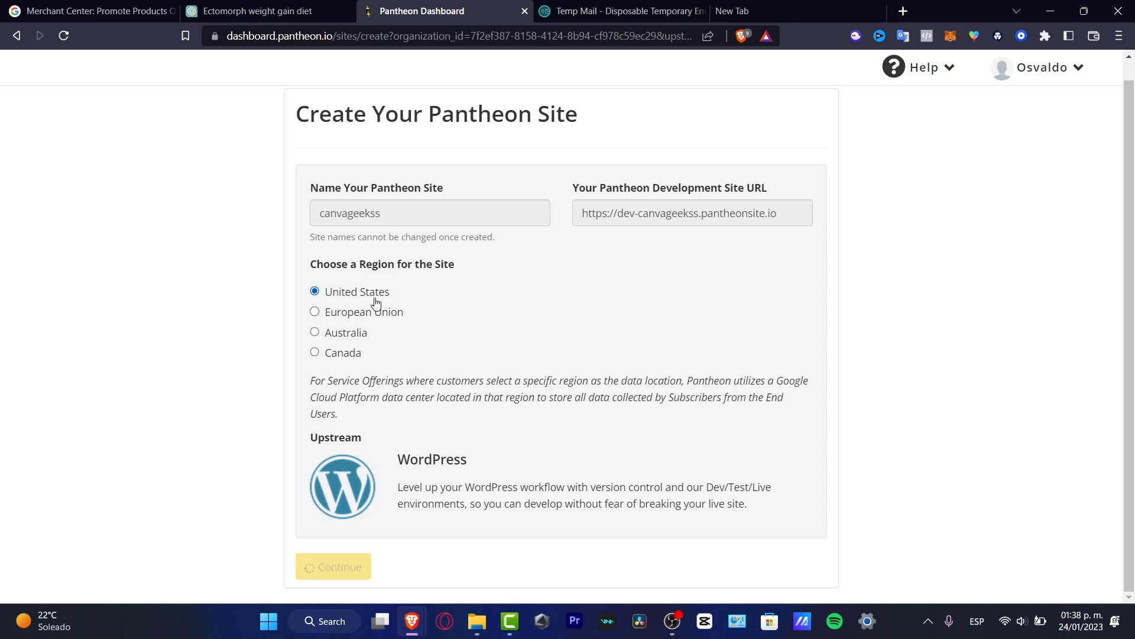
left_click(332, 567)
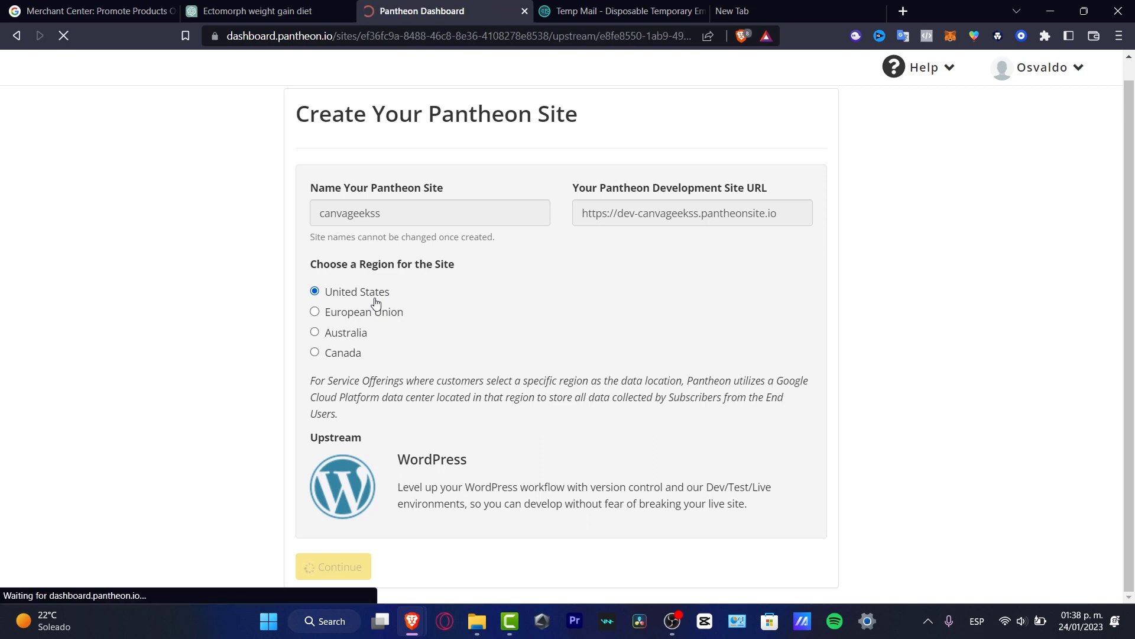
Wait while Pantheon deploys WordPress for the canvageekss site.
left_click(334, 567)
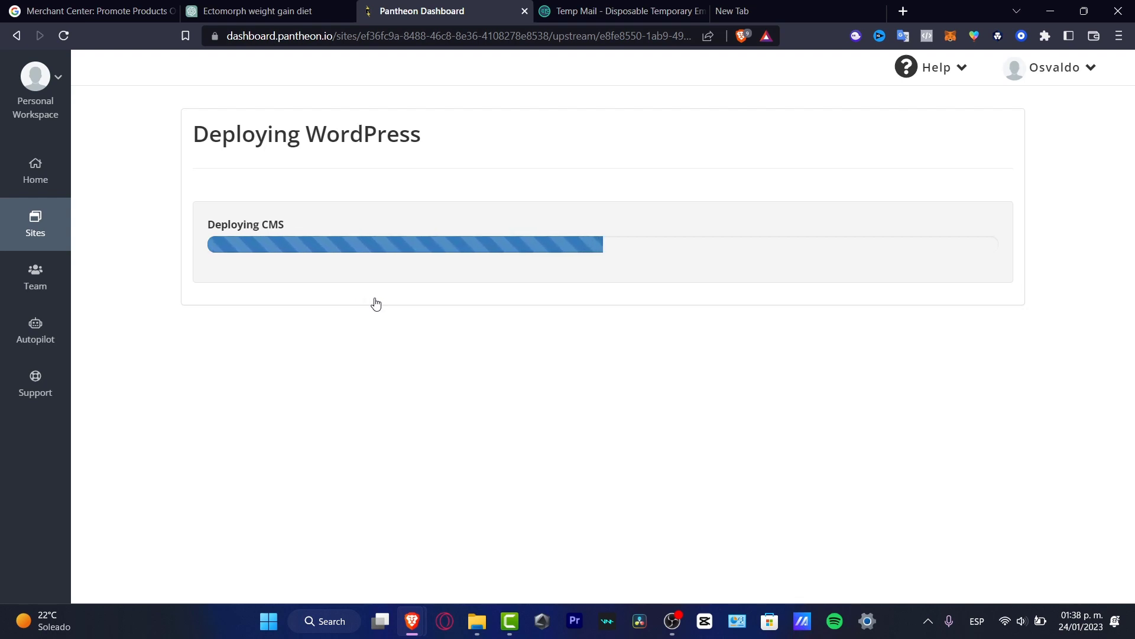
mouse_move(381, 131)
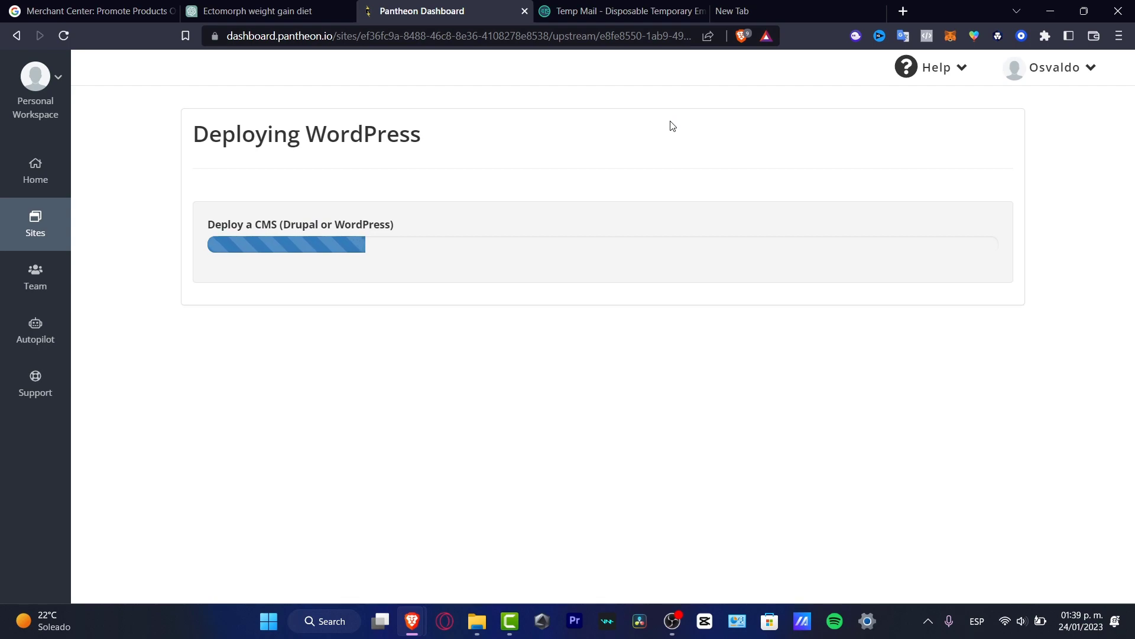
mouse_move(796, 11)
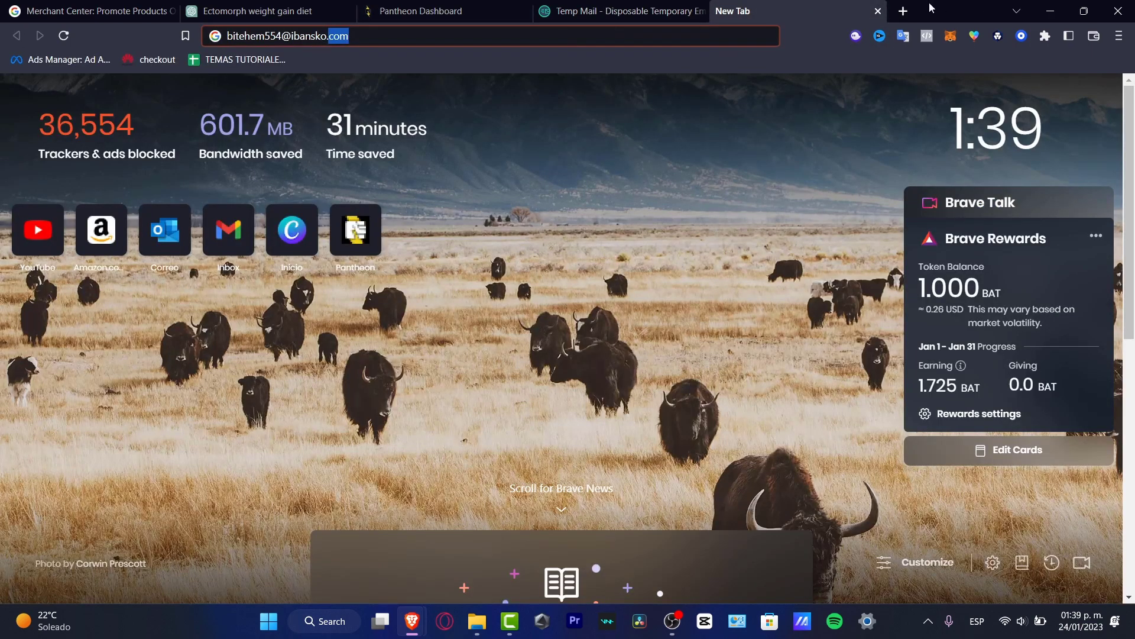
Search Google for 'brand name generator' and open the NameFatso result.
type("logo g")
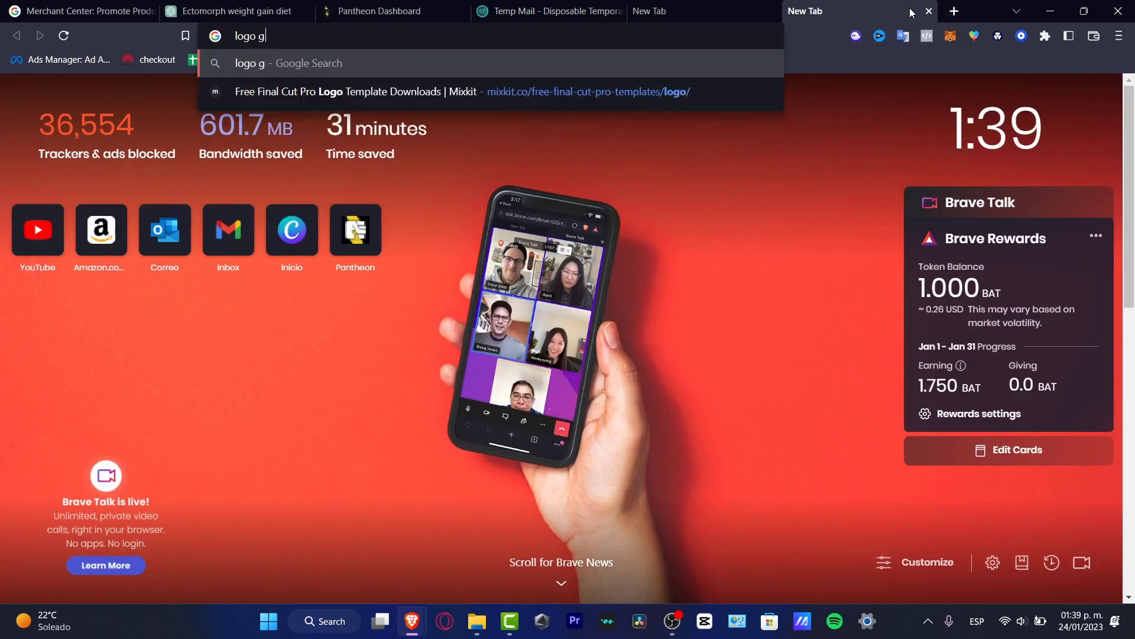
type("brand name")
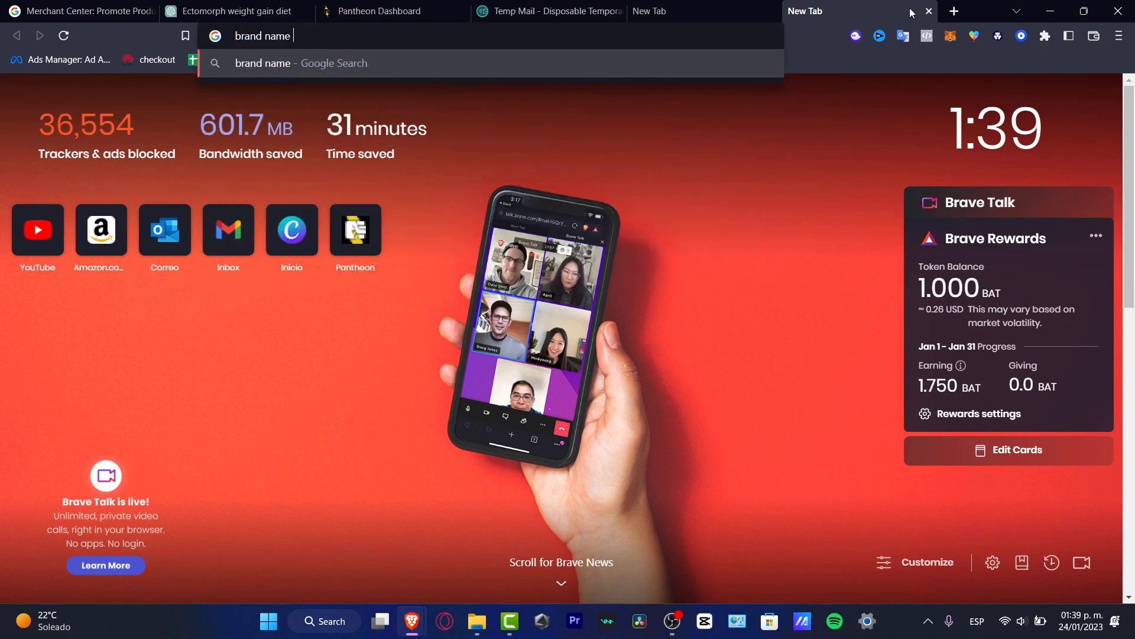
type("generator&oq=brand+name+generator&aqs=chrome.6...")
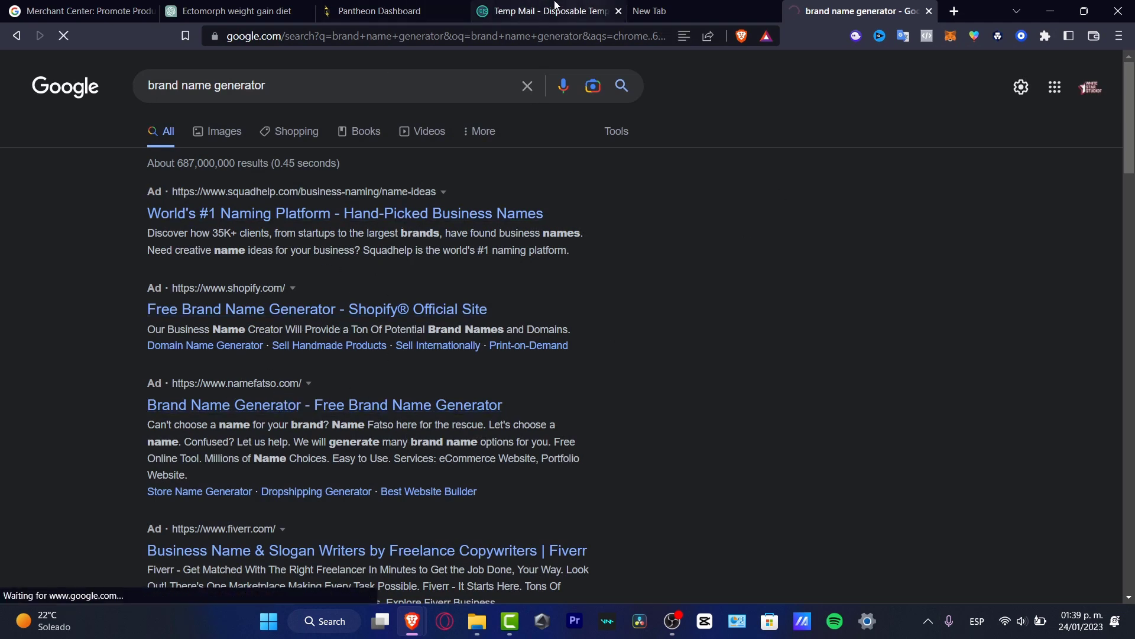
left_click(380, 11)
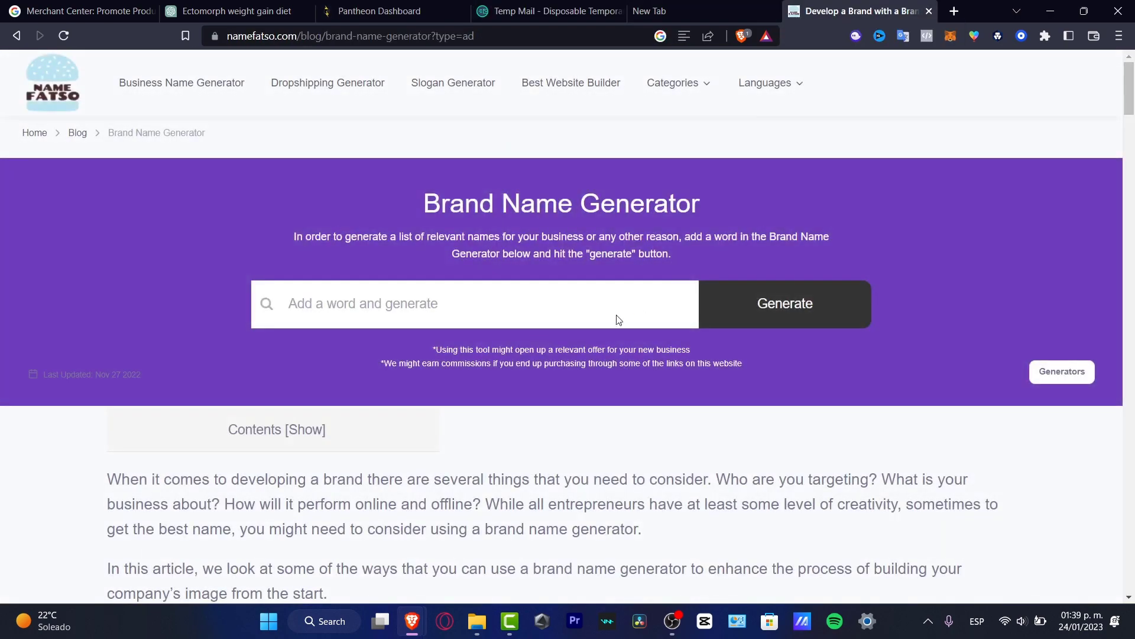
Generate brand names from 'resear' and scroll the Research name ideas.
type("resear")
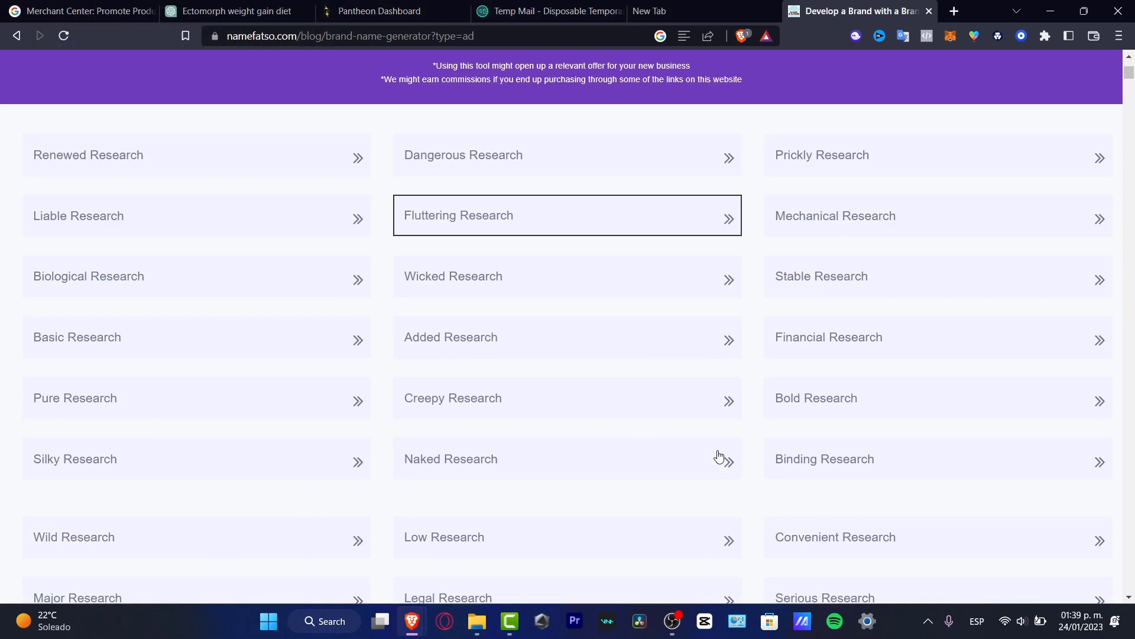
scroll("down", 3)
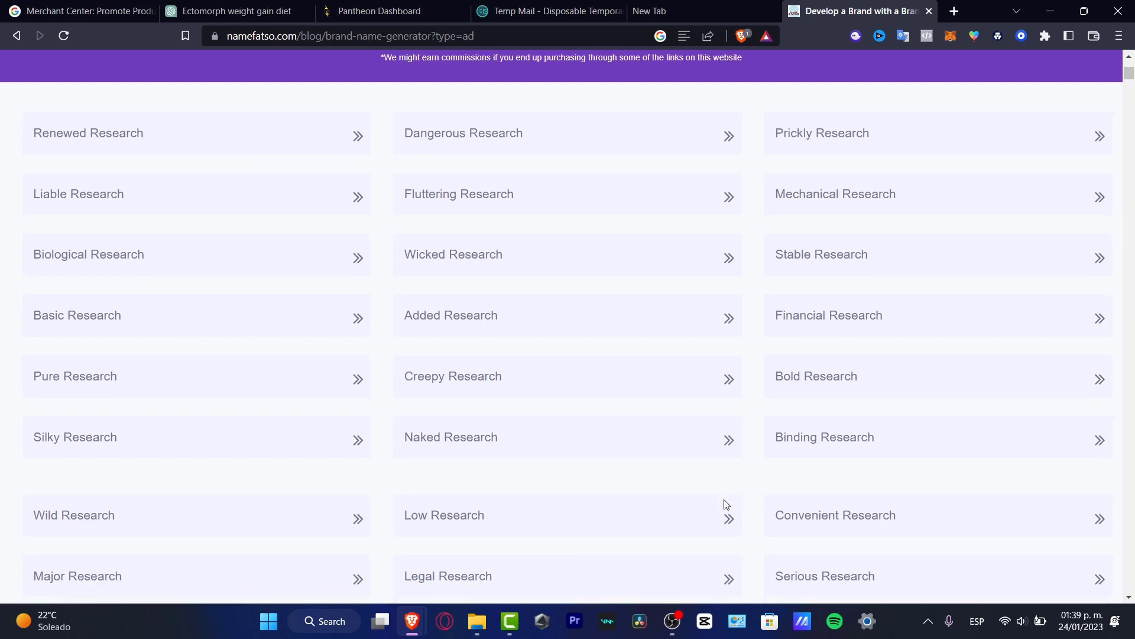
scroll("down", 3)
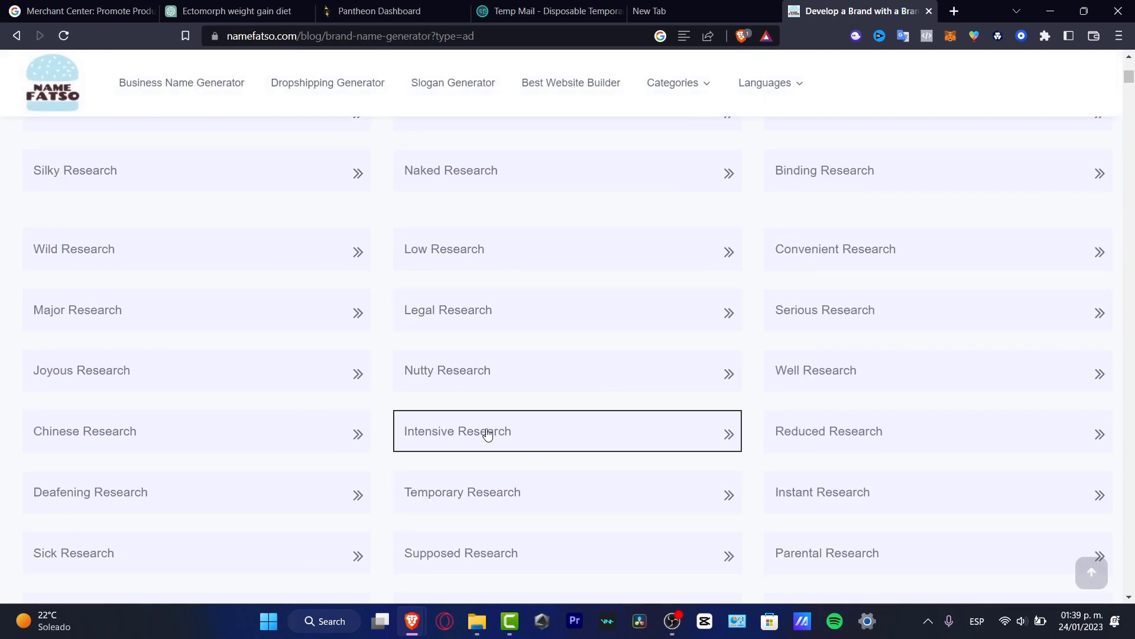
scroll("down", 3)
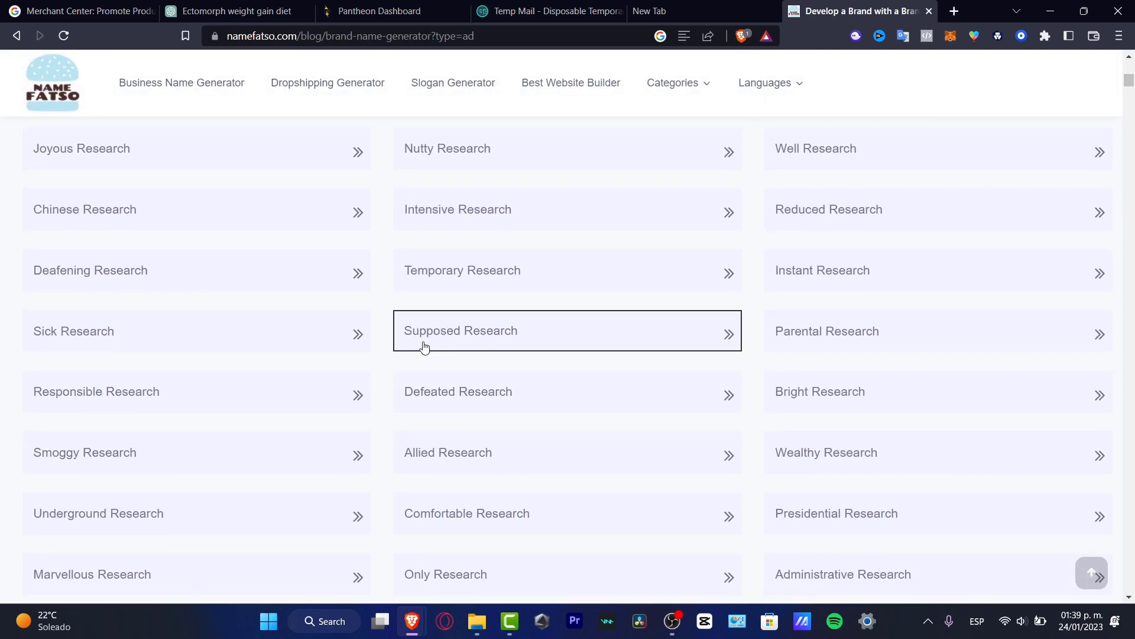
scroll("down", 3)
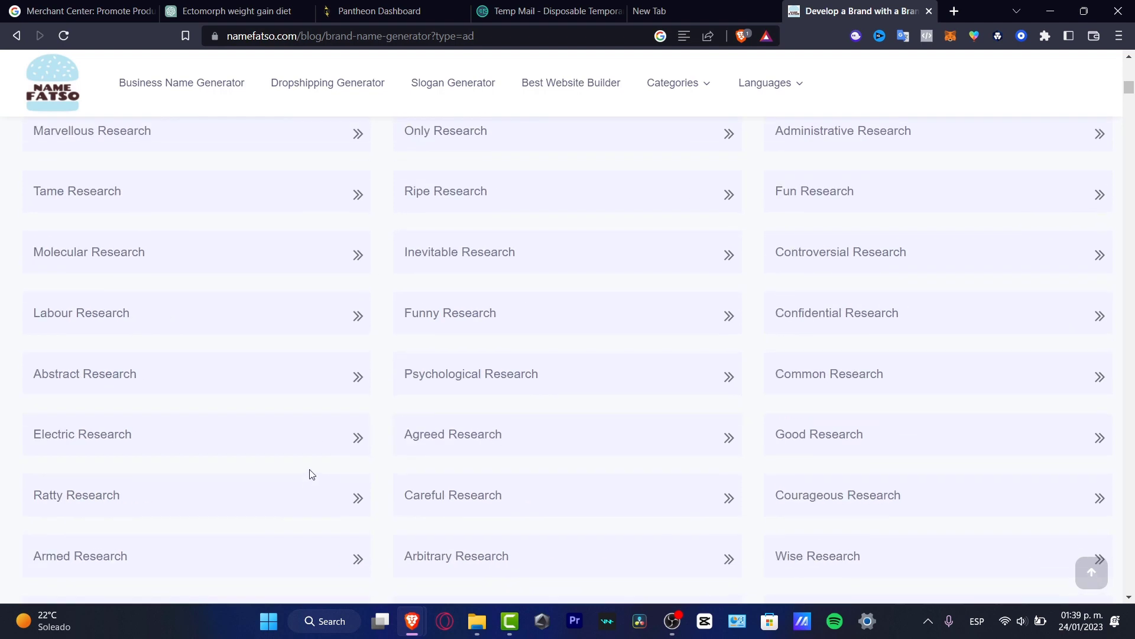
mouse_move(897, 7)
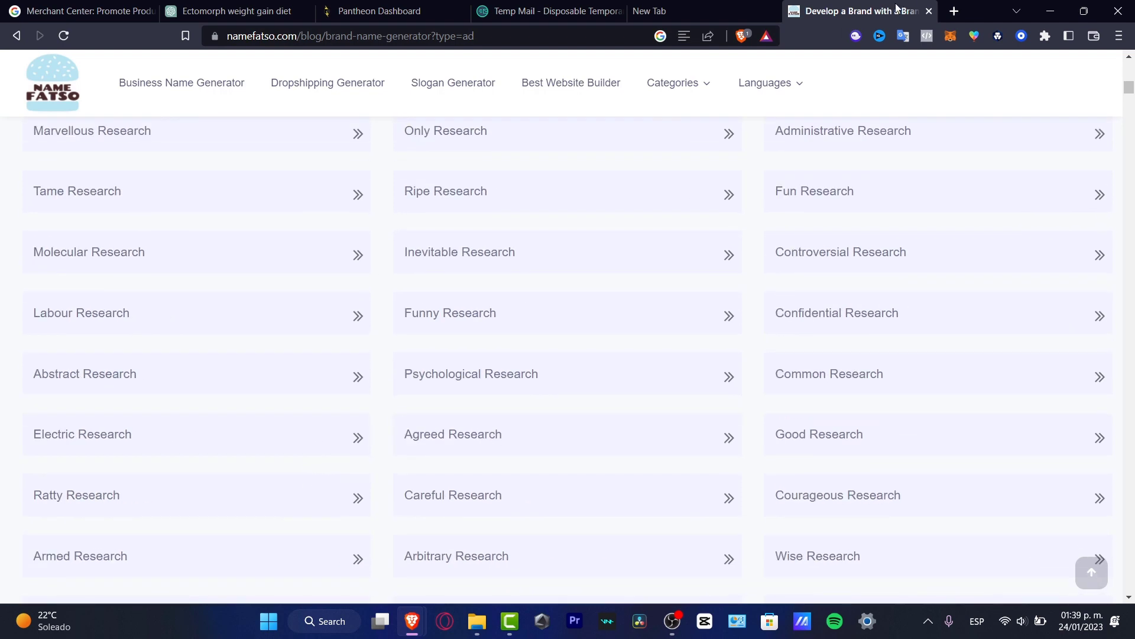
left_click(379, 11)
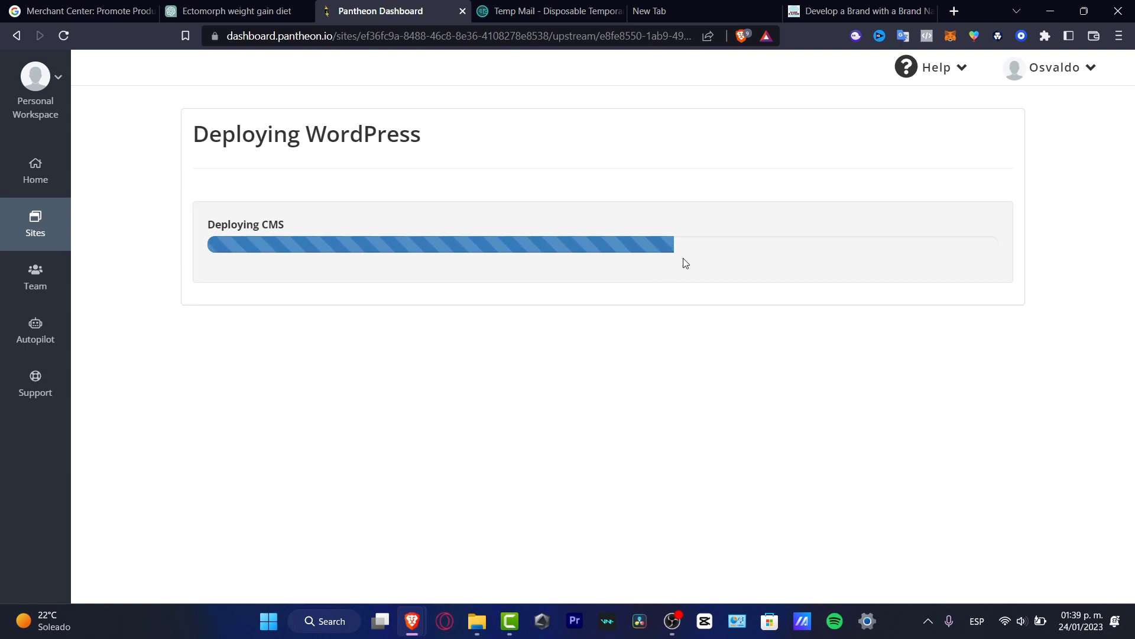
mouse_move(680, 270)
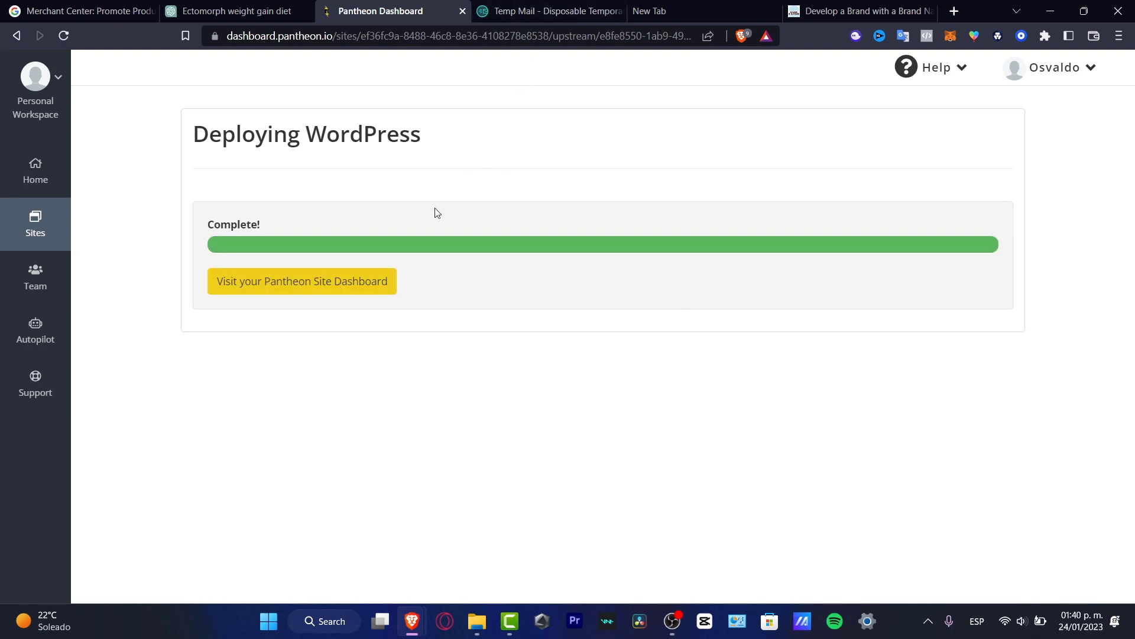
Once deployment is Complete, go to the new site's Pantheon dashboard.
left_click(301, 281)
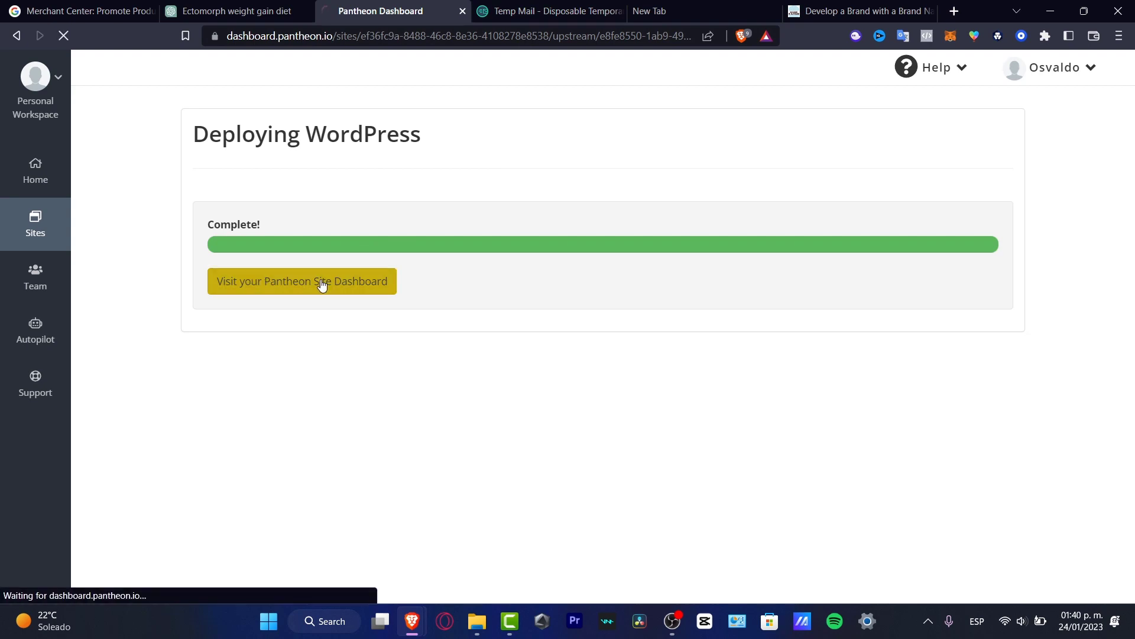
left_click(301, 281)
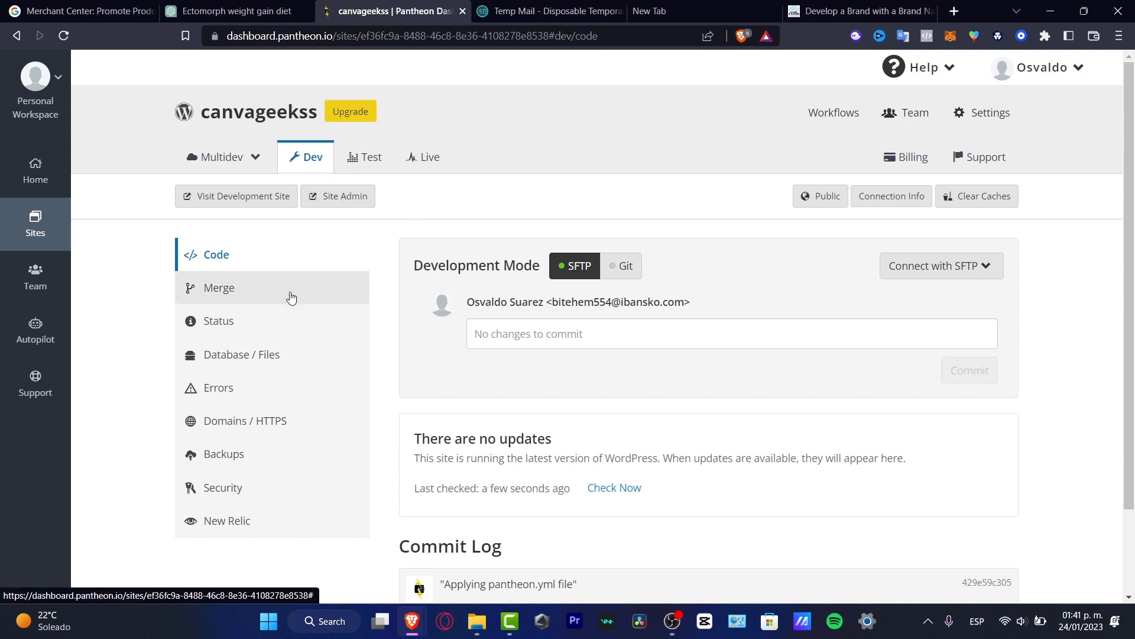
mouse_move(794, 414)
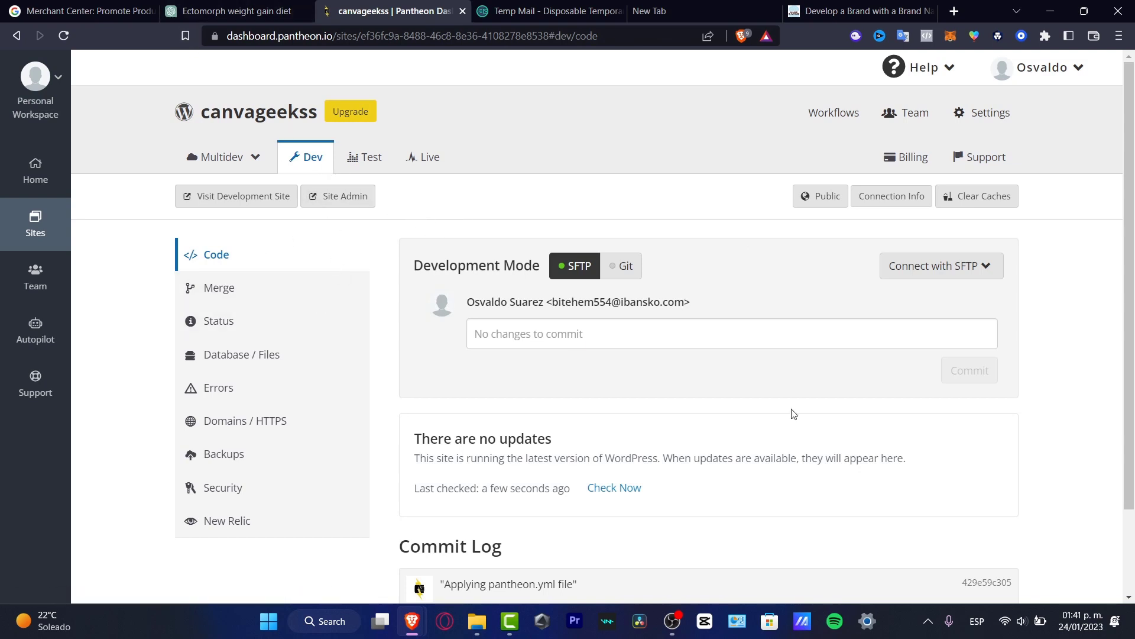
scroll("down", 3)
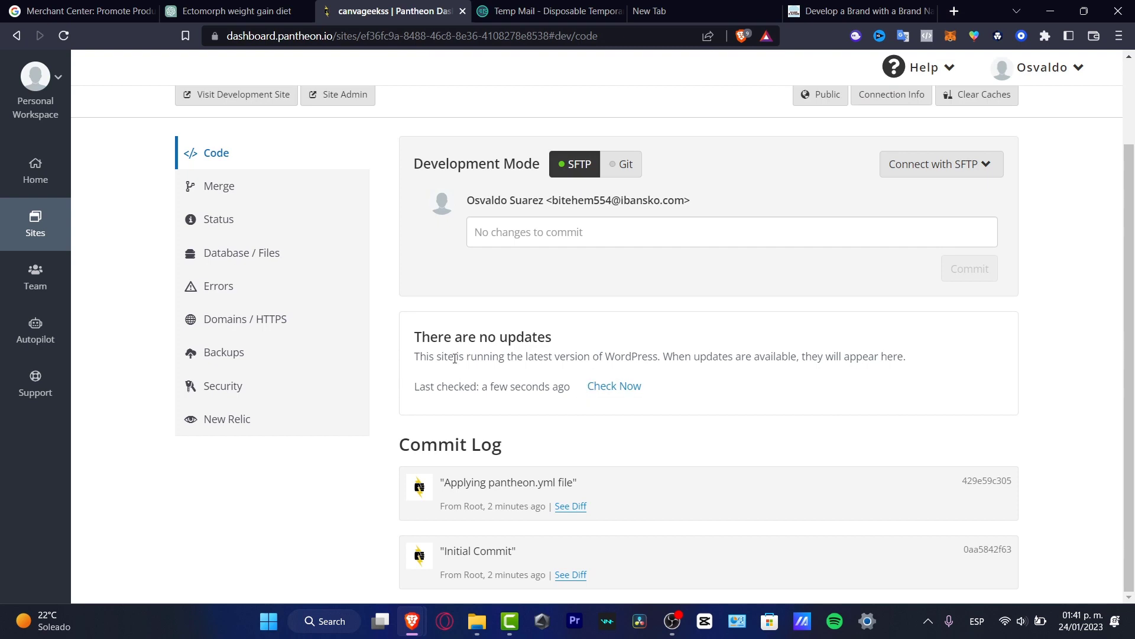
mouse_move(688, 491)
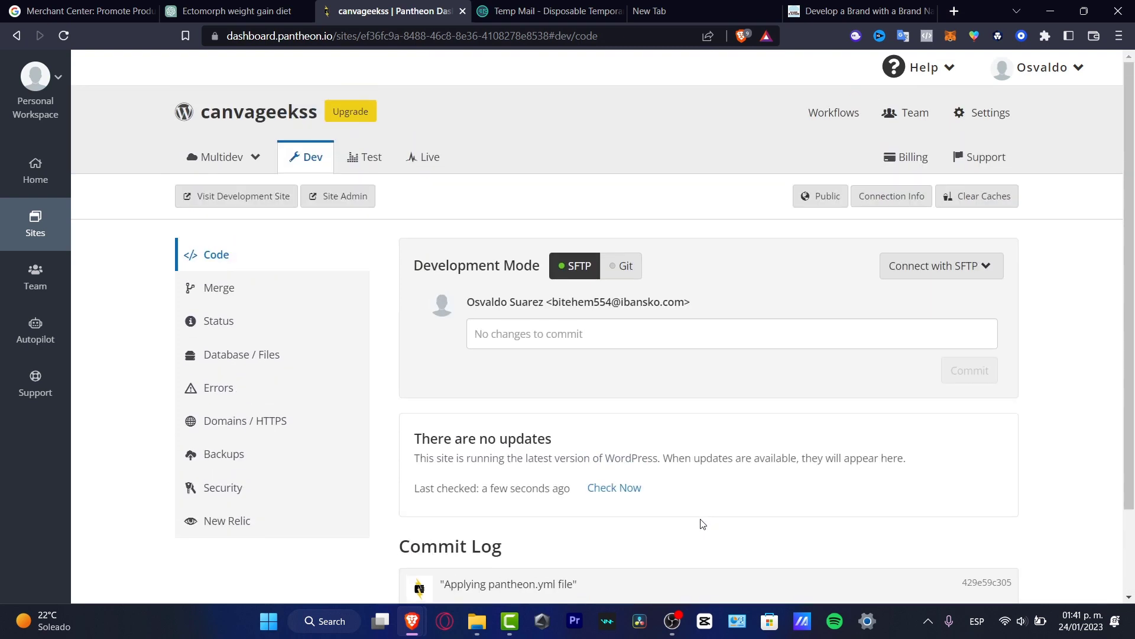
mouse_move(242, 200)
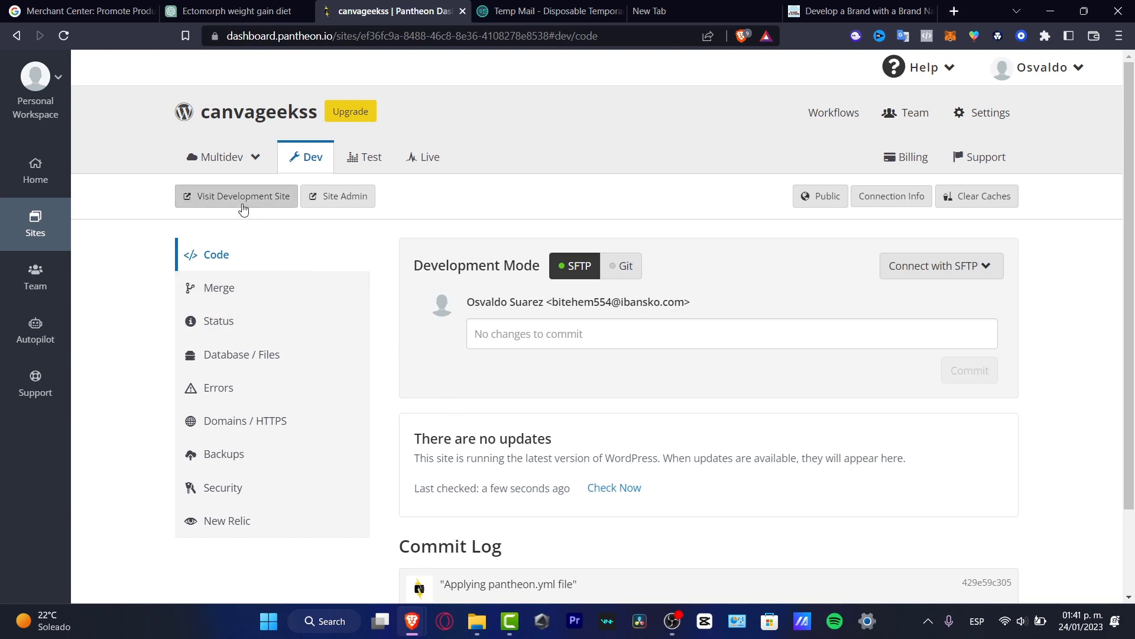
Open the development site and select English (United States) as the language.
left_click(242, 196)
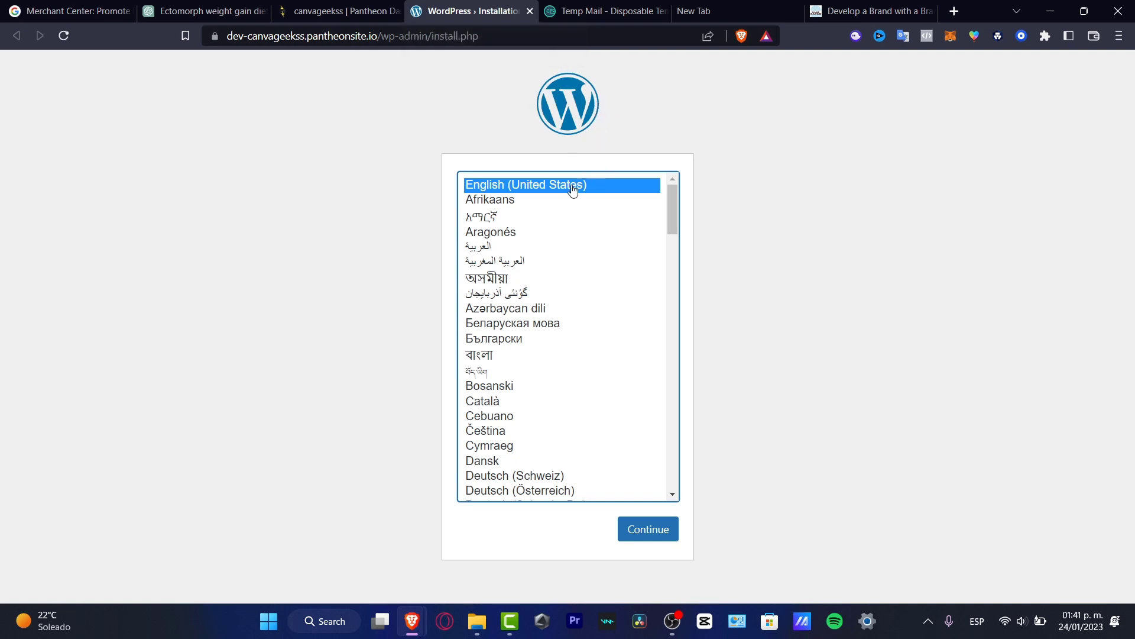
left_click(646, 529)
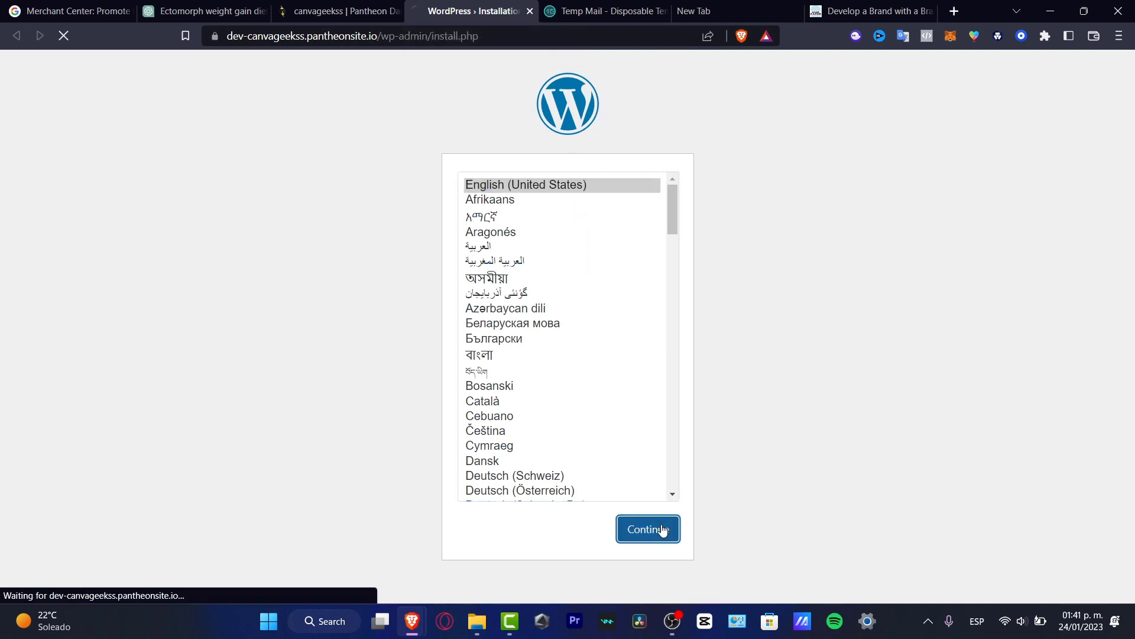
left_click(646, 529)
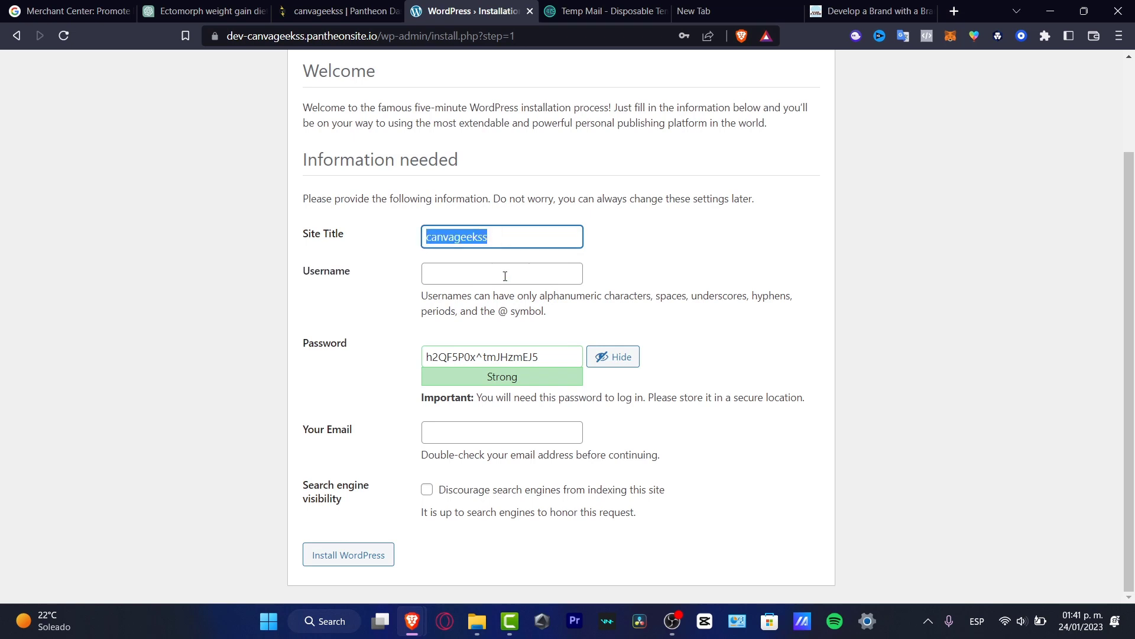
type("canvageekss")
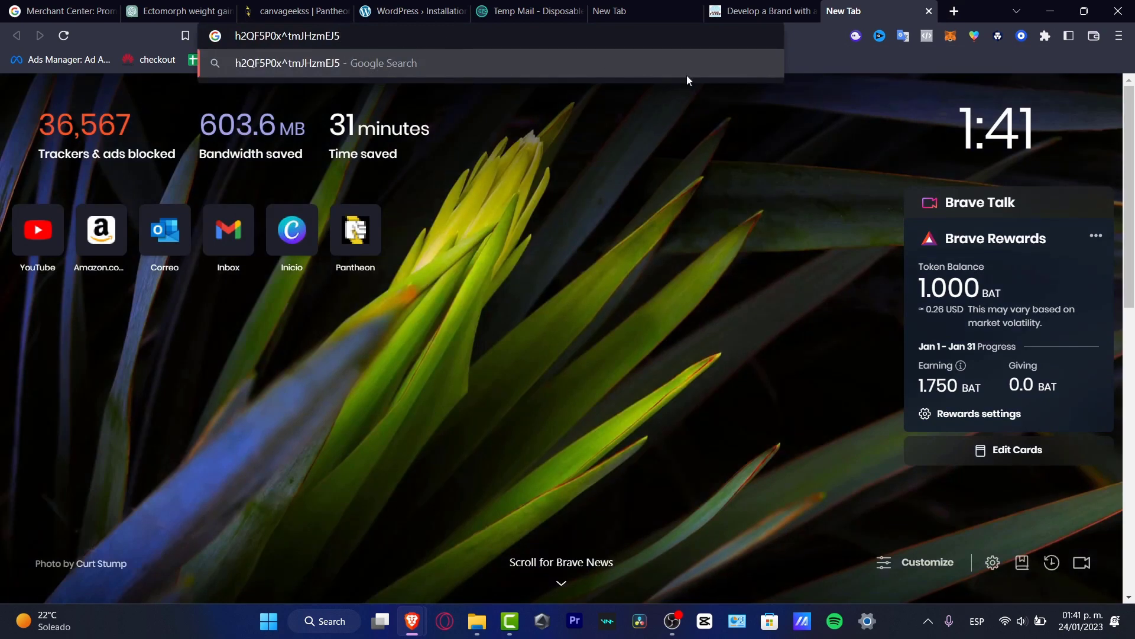
left_click(406, 10)
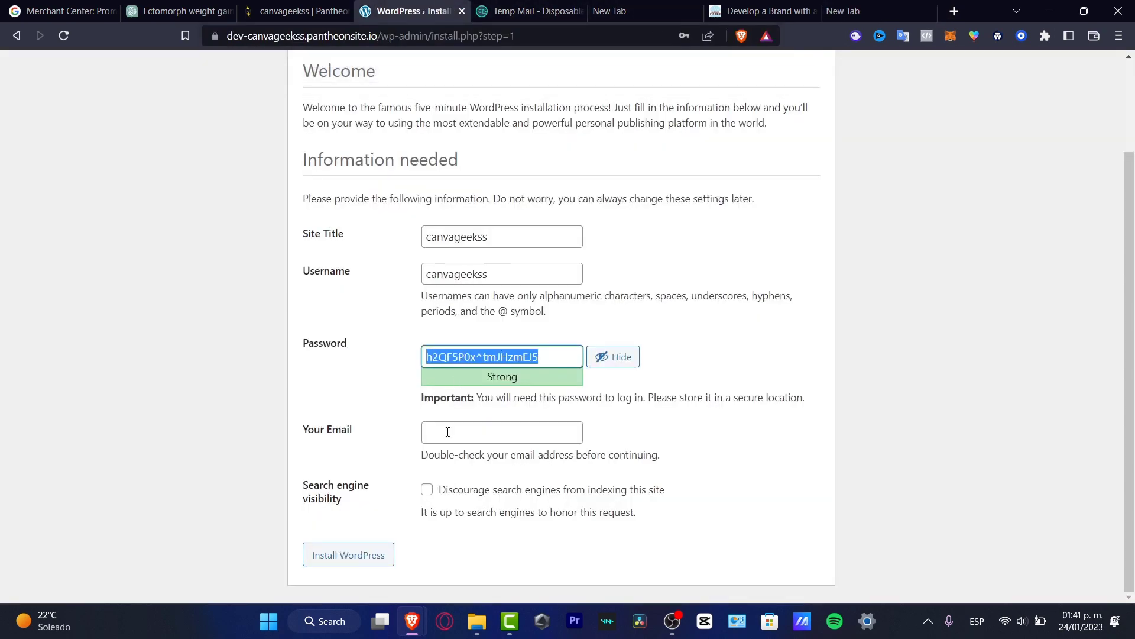
left_click(501, 432)
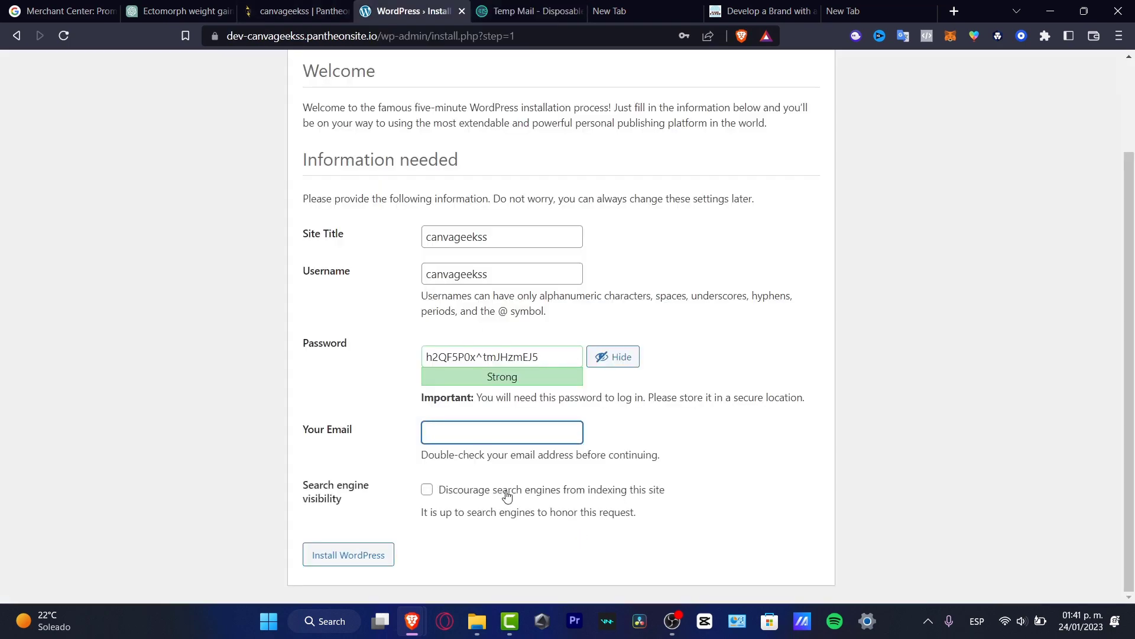
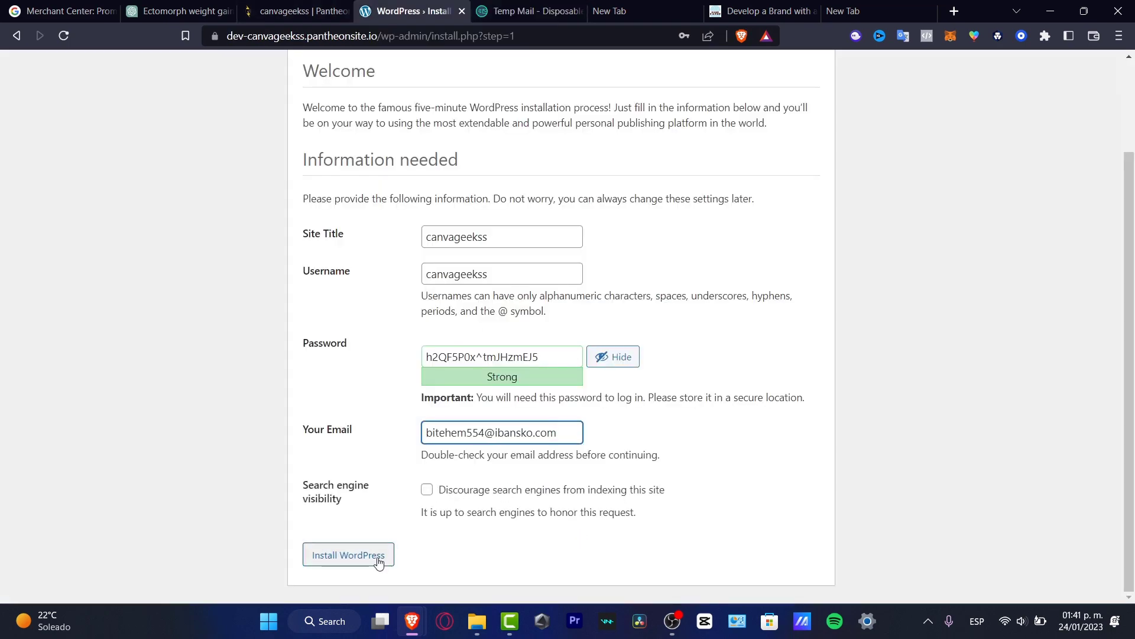
left_click(348, 554)
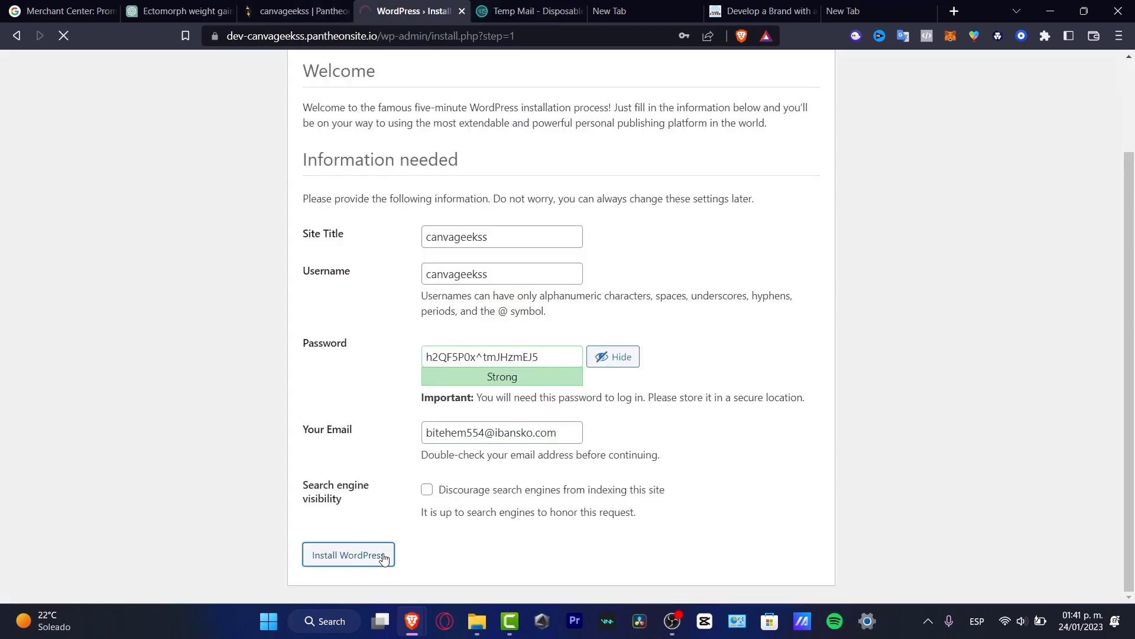
left_click(348, 555)
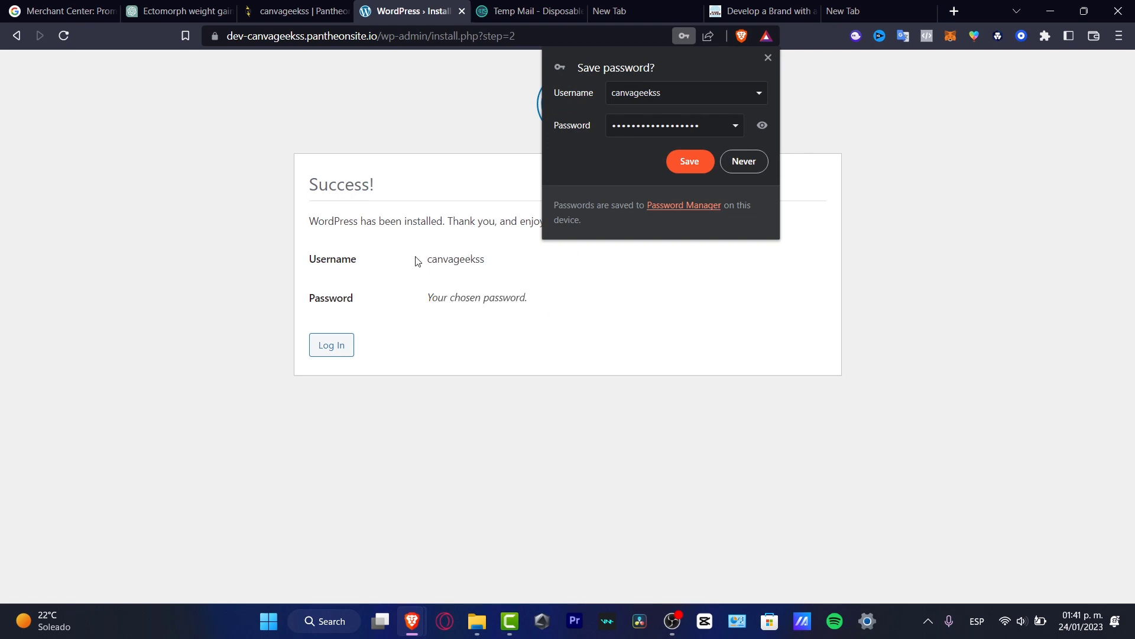
double_click(455, 258)
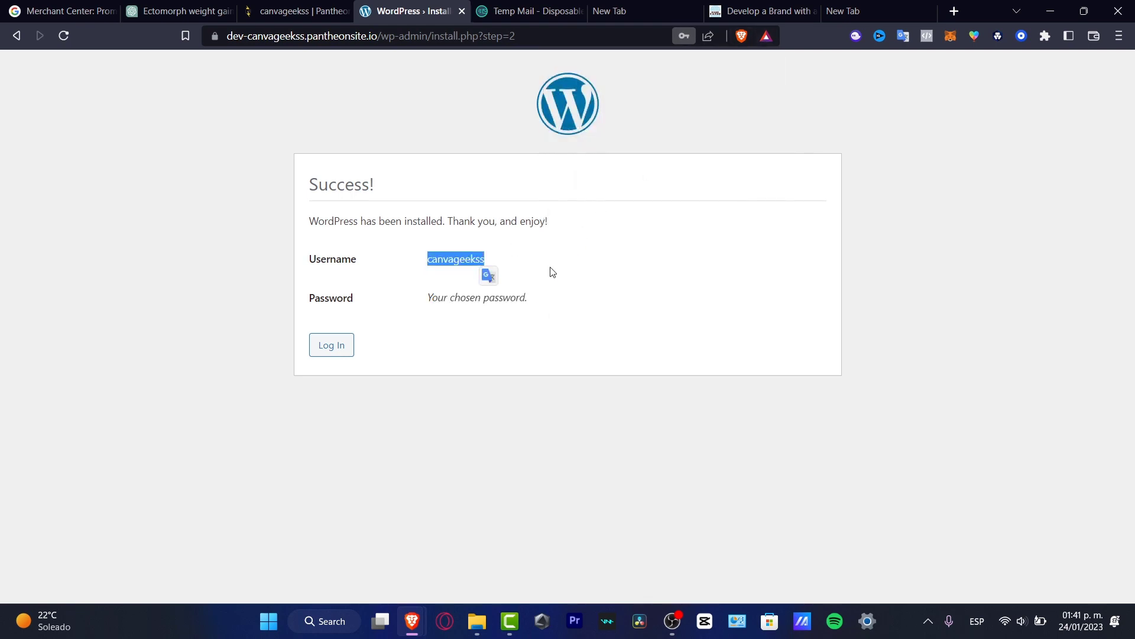
Log in to WordPress as canvageekss and decline saving the password in the browser.
left_click(331, 345)
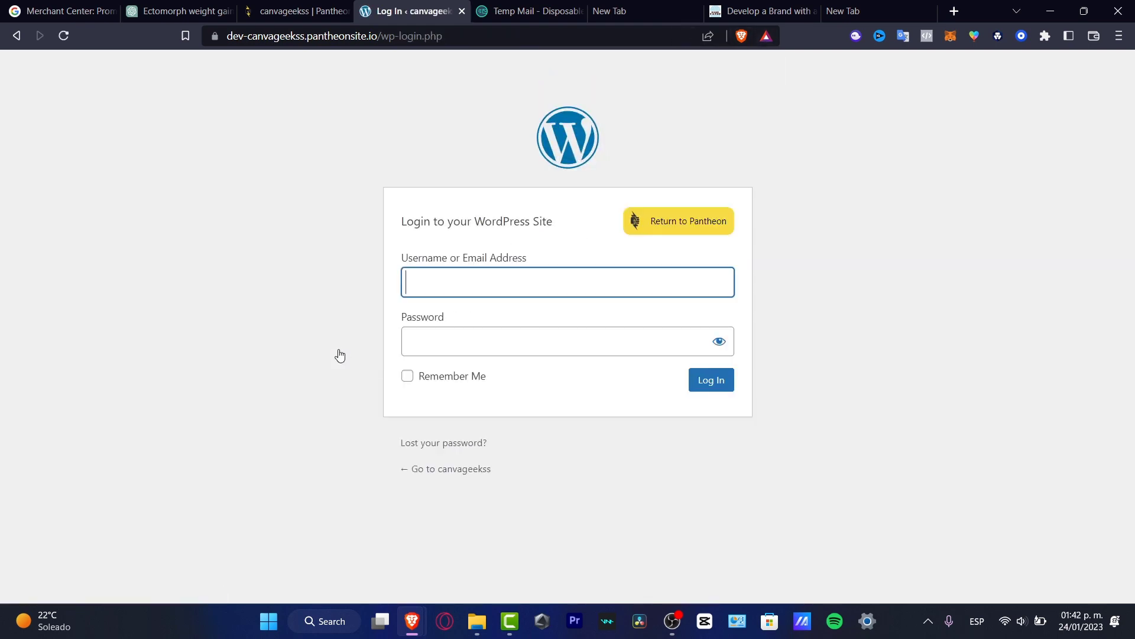
type("canva")
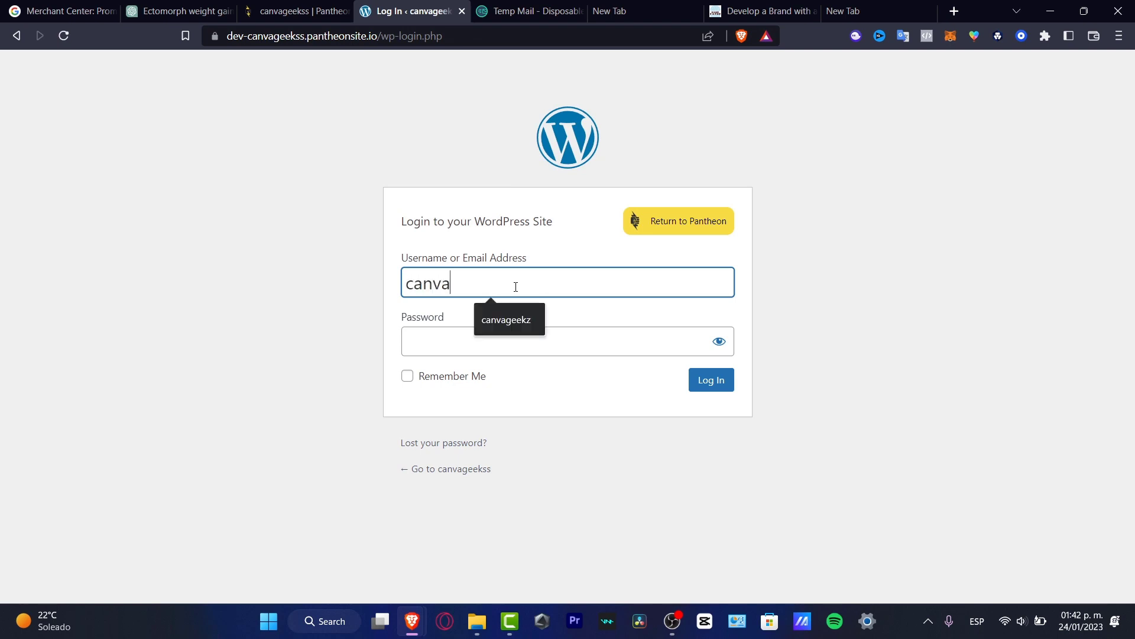
type("gee")
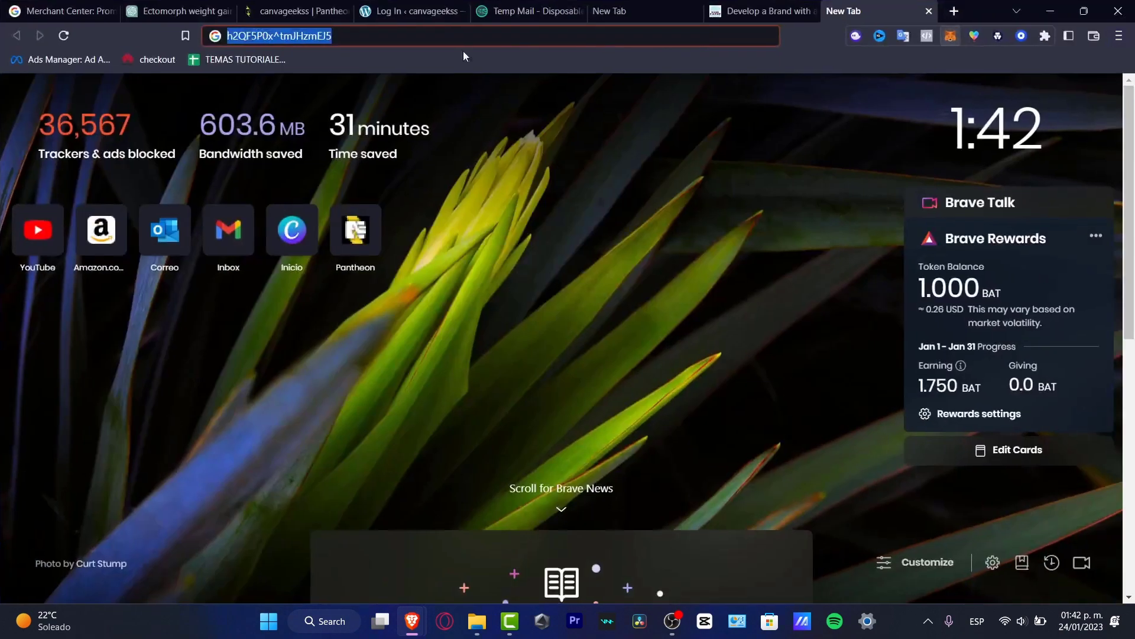
left_click(405, 11)
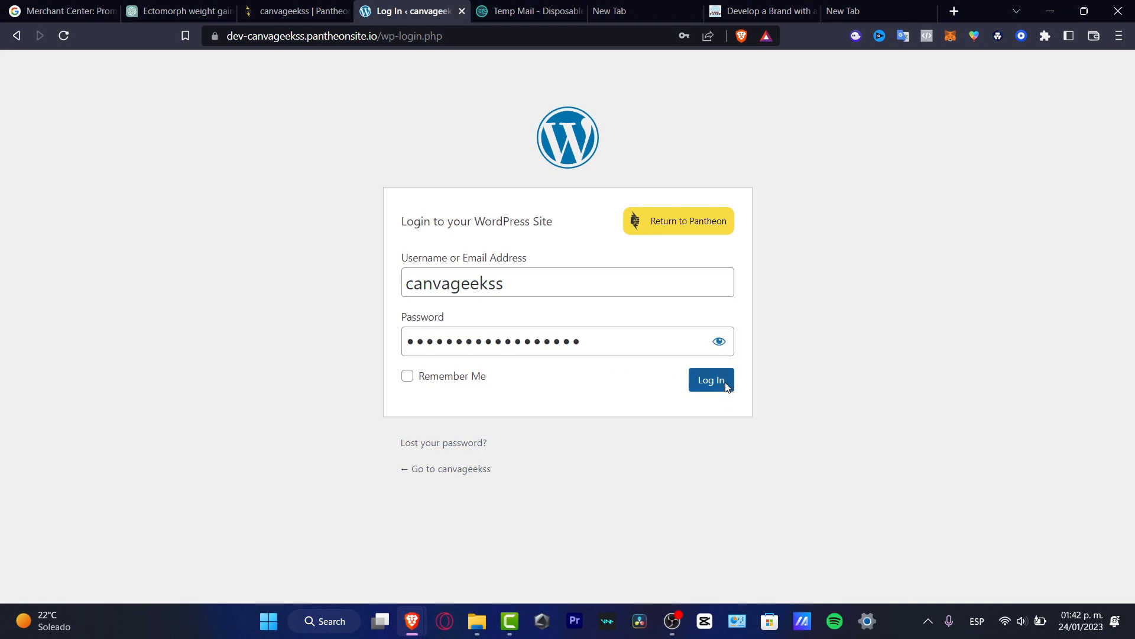
left_click(710, 379)
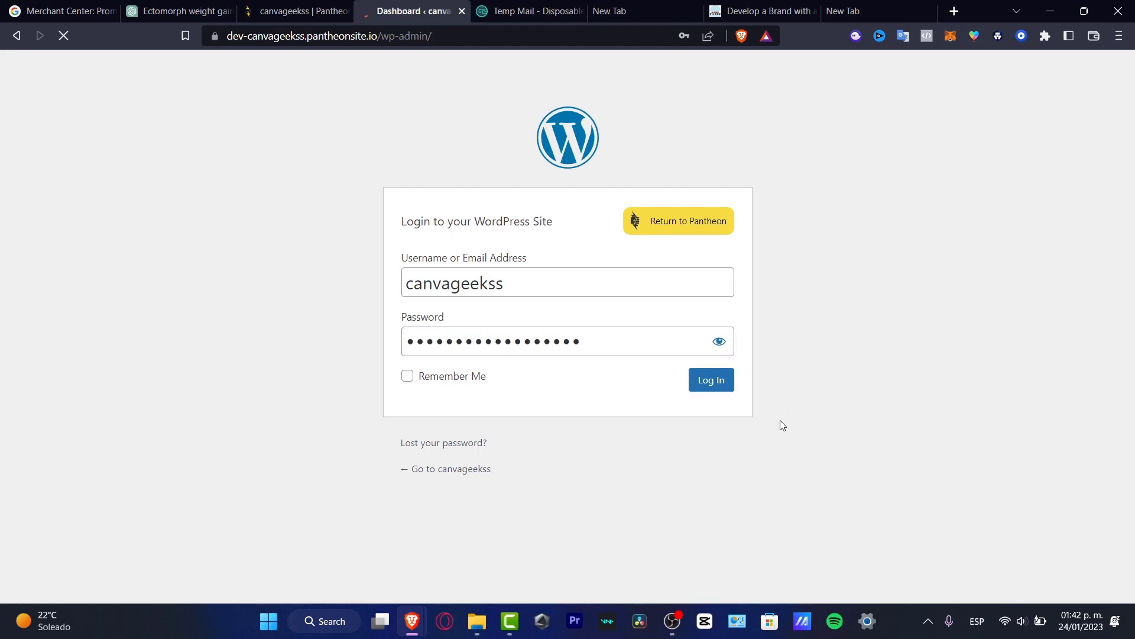
left_click(709, 380)
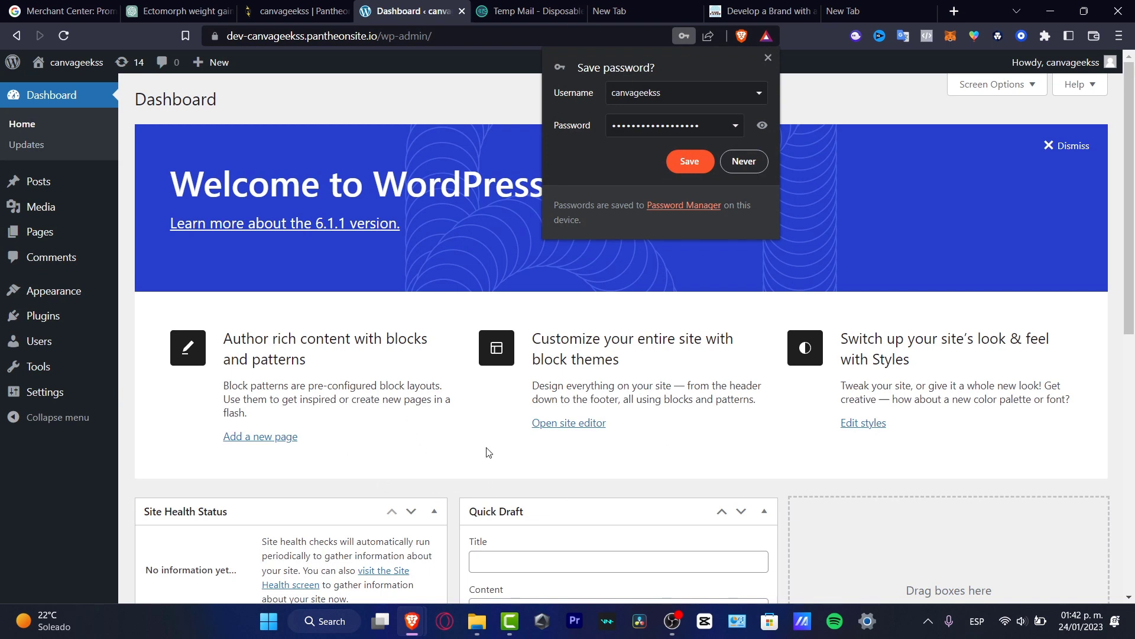
left_click(768, 58)
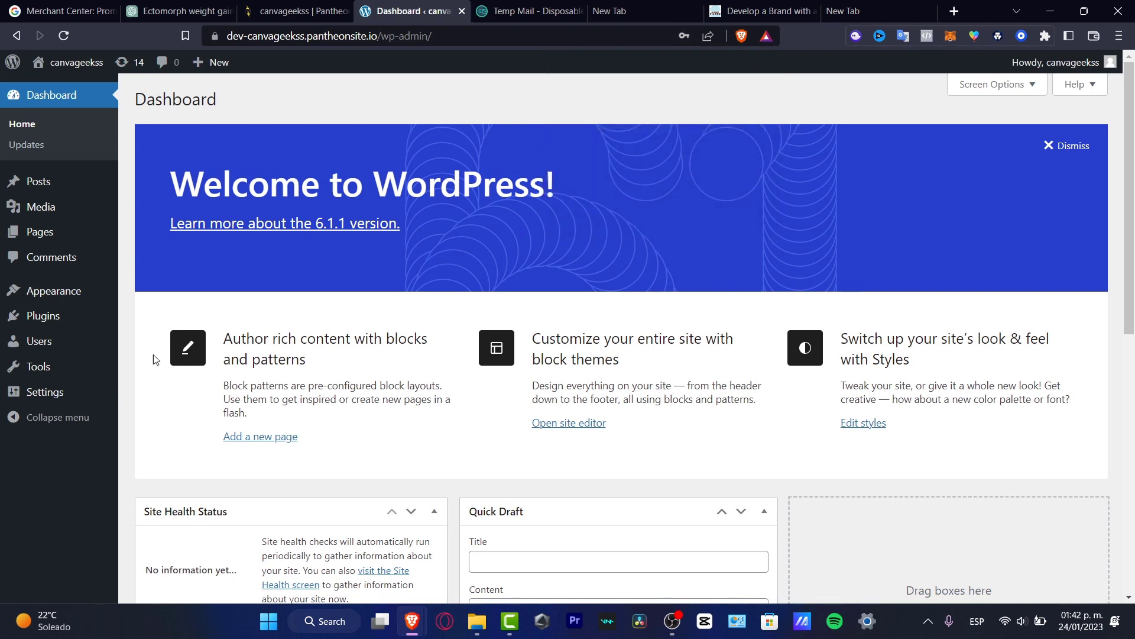
Find Classic Editor under Plugins > Add New, then install and activate it.
left_click(44, 315)
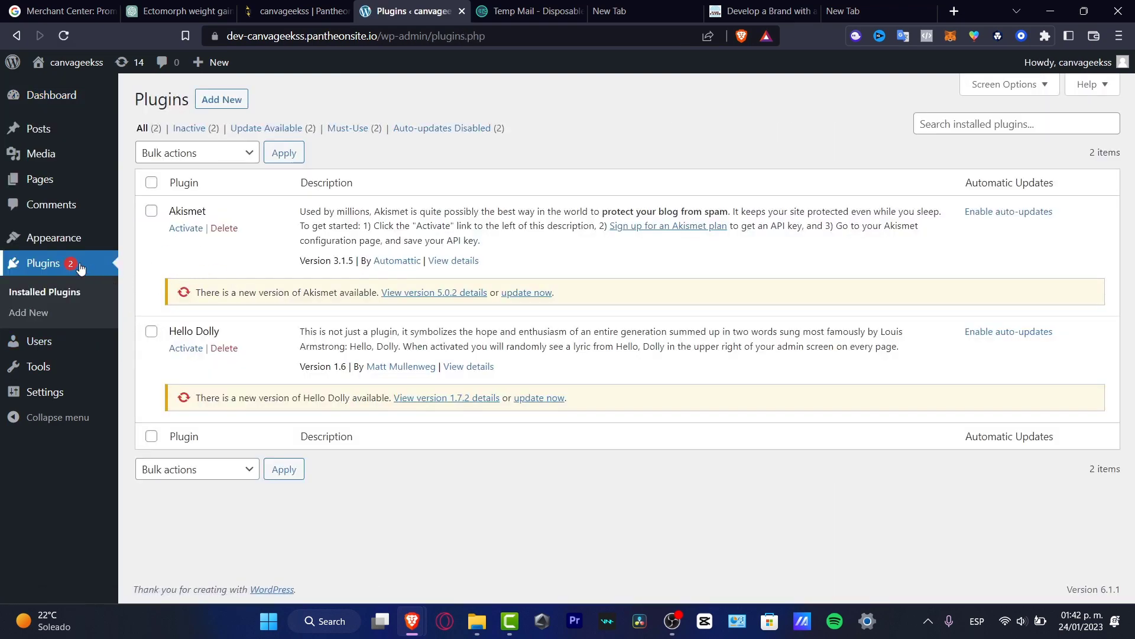
left_click(29, 313)
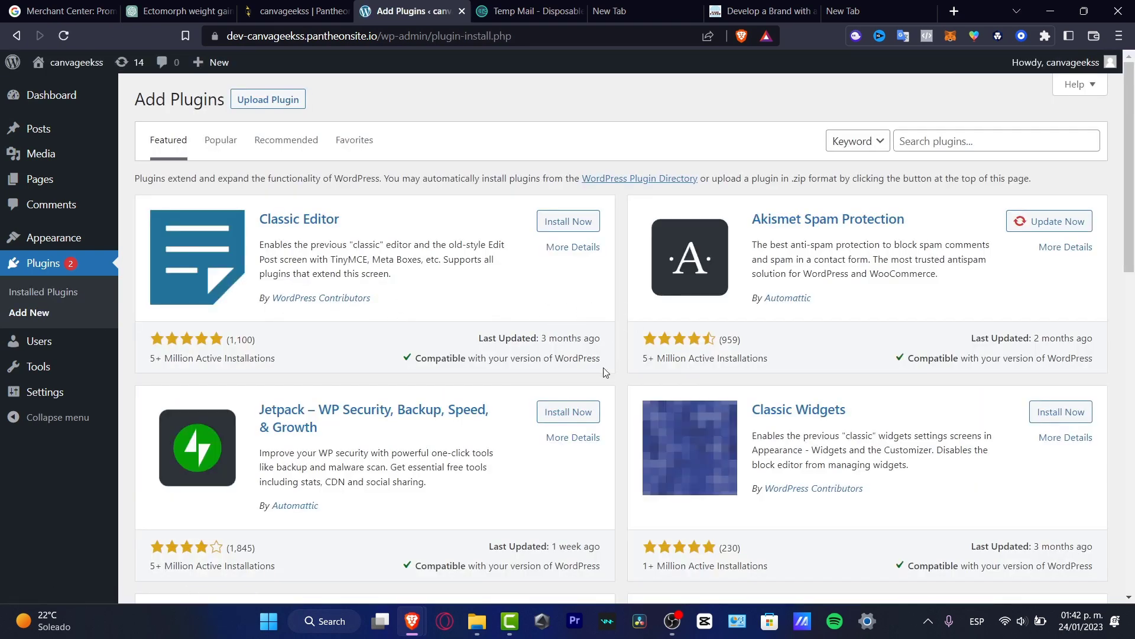
scroll("down", 3)
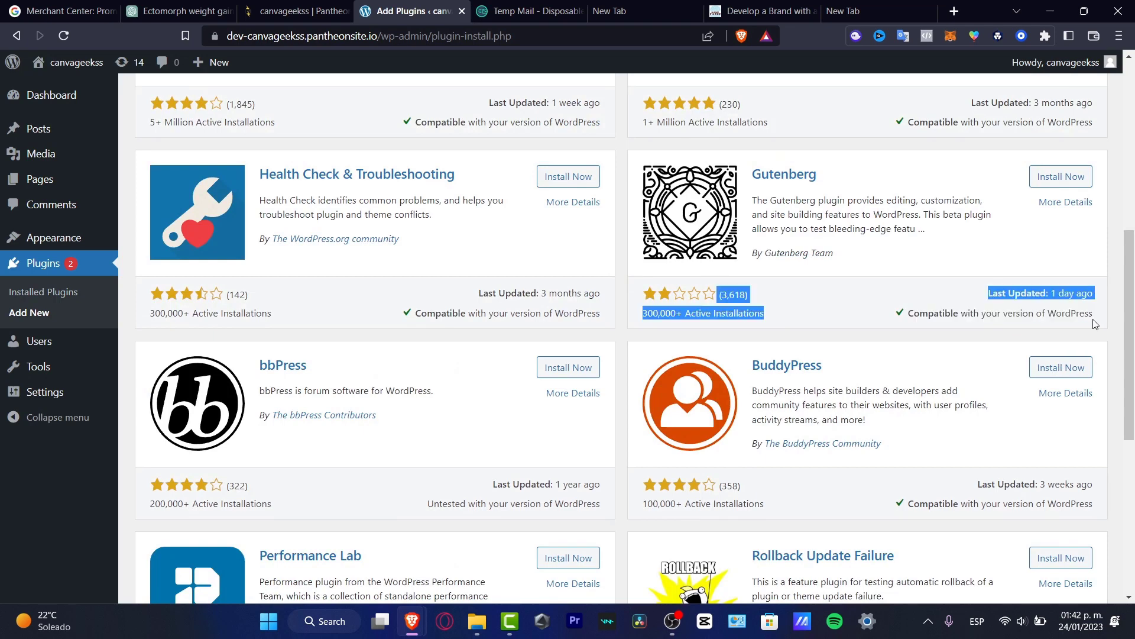
scroll("down", 3)
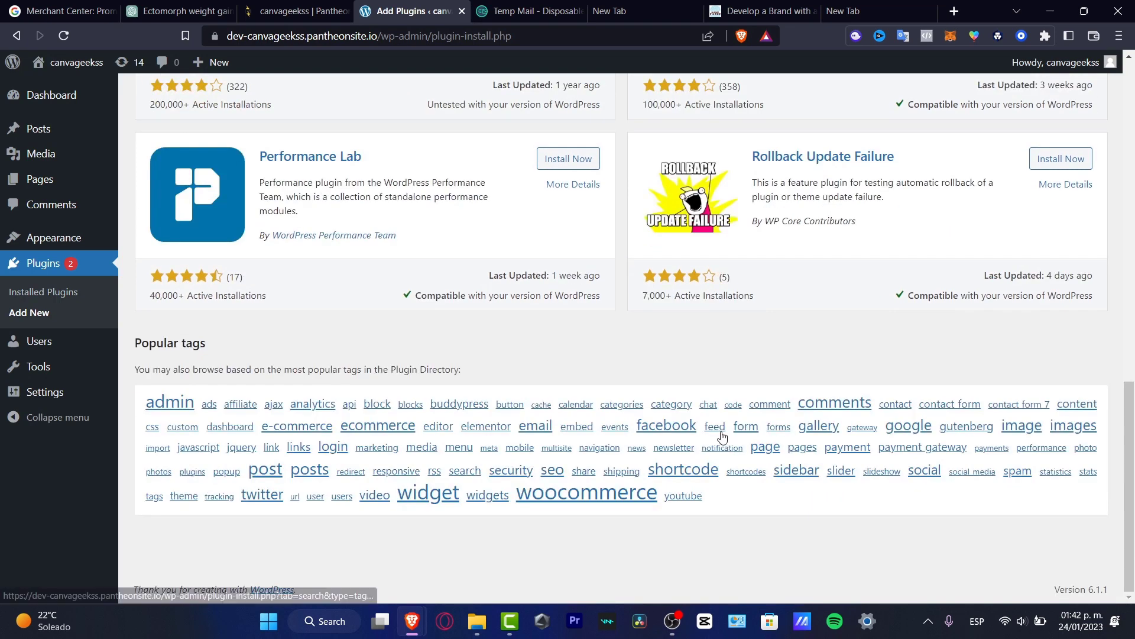
mouse_move(739, 452)
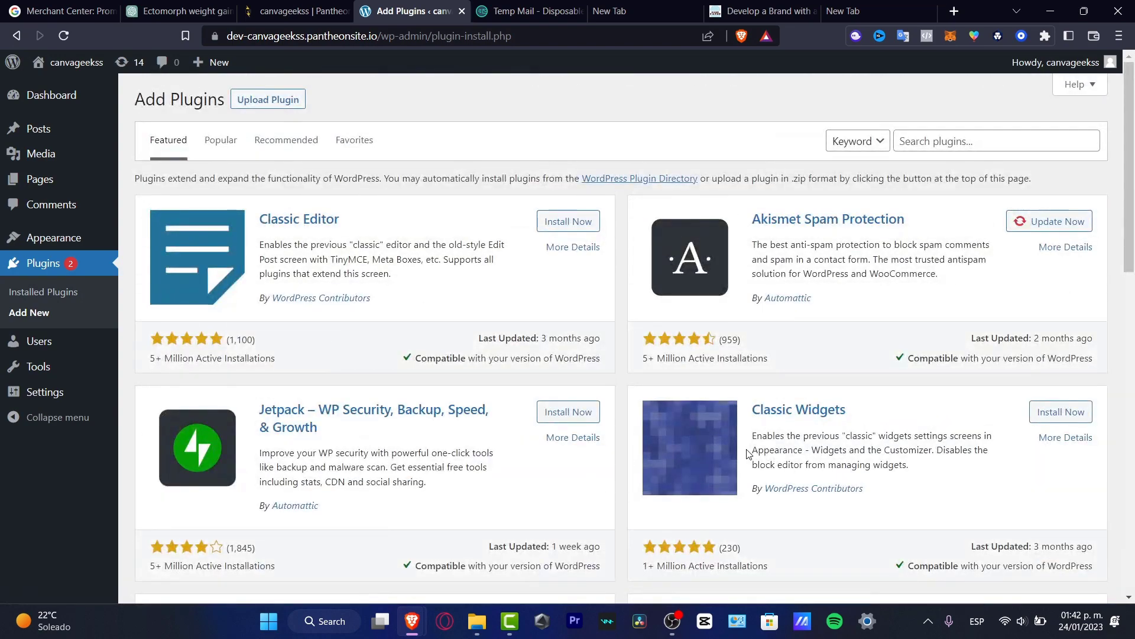
left_click(289, 11)
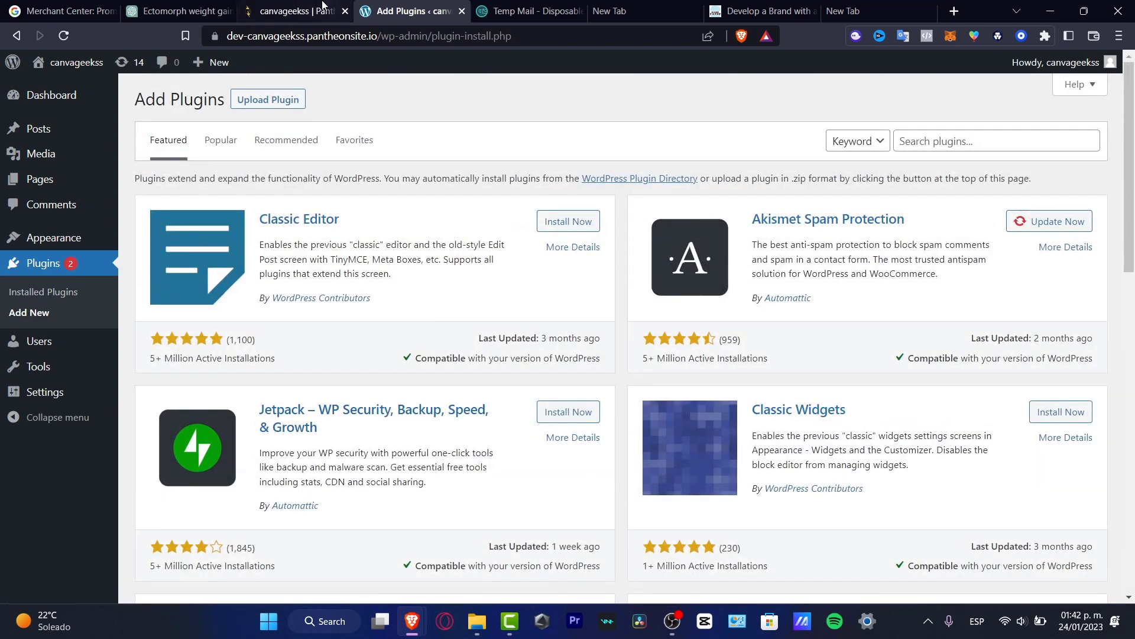
left_click(293, 10)
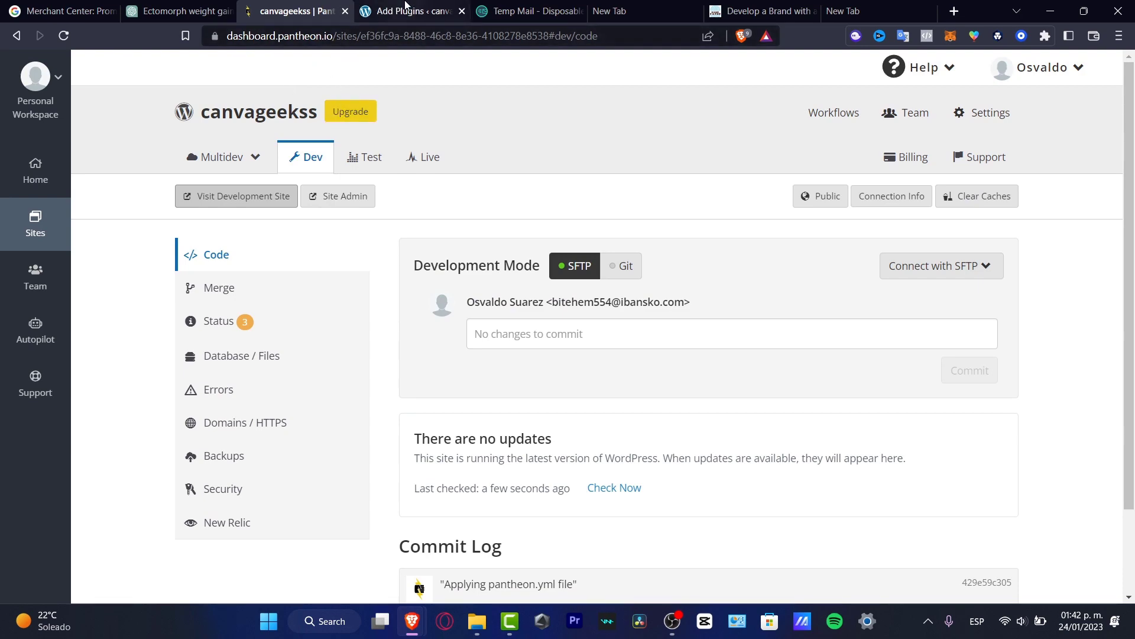
left_click(409, 11)
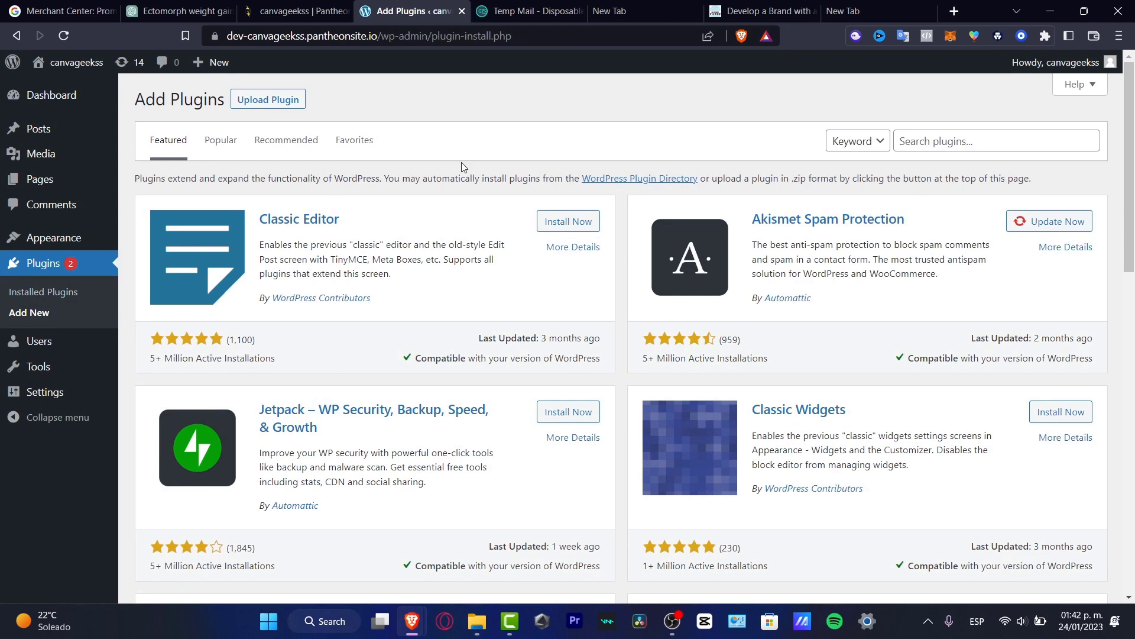
mouse_move(517, 415)
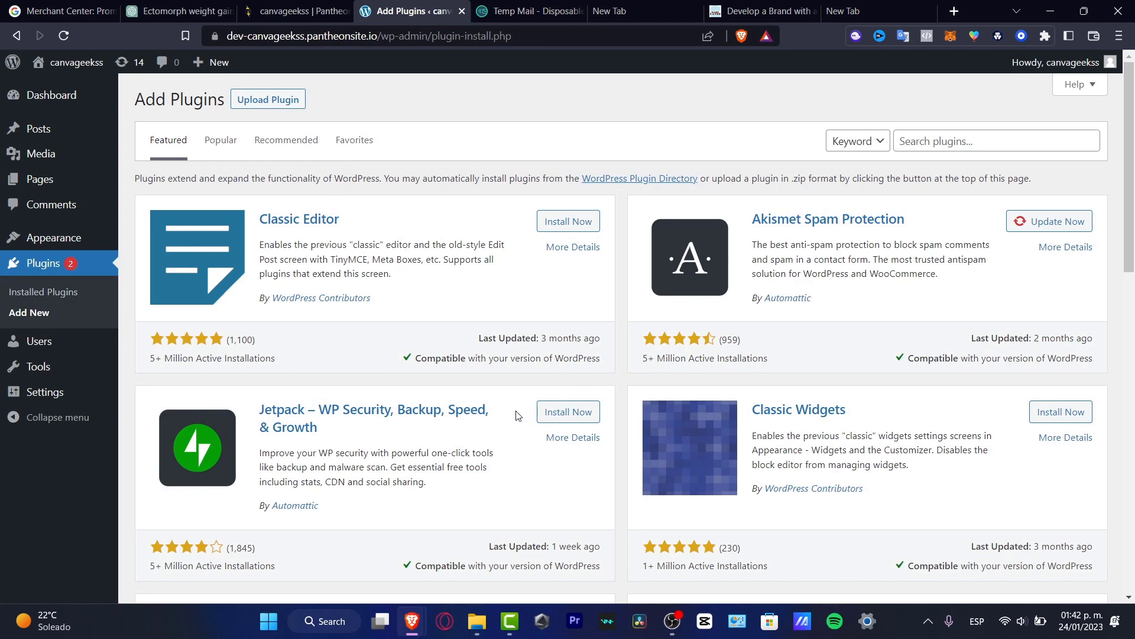
mouse_move(432, 260)
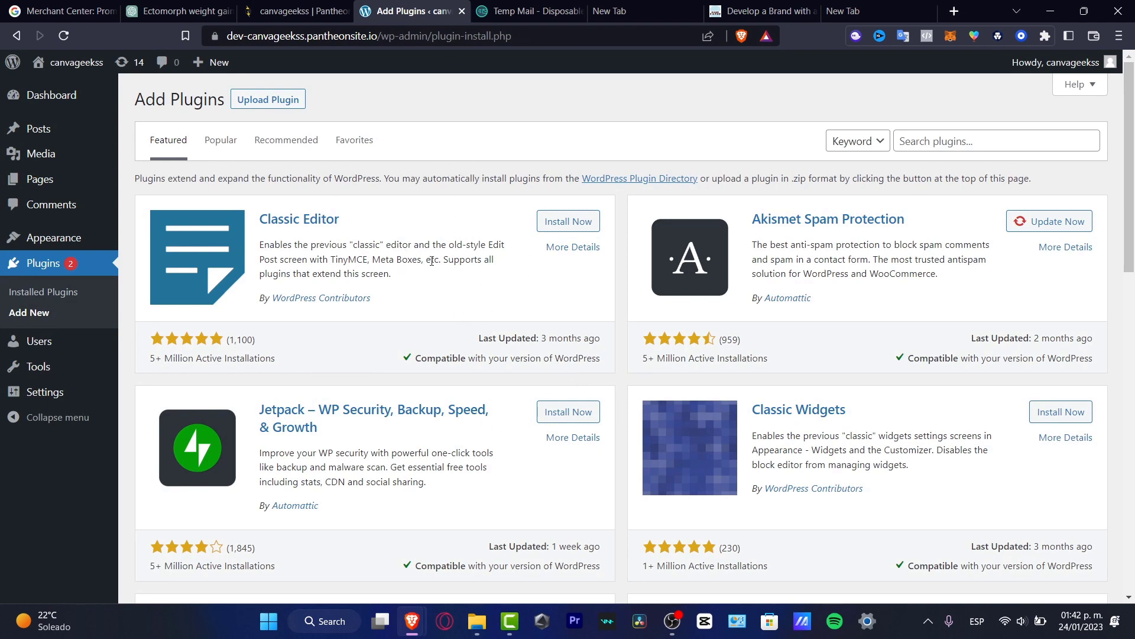
left_click(567, 220)
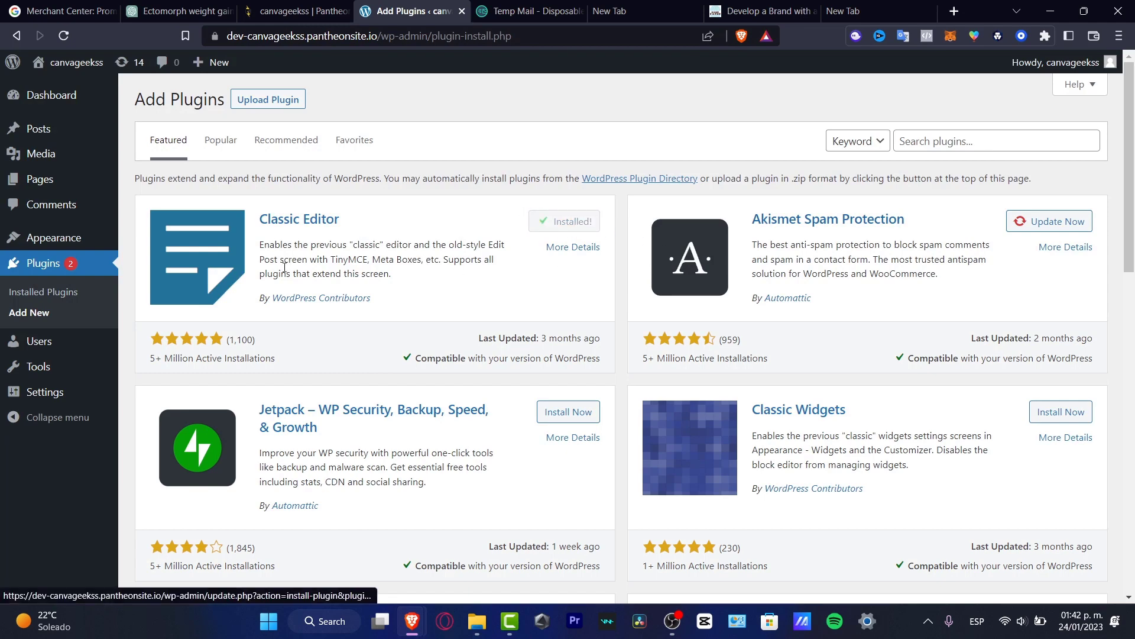
left_click(573, 220)
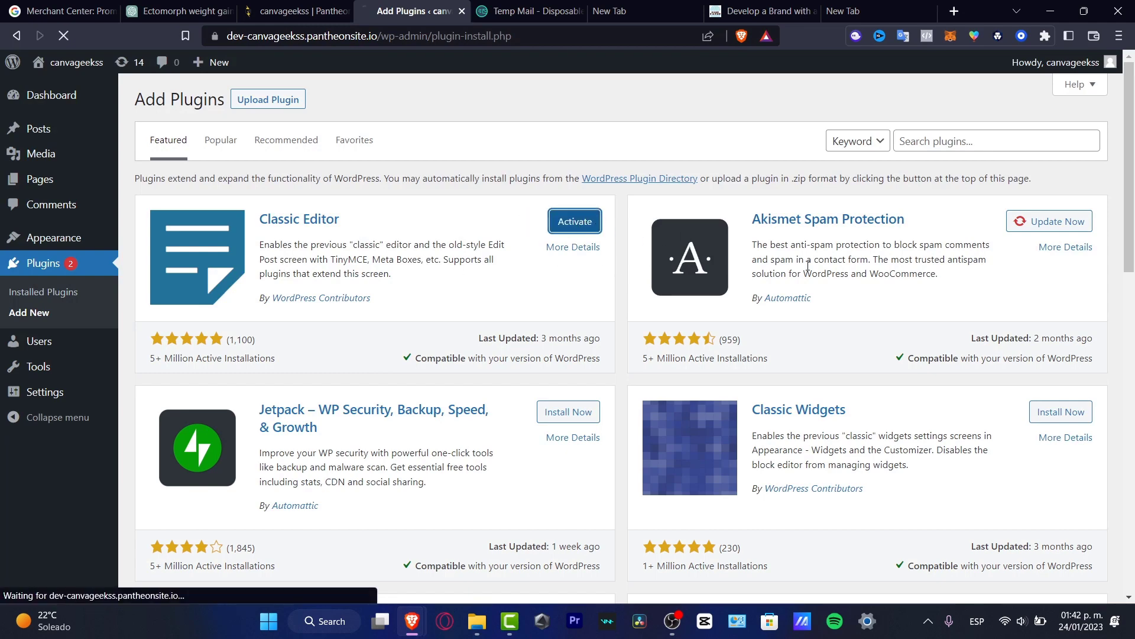
left_click(574, 220)
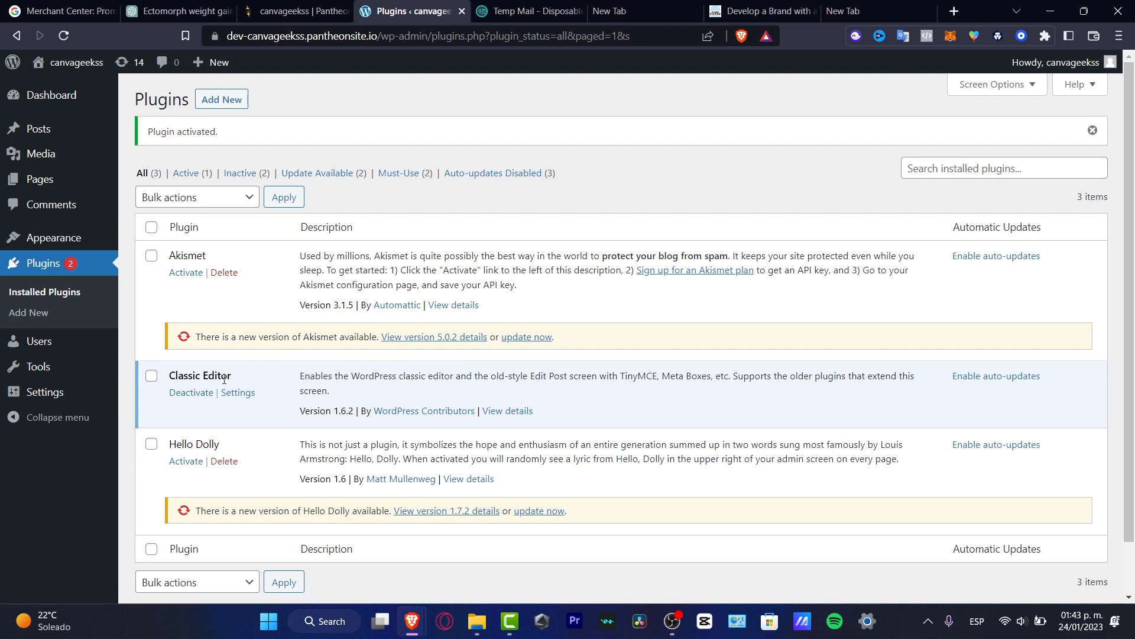
Dismiss the plugin notice and start a new page from Pages > Add New.
left_click(39, 342)
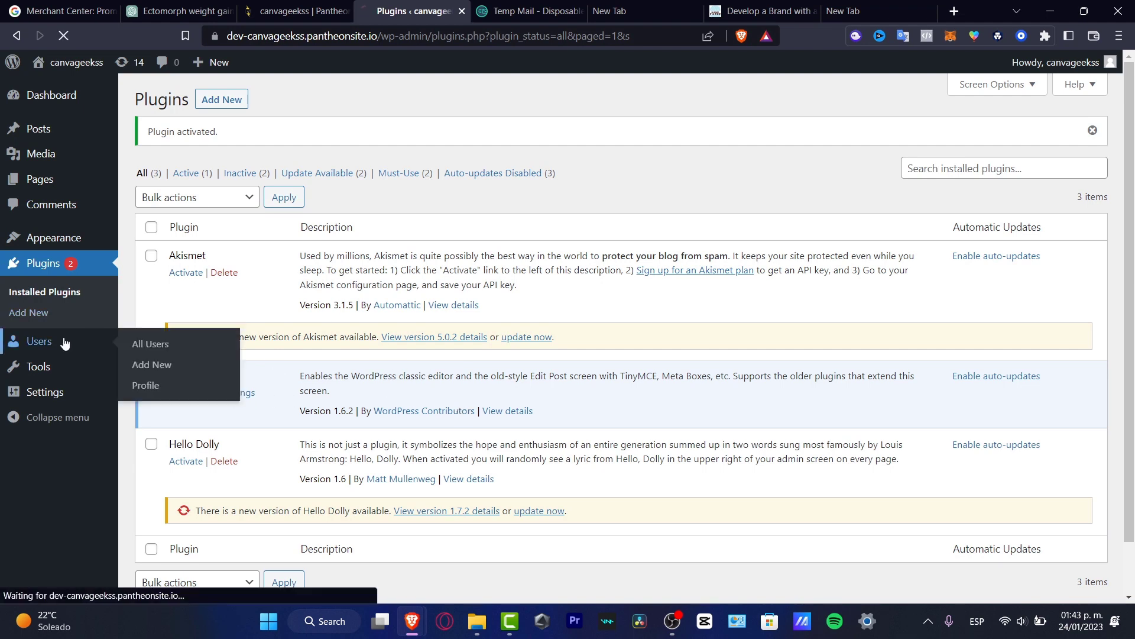
left_click(38, 365)
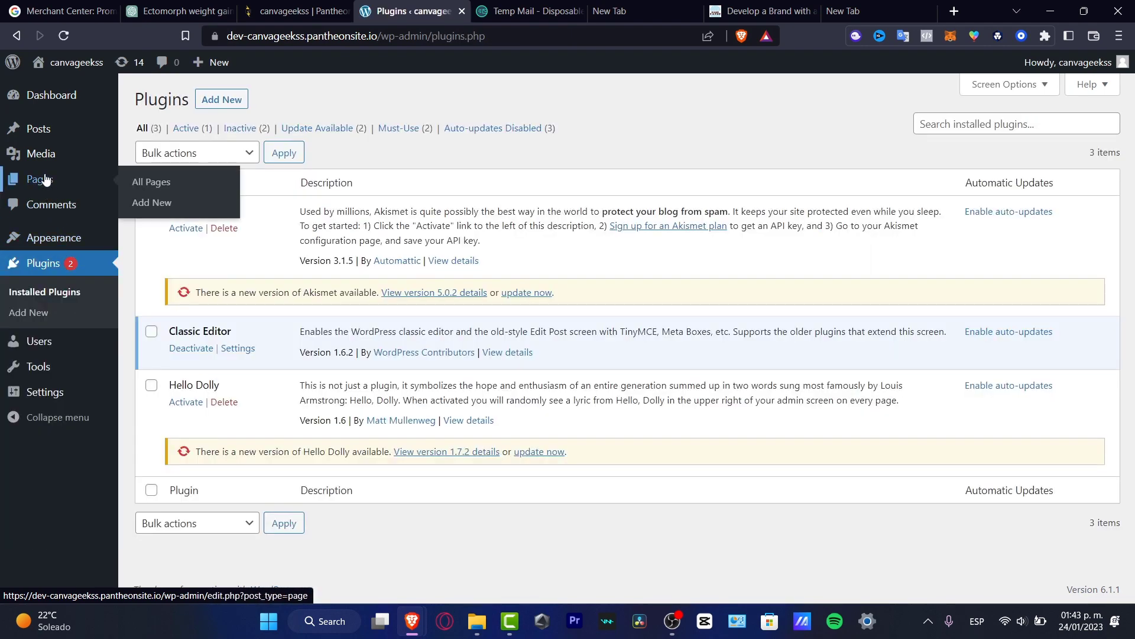
left_click(151, 181)
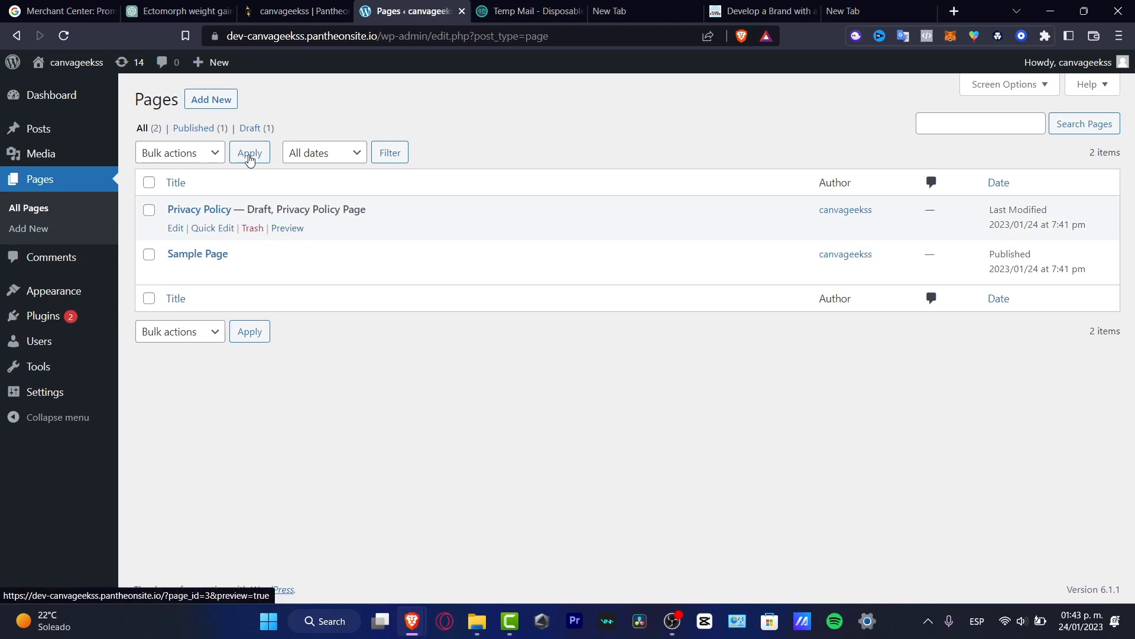
left_click(49, 94)
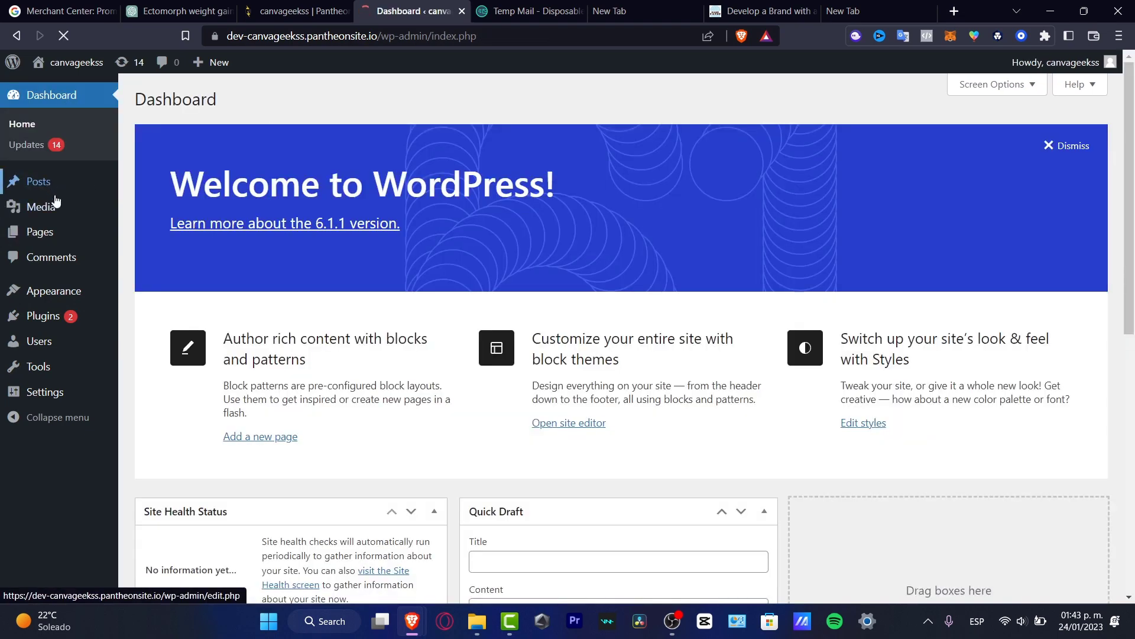
left_click(39, 232)
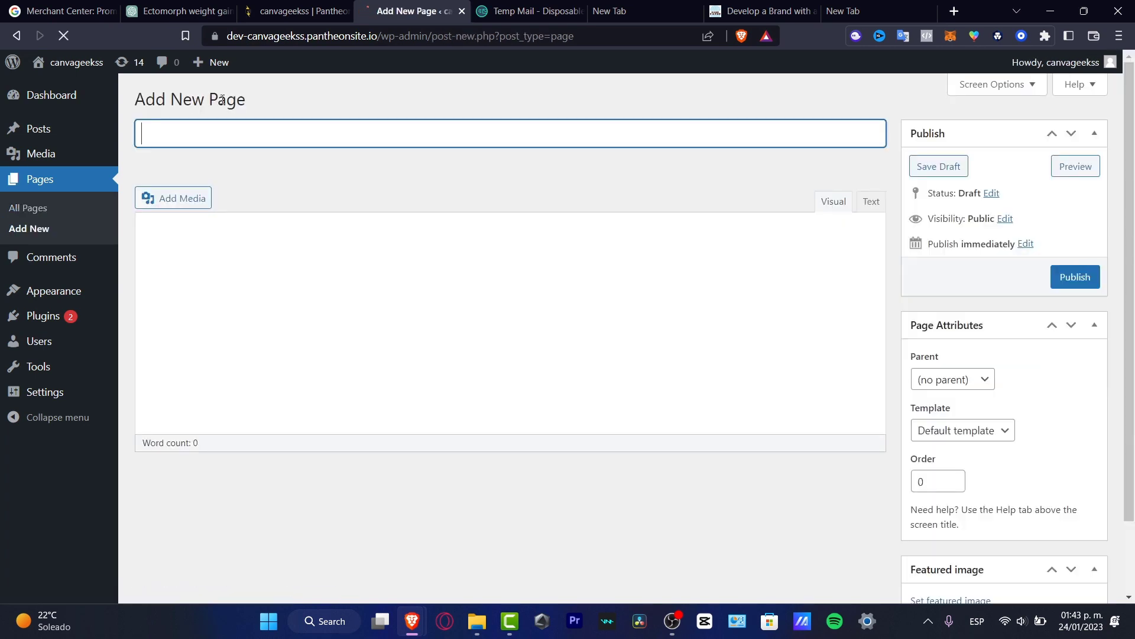
Title the page 'FAQ' and write 'This is an example on an FAQ Sections.'.
type("F")
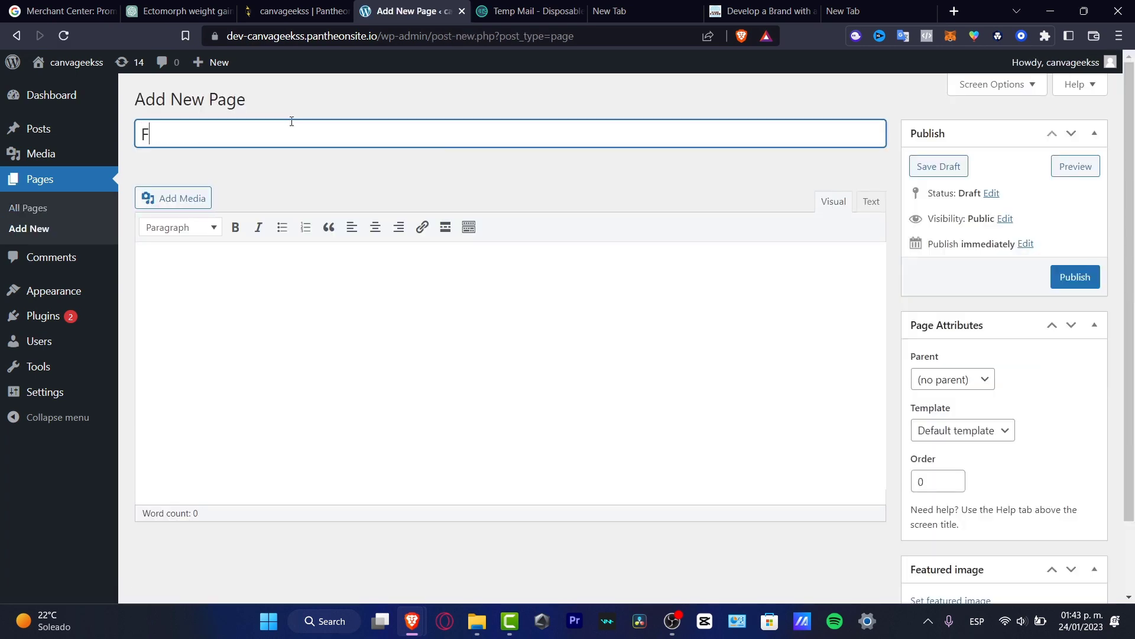
type("AQ")
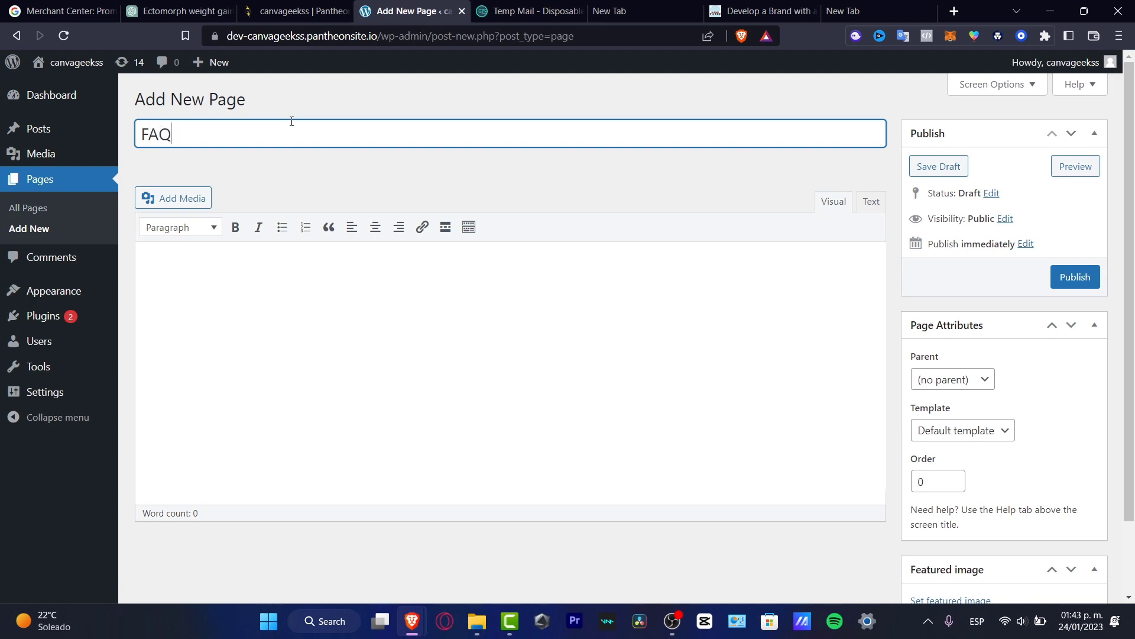
type("This is")
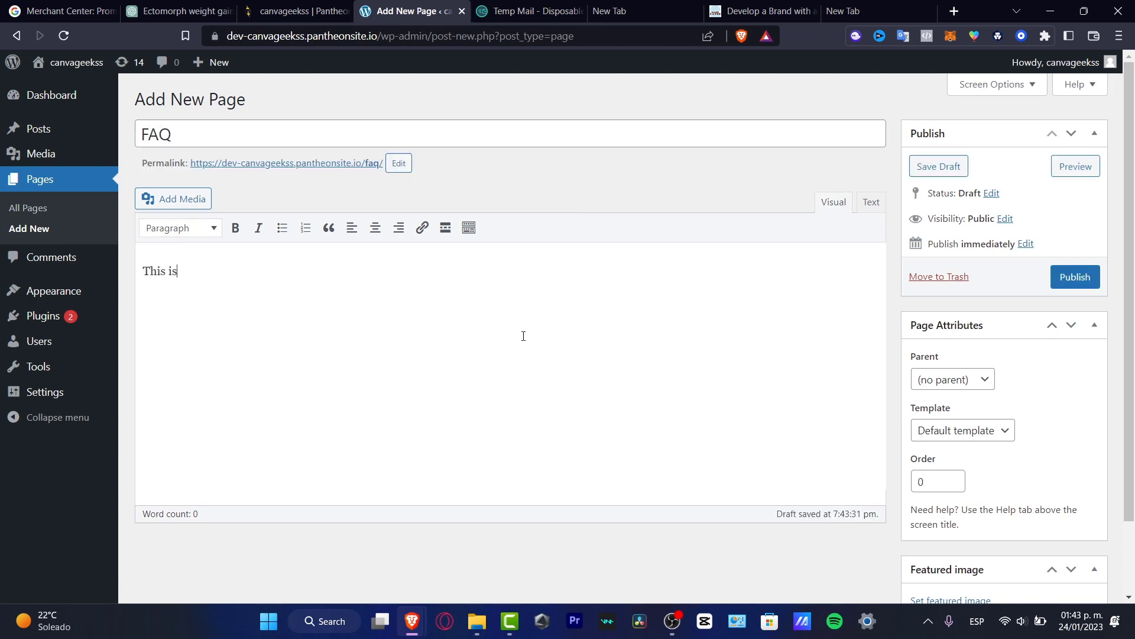
type("an example on an A")
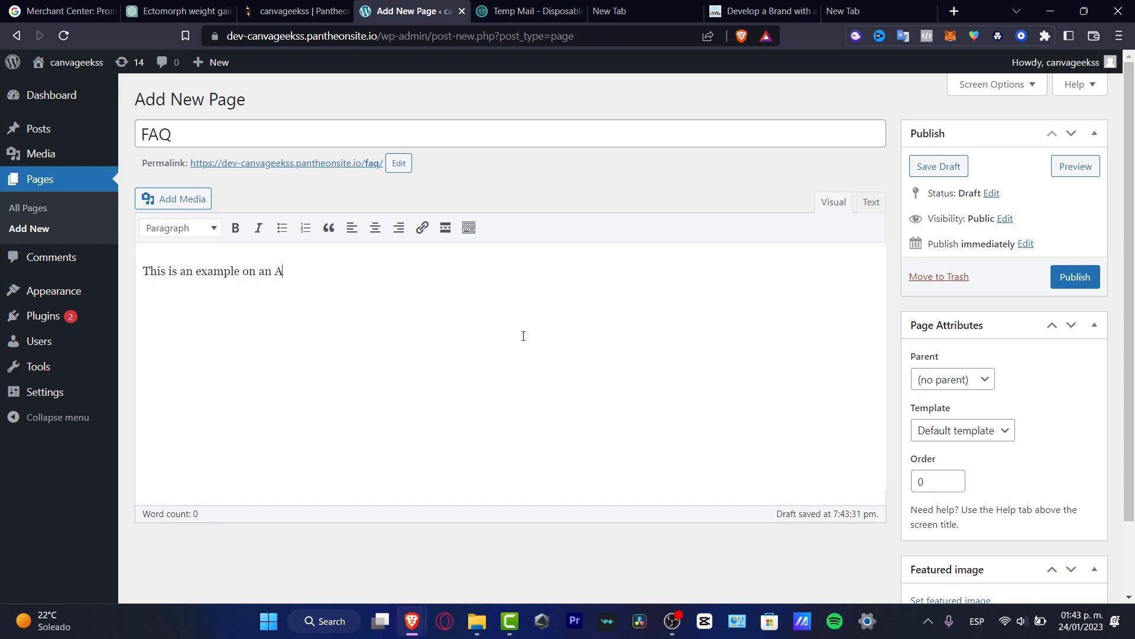
type("FAQ Q")
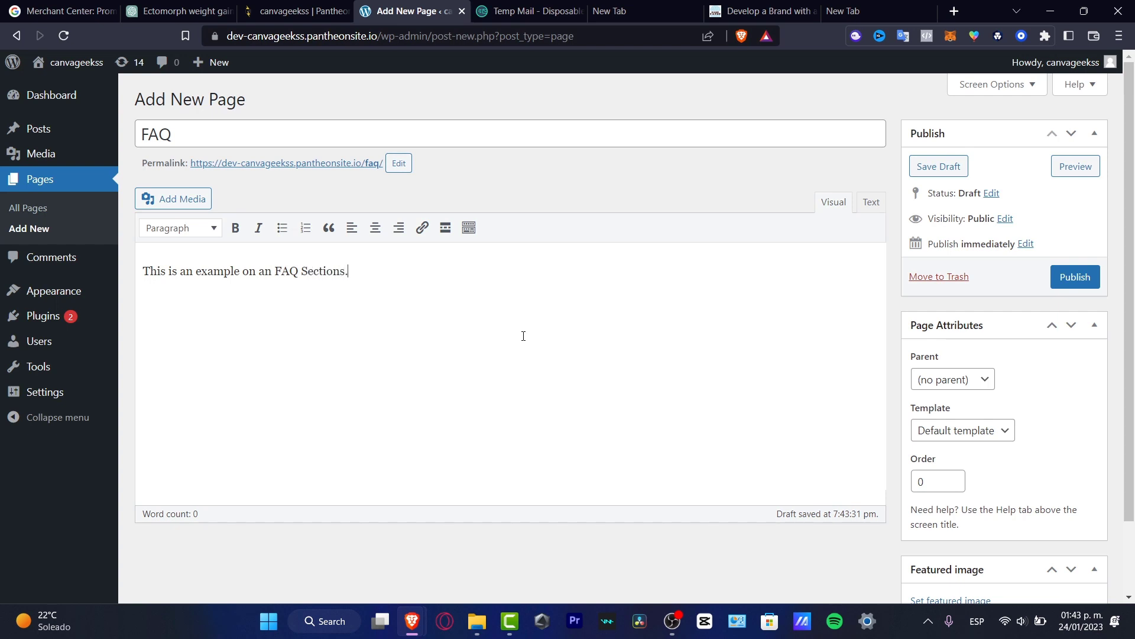
scroll("down", 3)
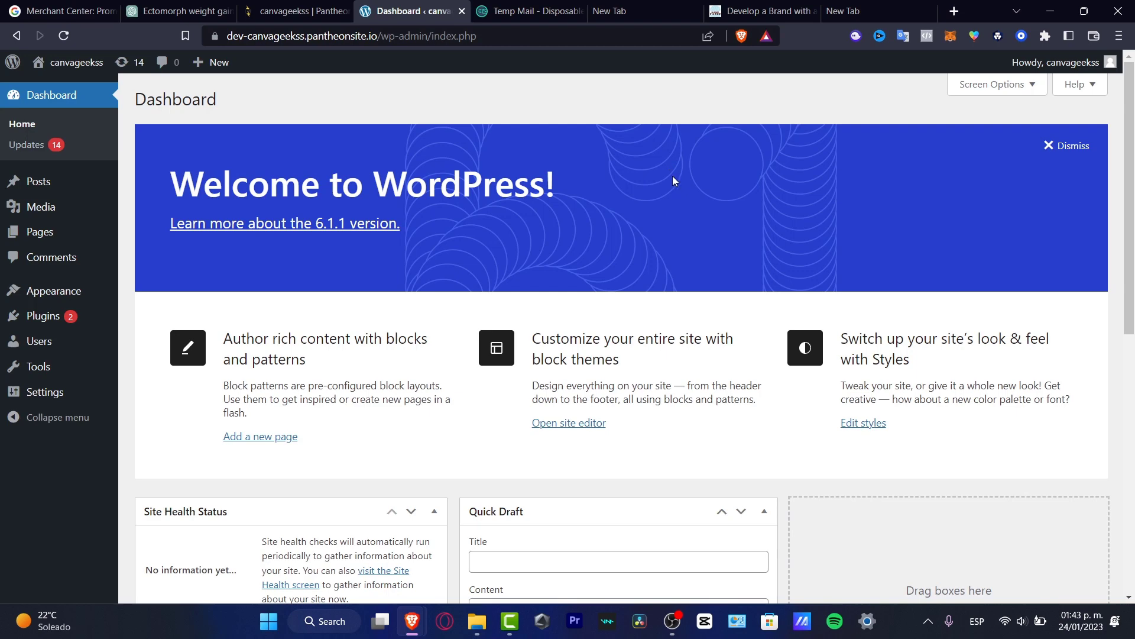
scroll("down", 3)
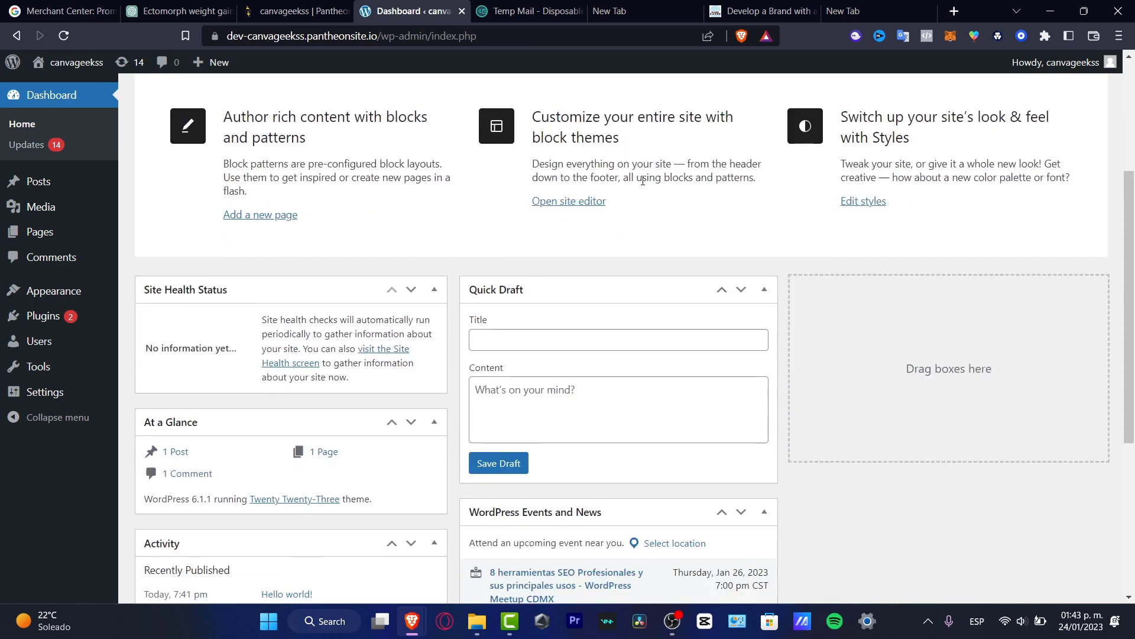
mouse_move(624, 200)
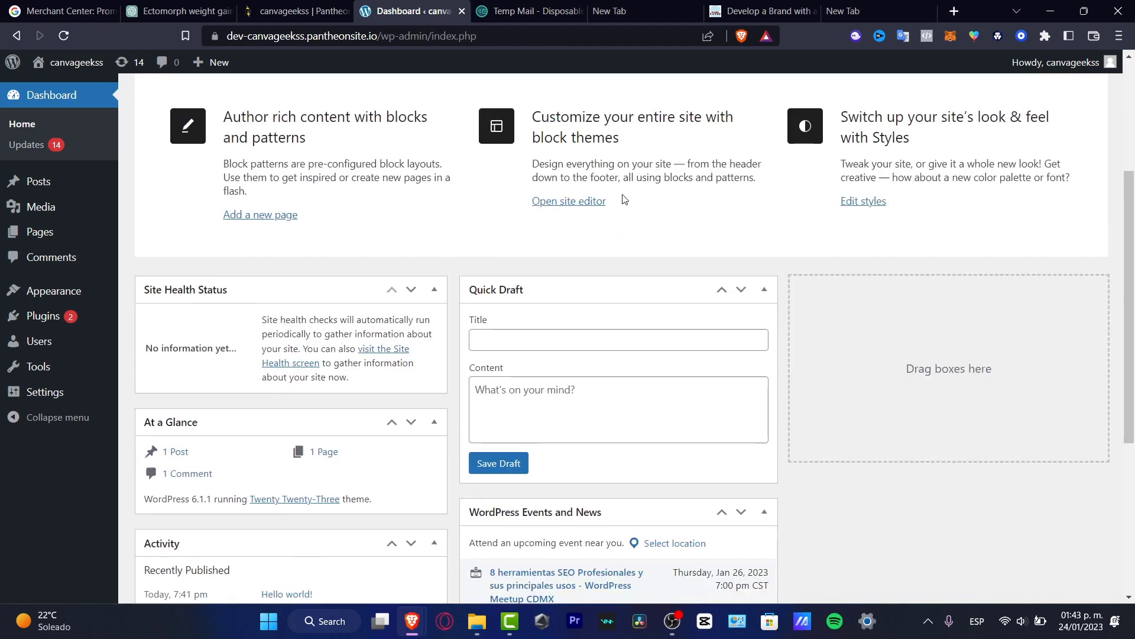
scroll("down", 3)
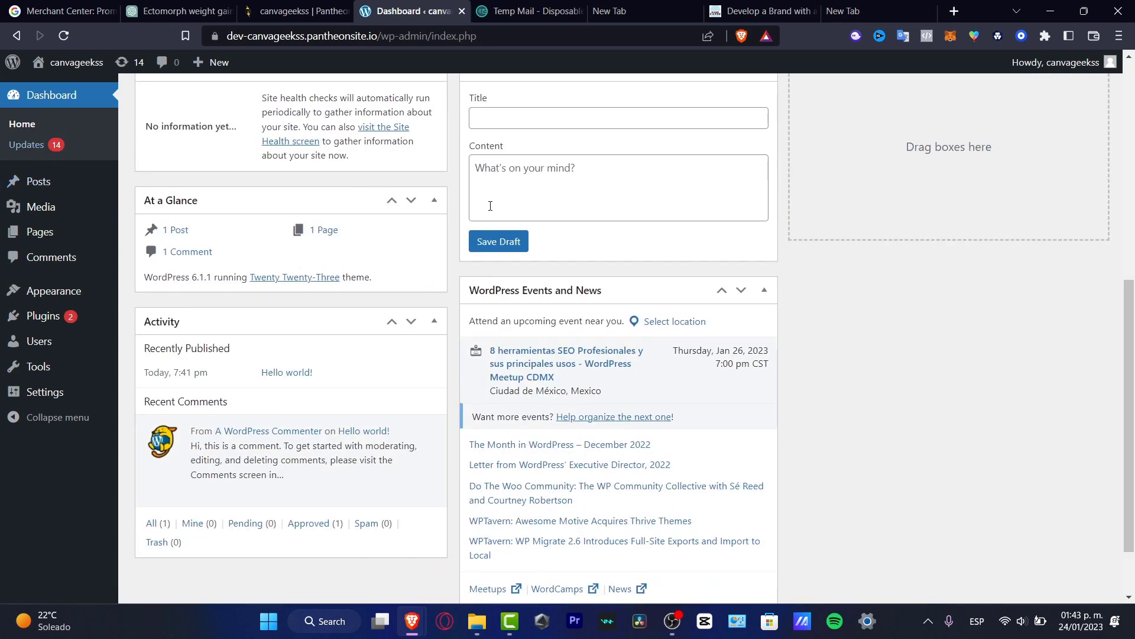
mouse_move(565, 310)
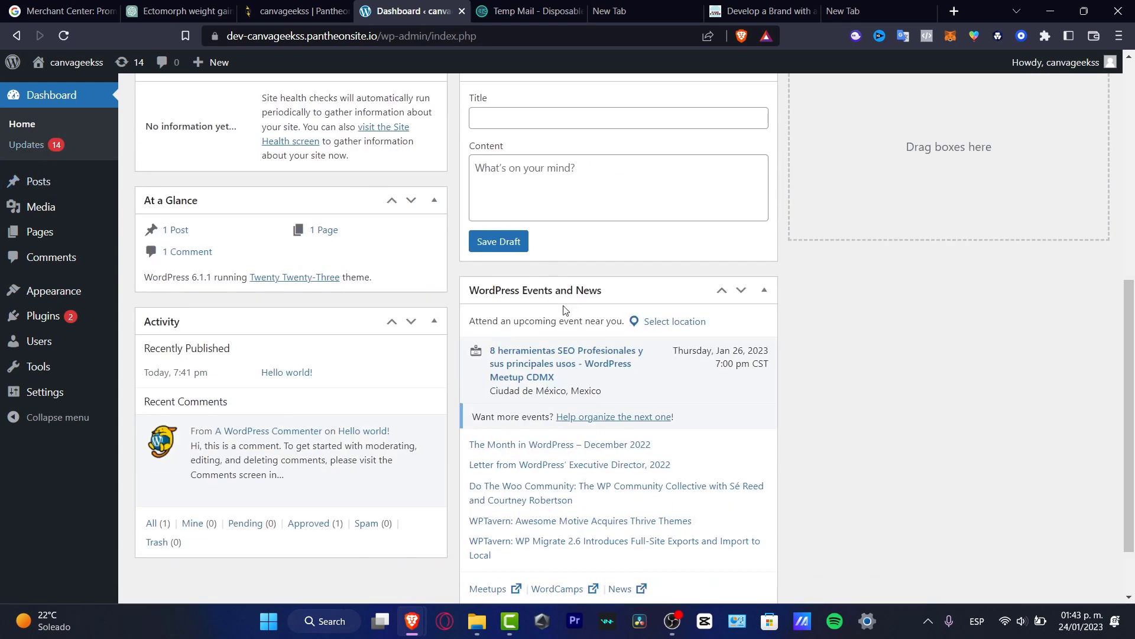
mouse_move(290, 460)
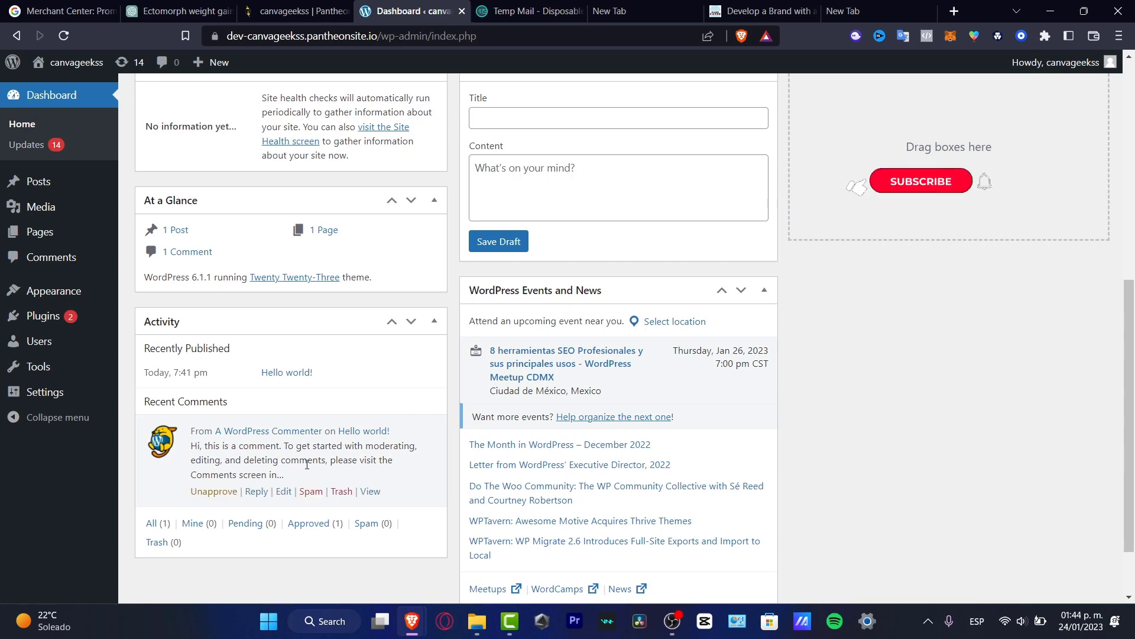
left_click(293, 11)
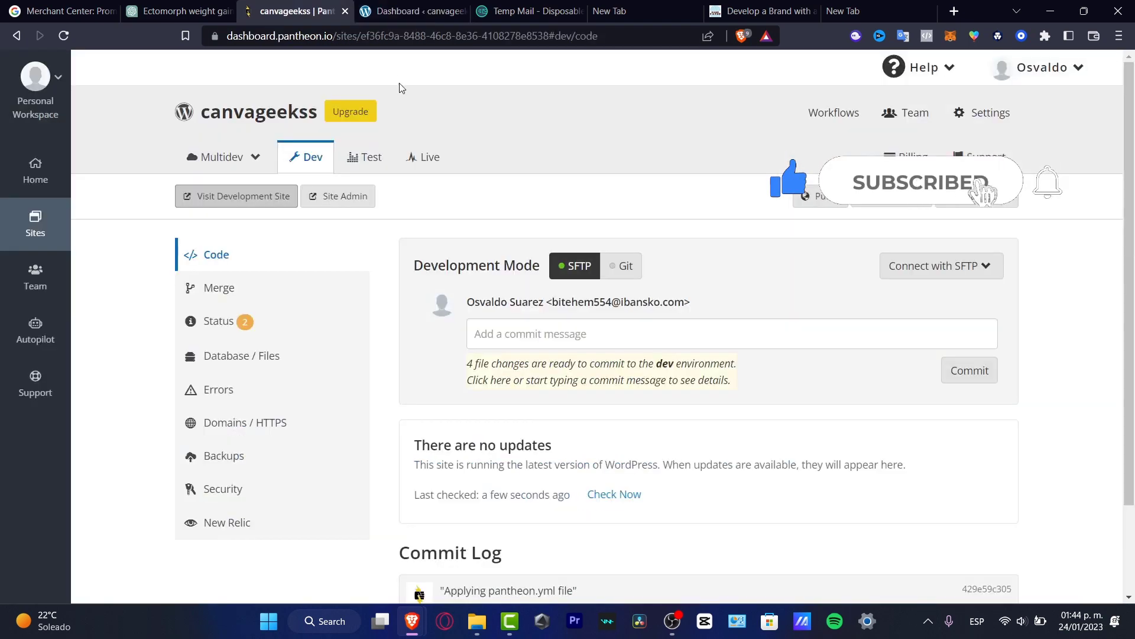
left_click(413, 11)
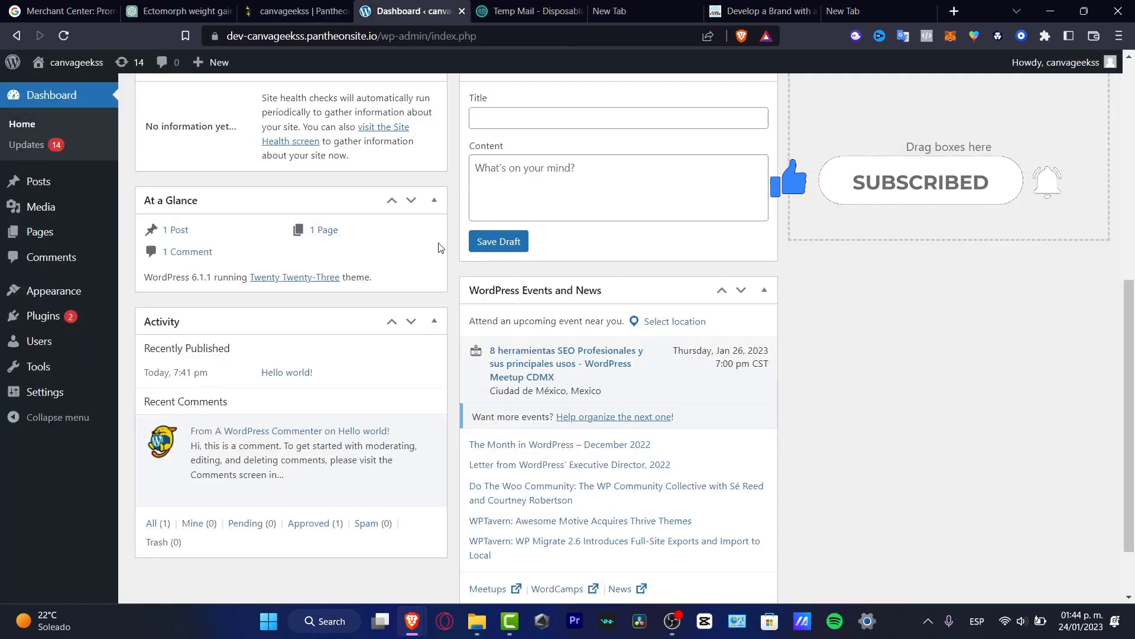